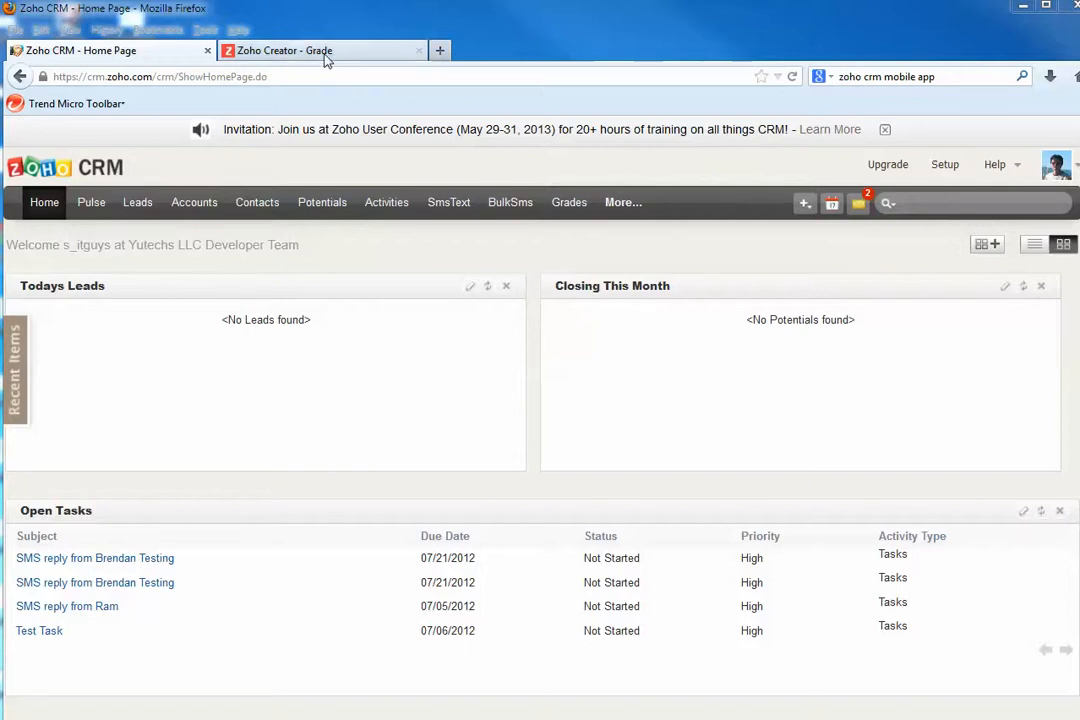
pyautogui.moveTo(322, 50)
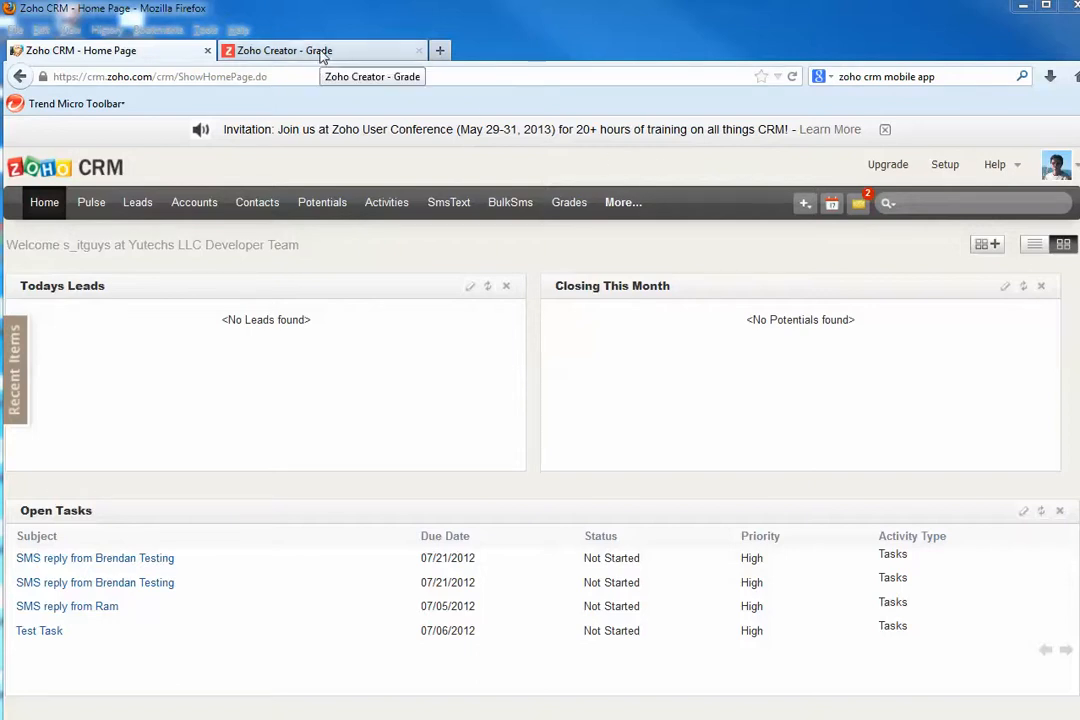
# - Switch to the Zoho Creator Grade application showing the Marks View records
pyautogui.click(320, 50)
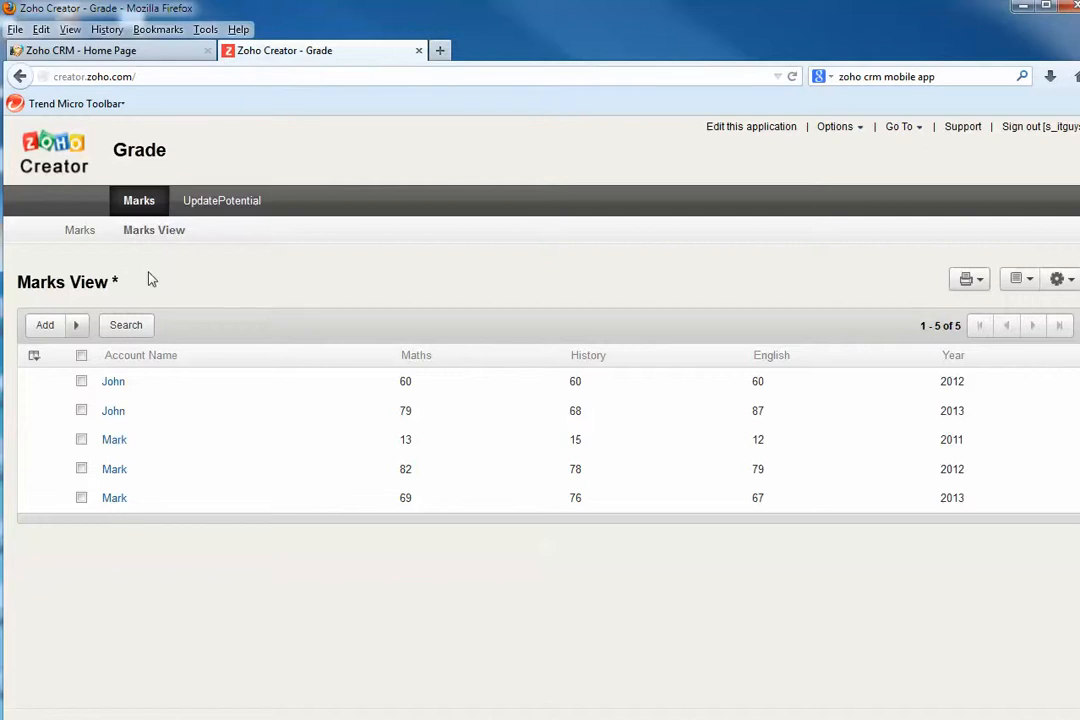
pyautogui.moveTo(176, 312)
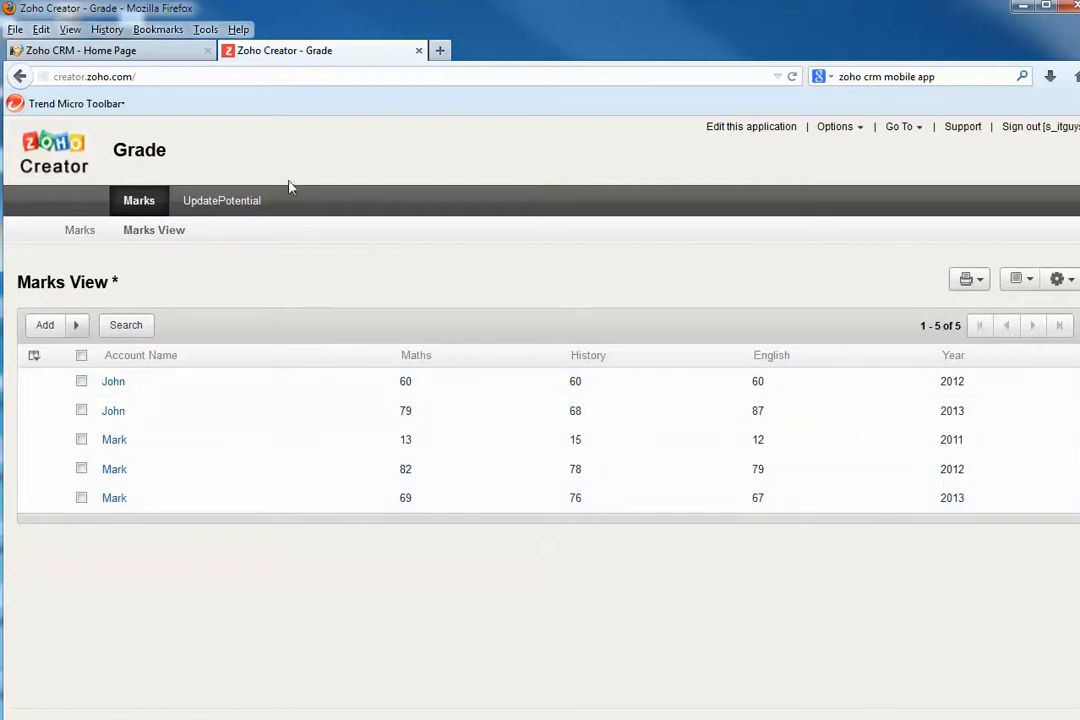
pyautogui.moveTo(220, 232)
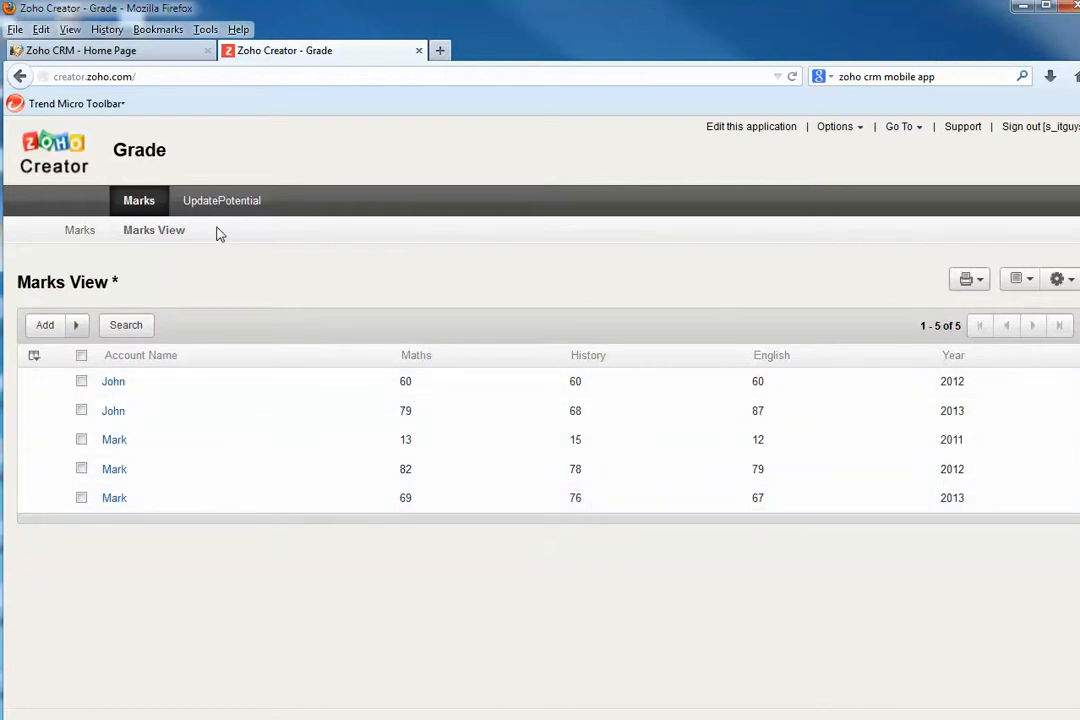
pyautogui.moveTo(208, 178)
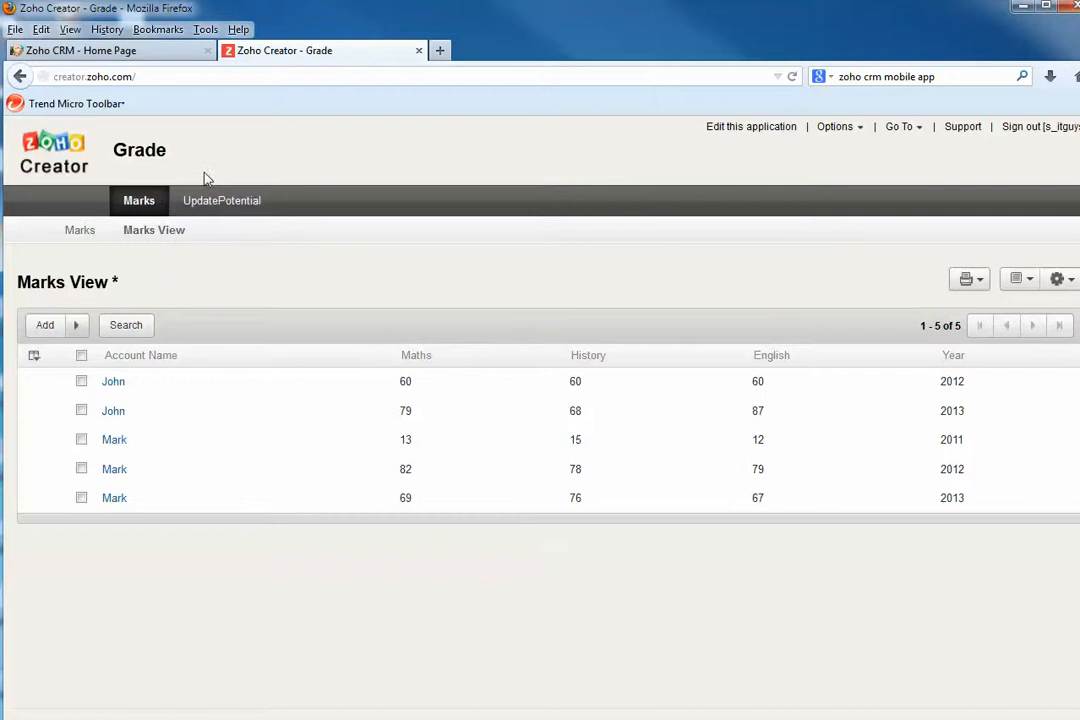
# - Return to Zoho CRM and load the Grades module's embedded Marks View
pyautogui.click(100, 50)
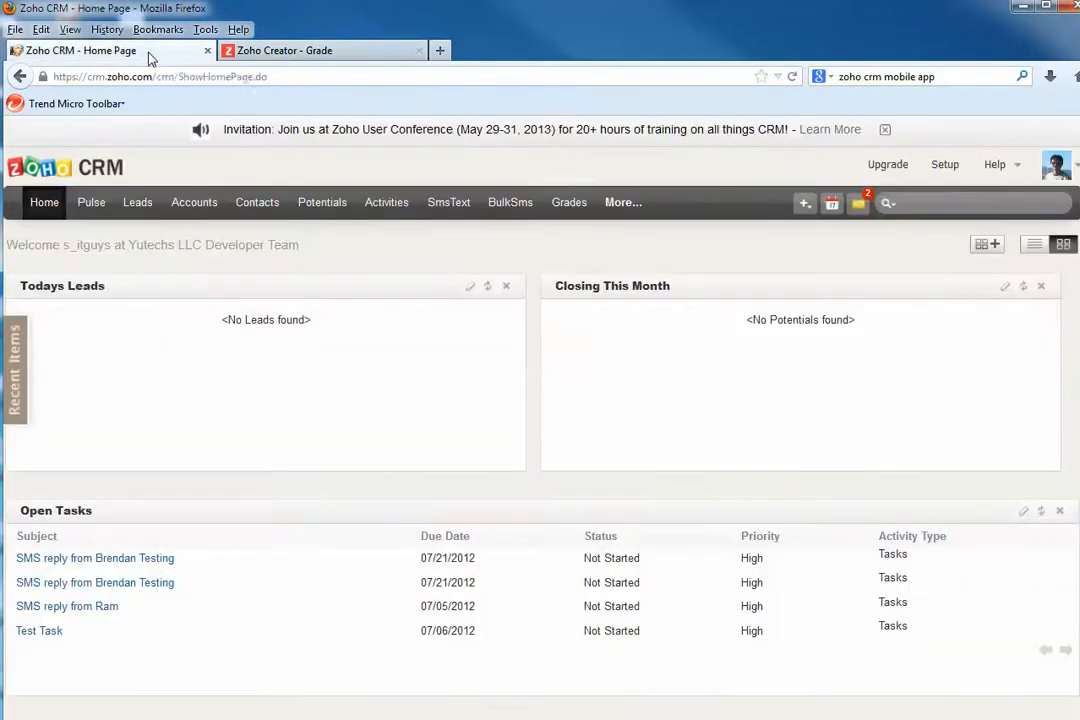
pyautogui.moveTo(386, 202)
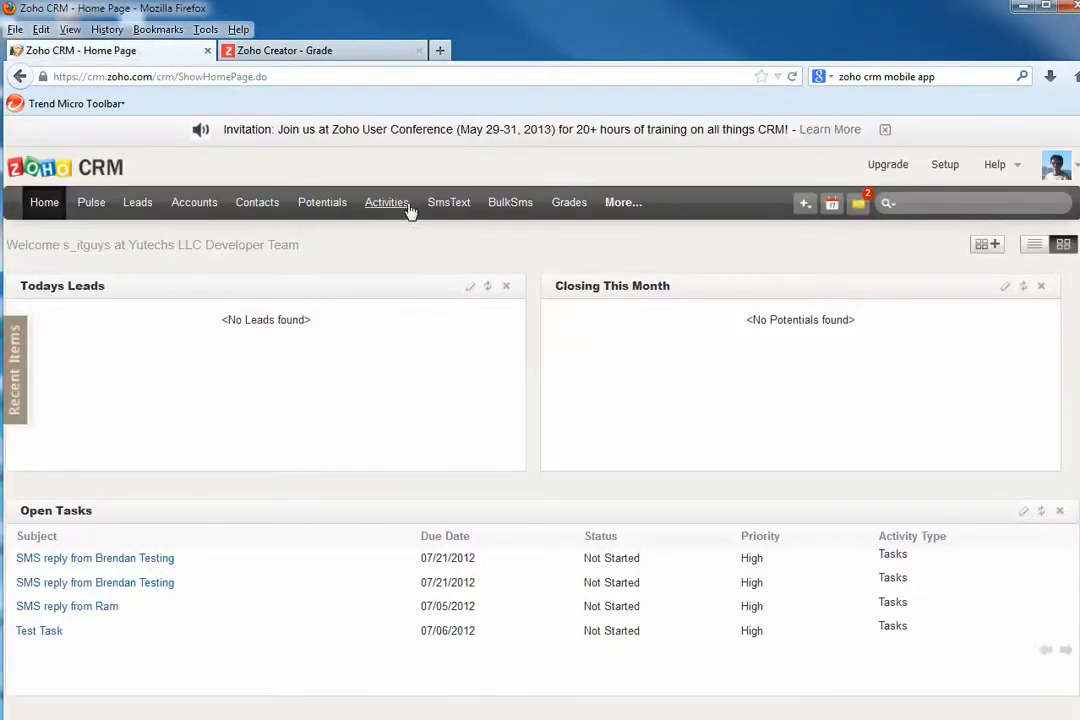
pyautogui.click(568, 202)
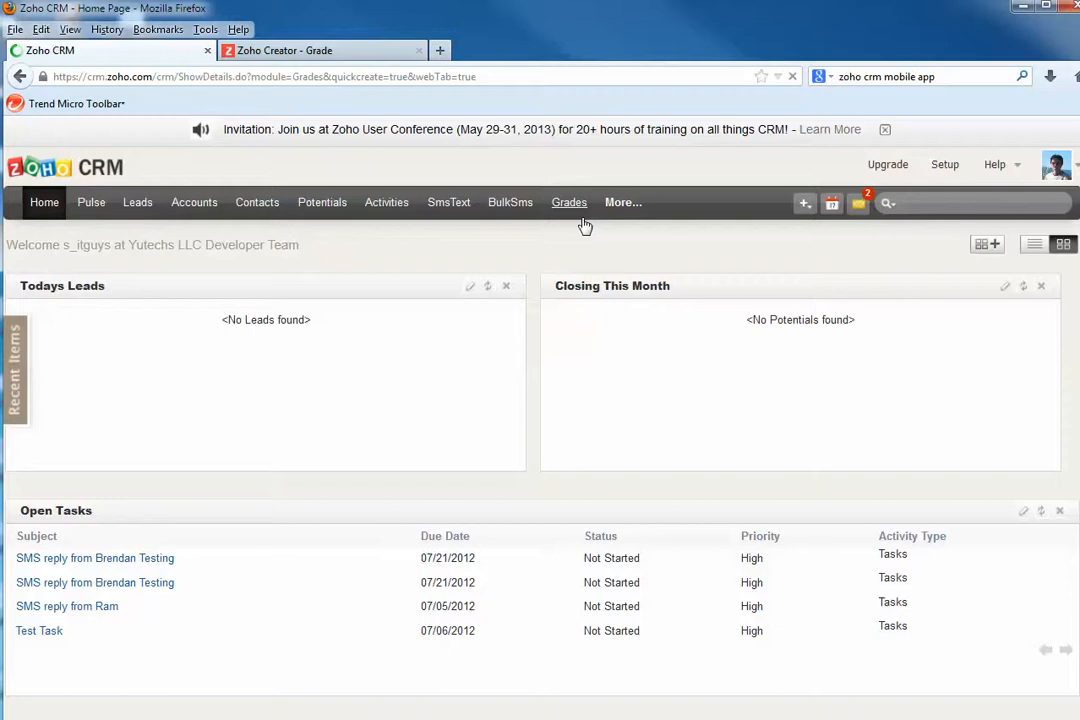
pyautogui.click(568, 202)
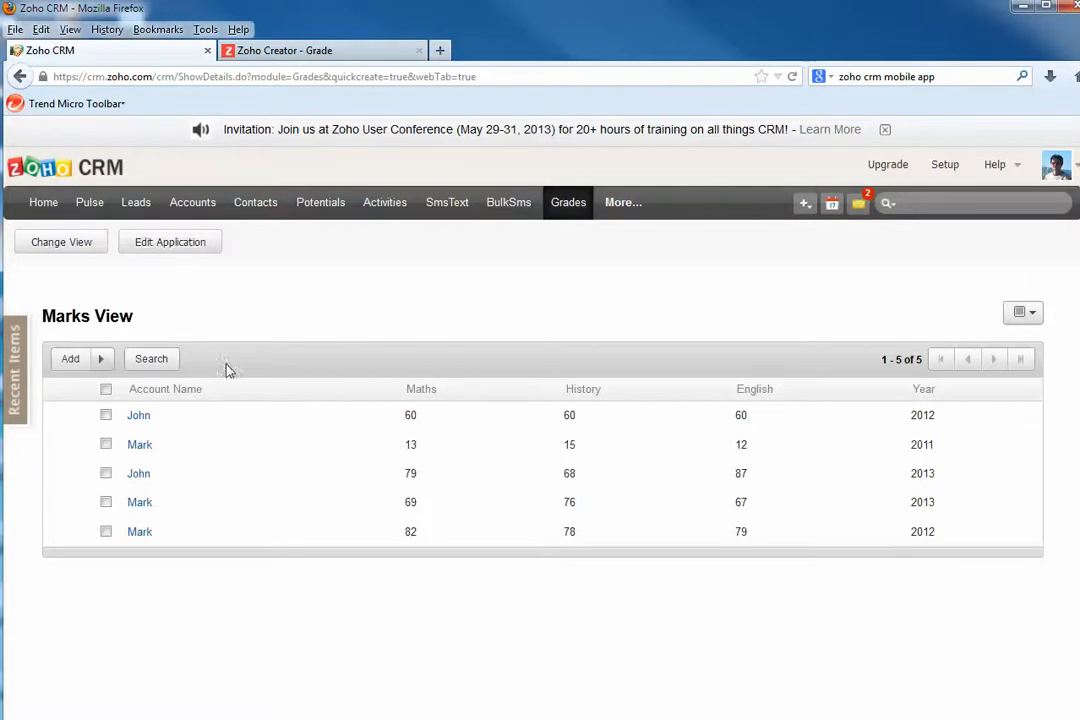
pyautogui.moveTo(222, 414)
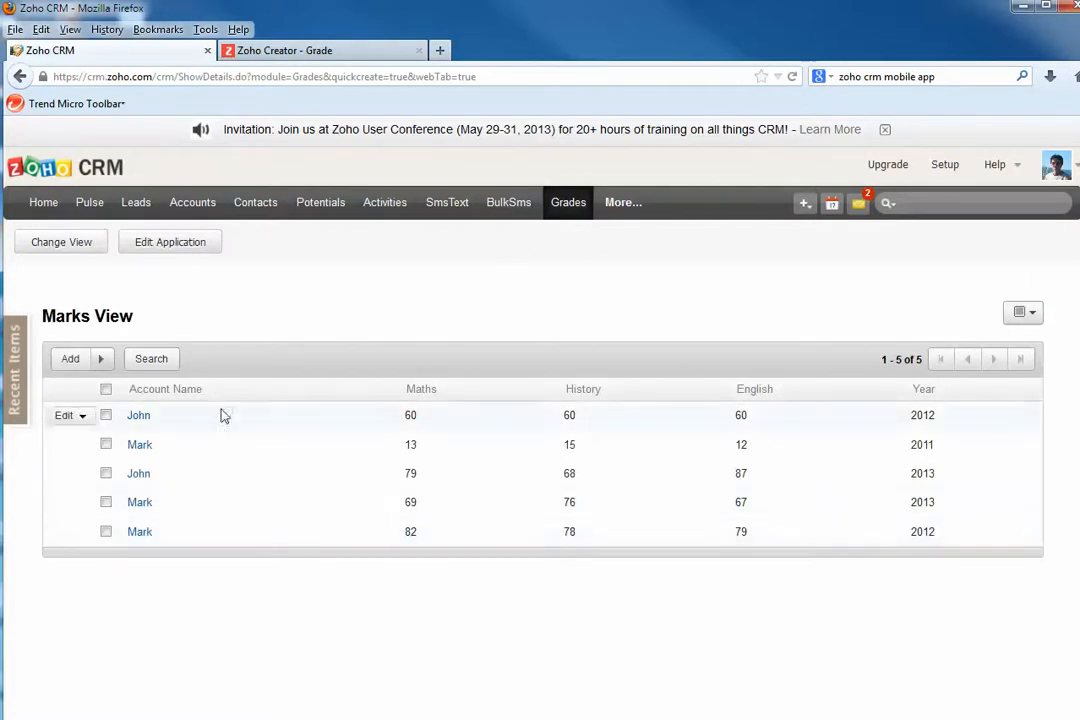
pyautogui.moveTo(824, 472)
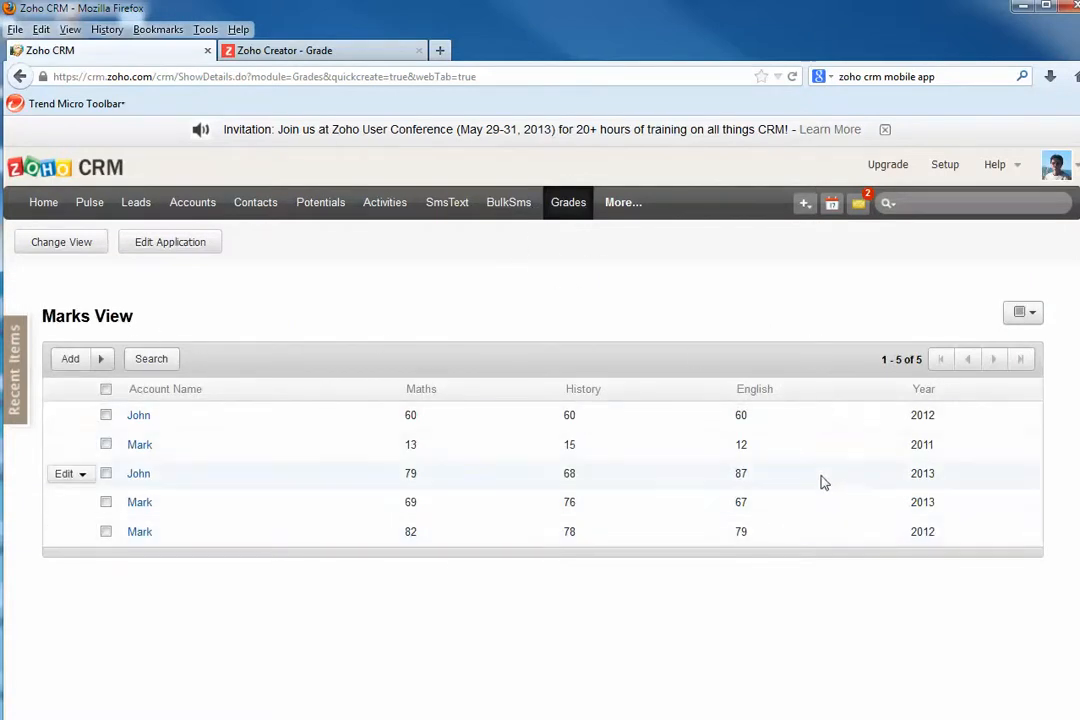
pyautogui.moveTo(136, 202)
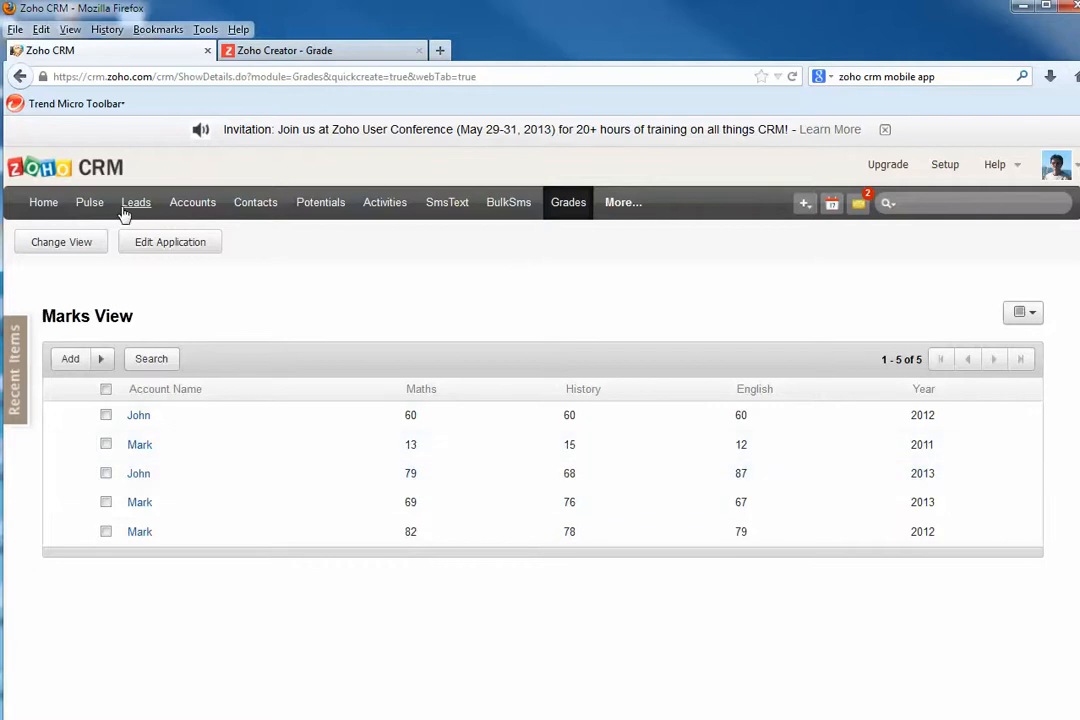
pyautogui.moveTo(320, 206)
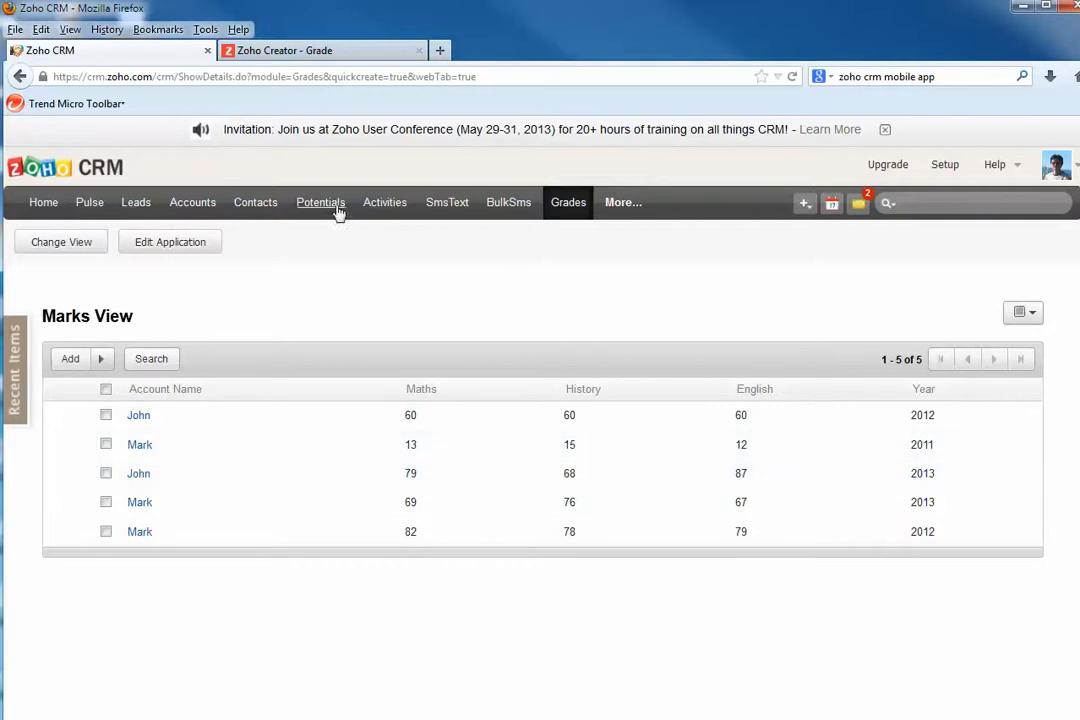
pyautogui.moveTo(446, 202)
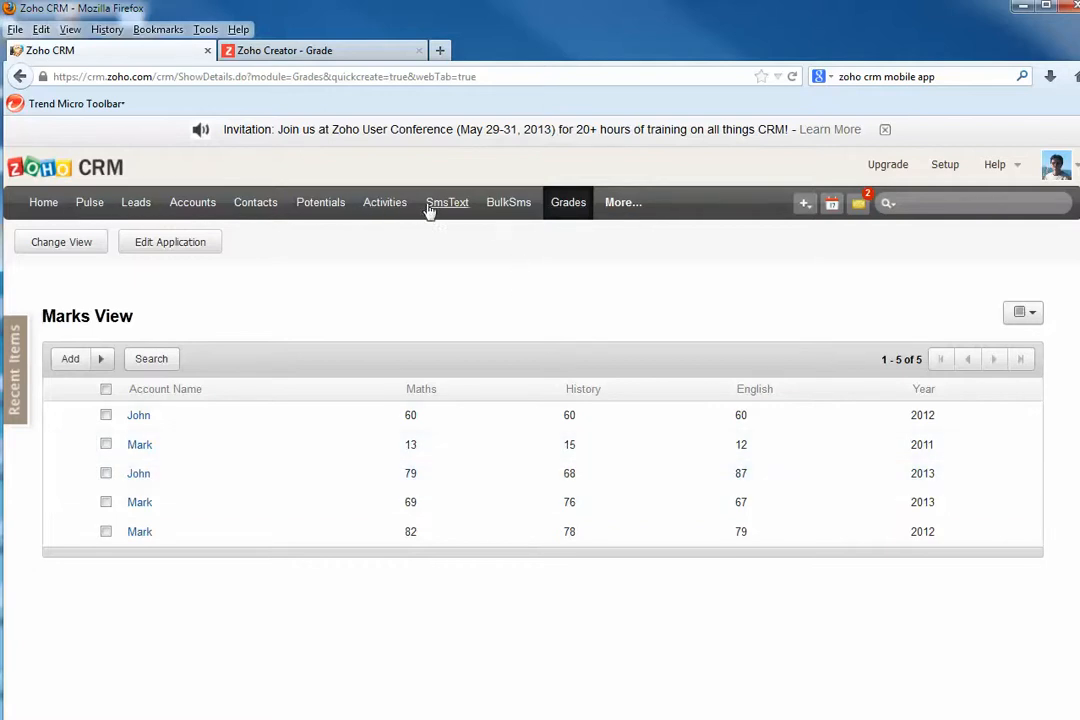
pyautogui.moveTo(564, 202)
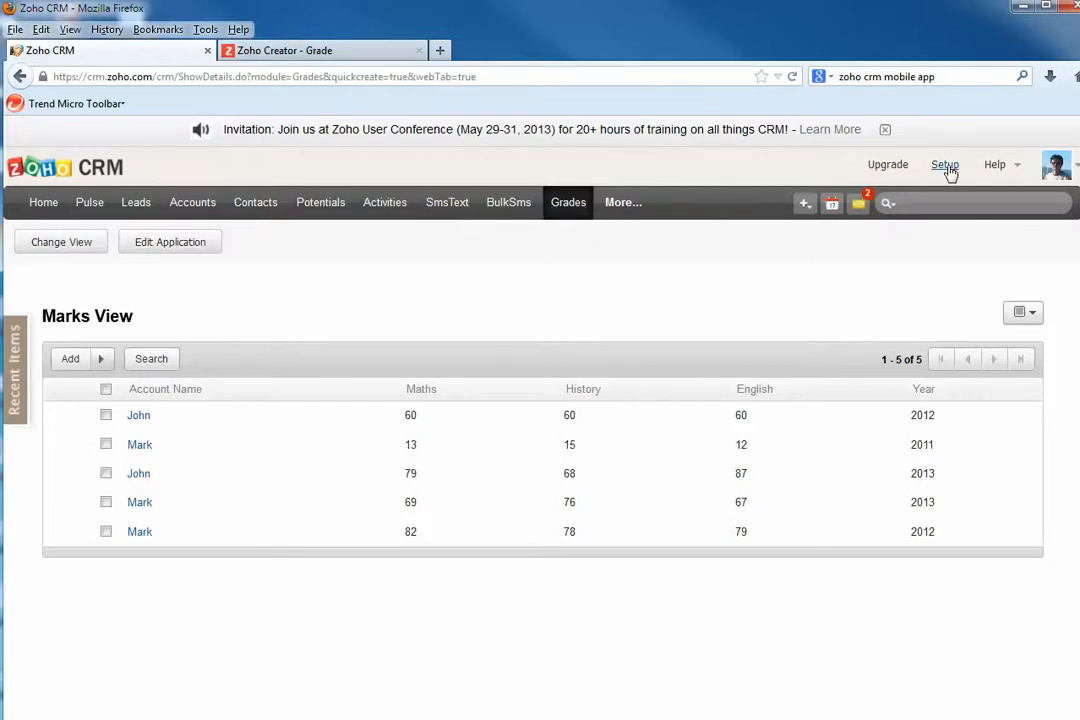
# - From Setup, show the Marks custom app from Grade linked to the Grades tab
pyautogui.click(944, 164)
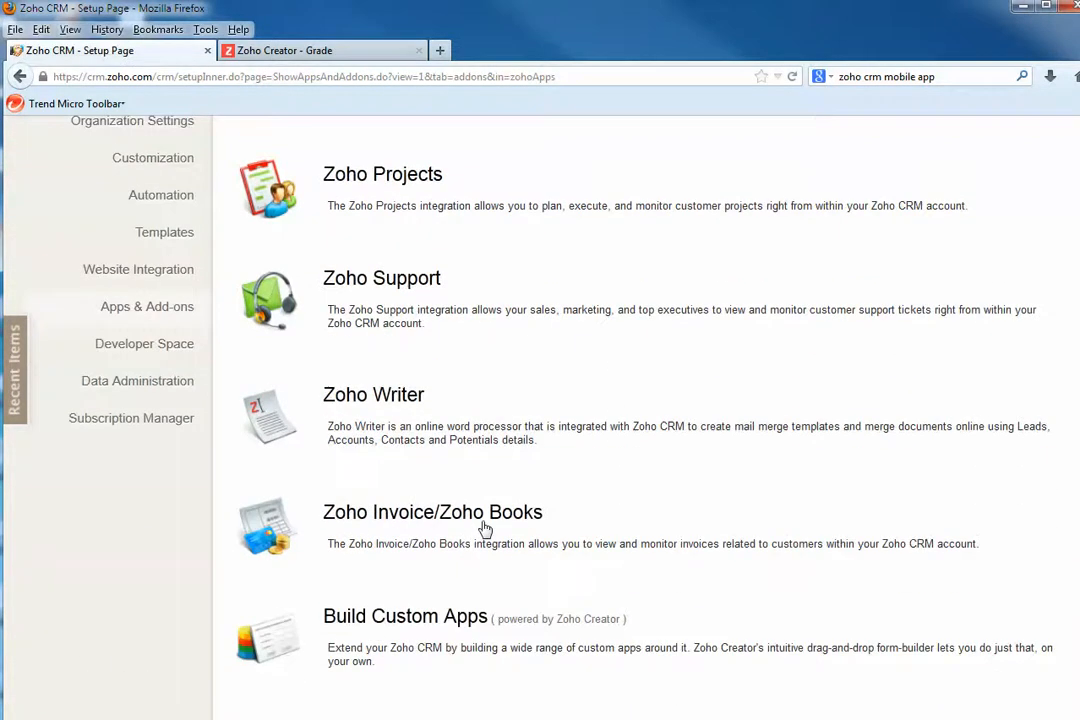
pyautogui.click(404, 616)
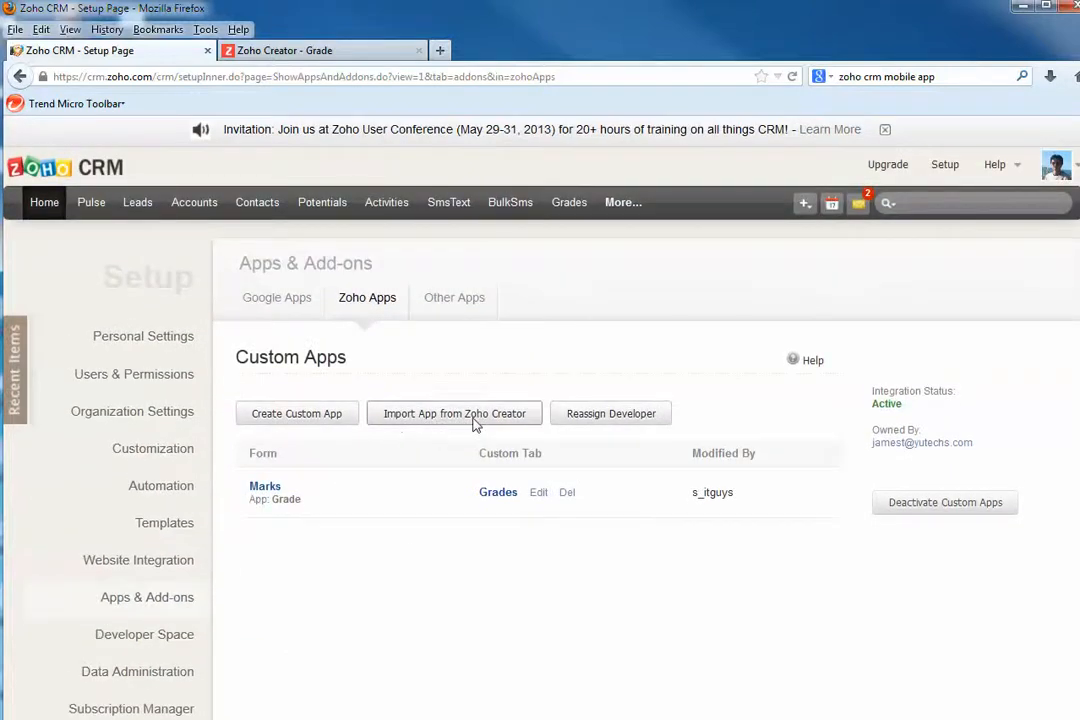
pyautogui.click(452, 412)
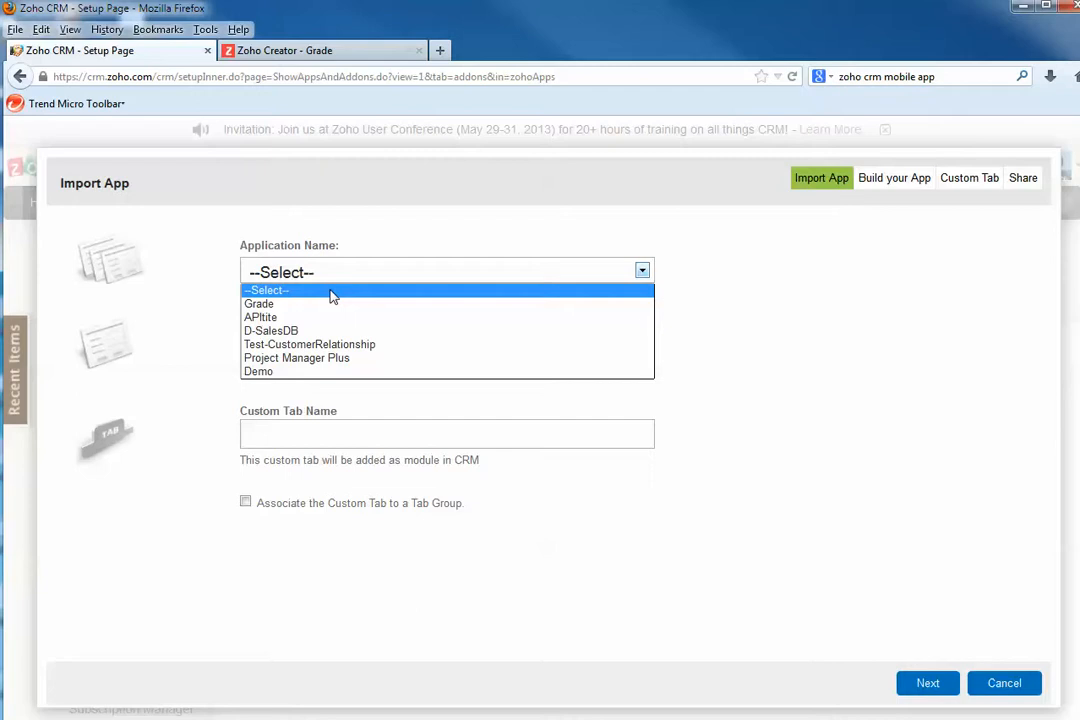
pyautogui.moveTo(320, 330)
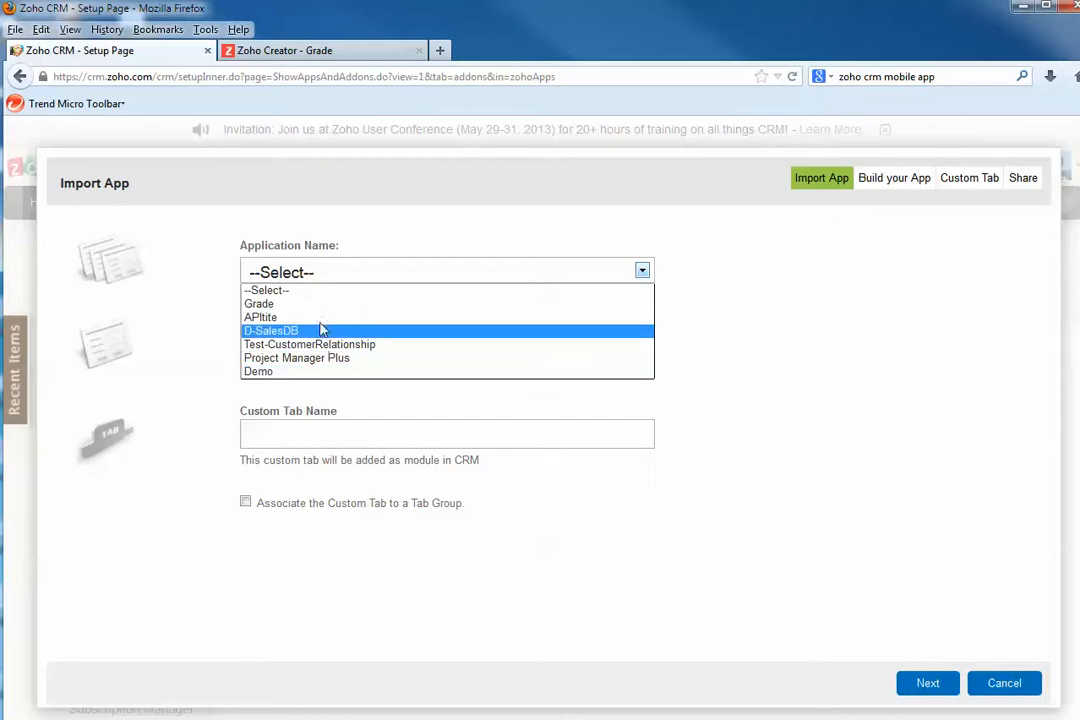
pyautogui.click(258, 304)
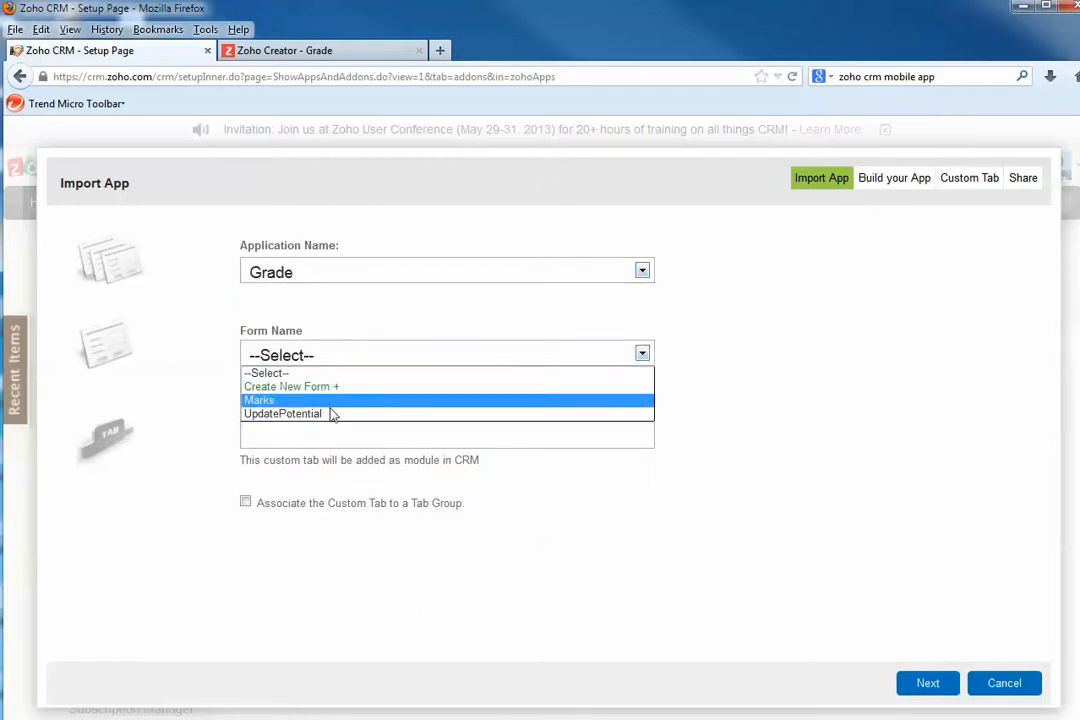
pyautogui.click(260, 400)
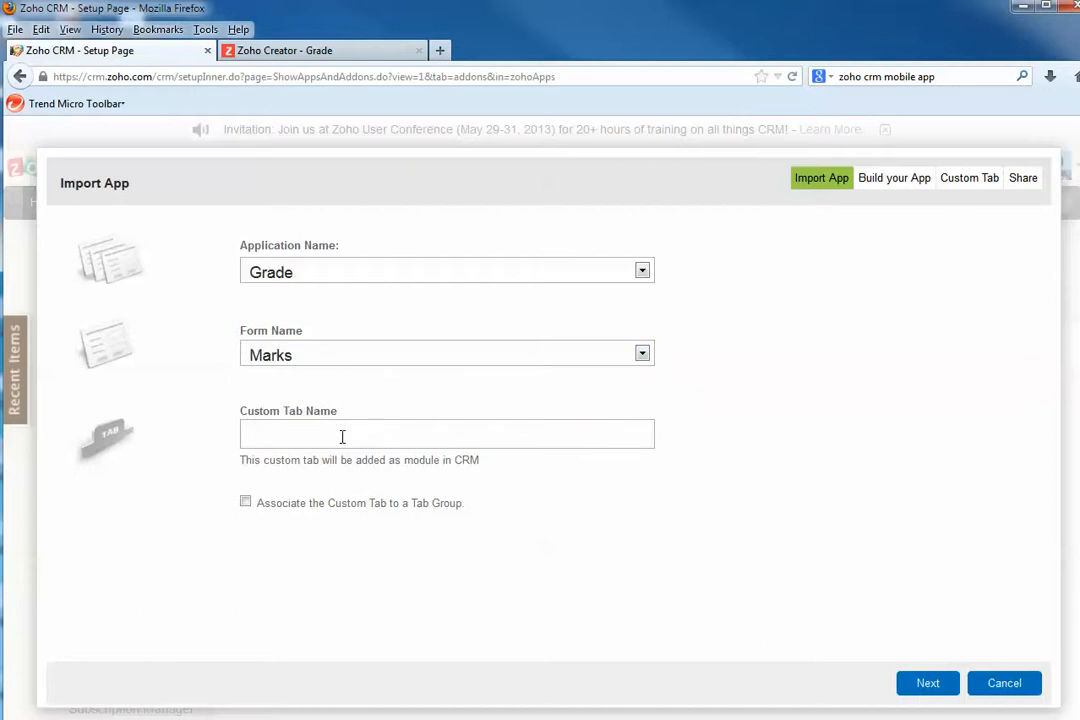
pyautogui.click(446, 432)
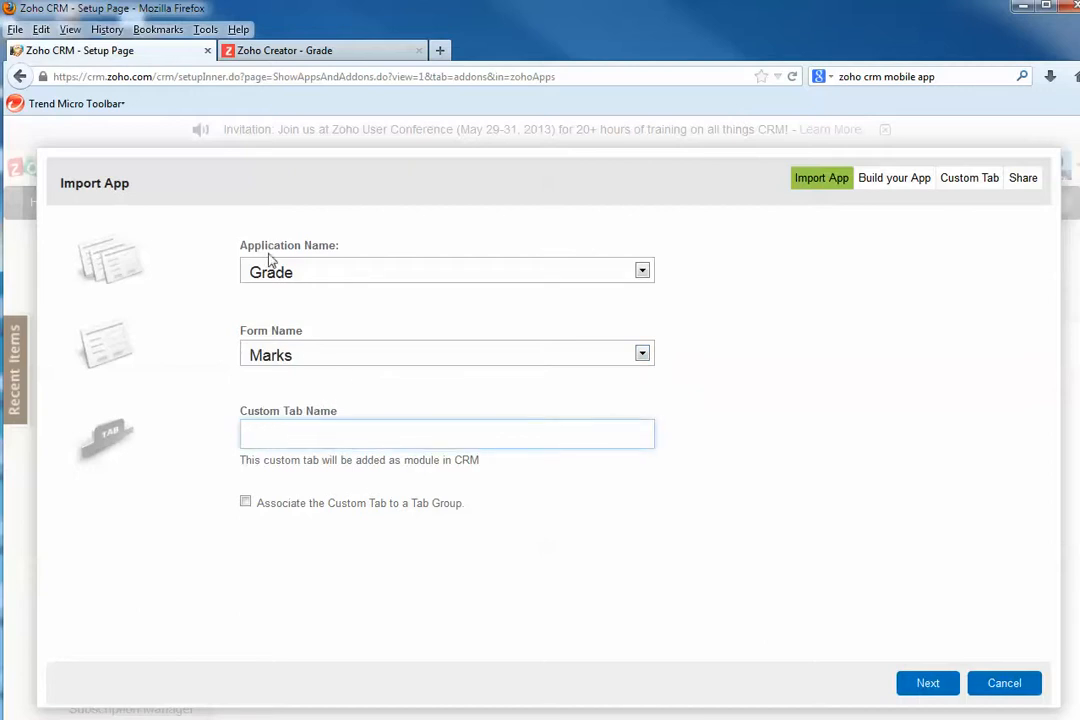
pyautogui.moveTo(100, 160)
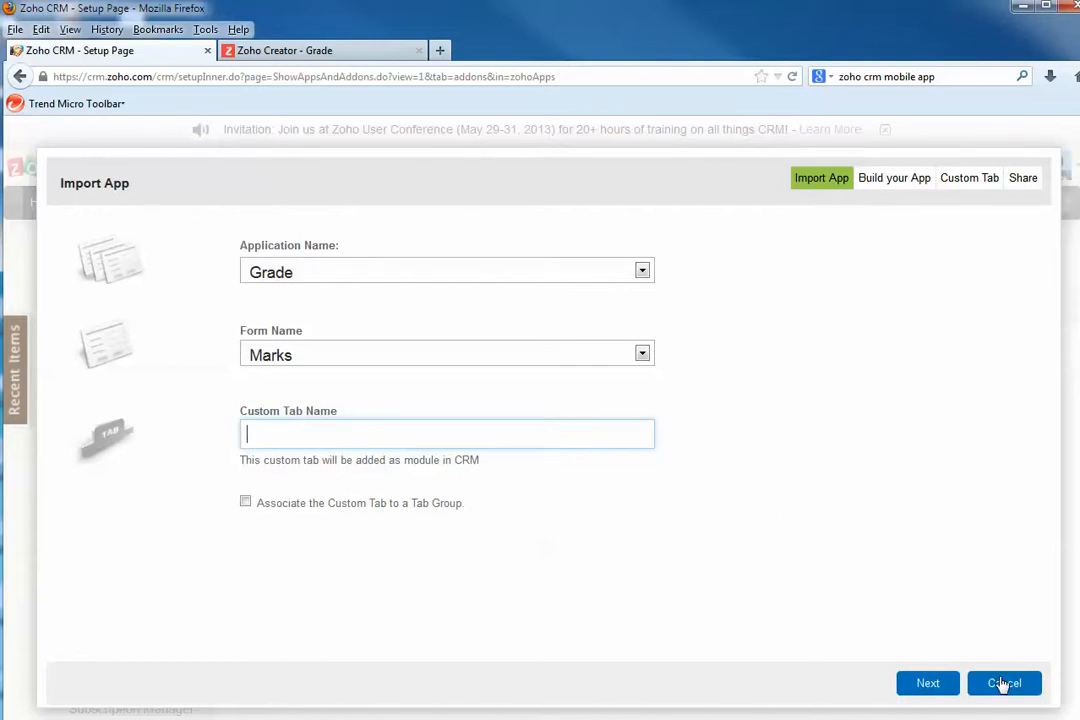
pyautogui.click(1004, 684)
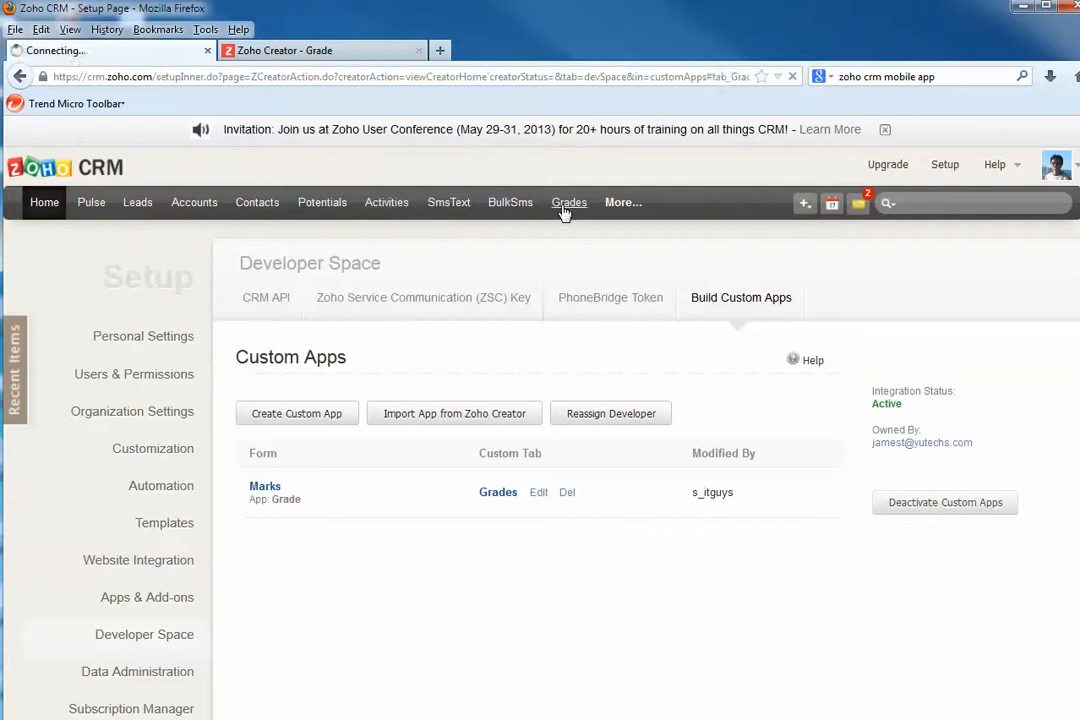
# - Show the Grades module's five Marks View records again
pyautogui.click(568, 202)
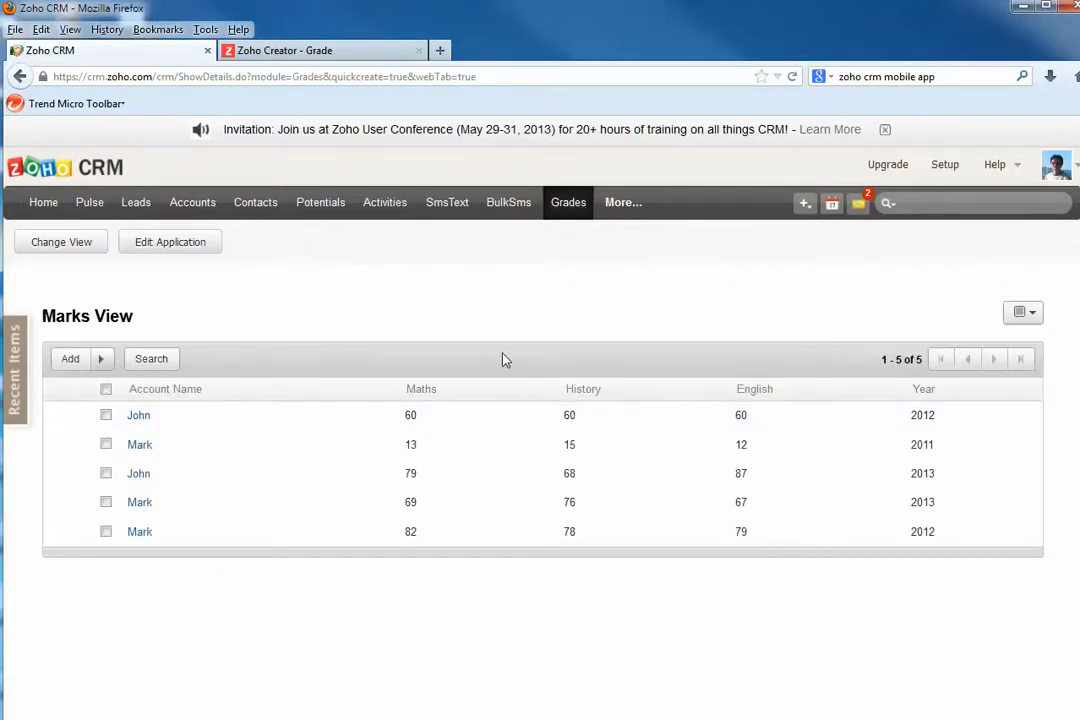
pyautogui.moveTo(380, 356)
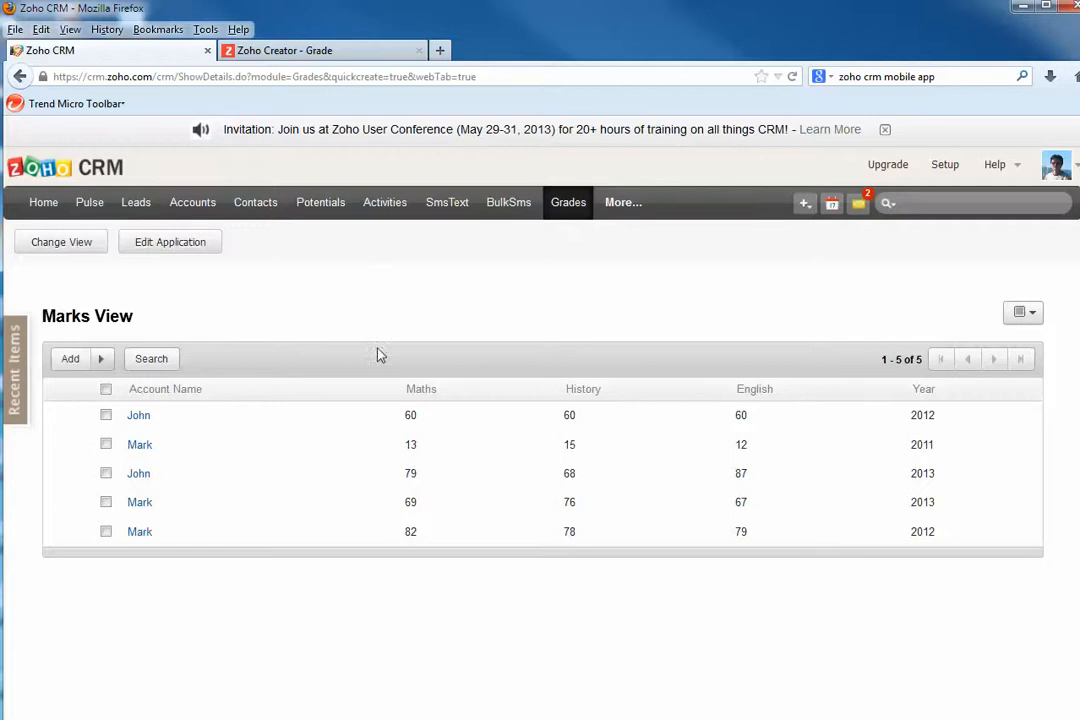
pyautogui.moveTo(140, 414)
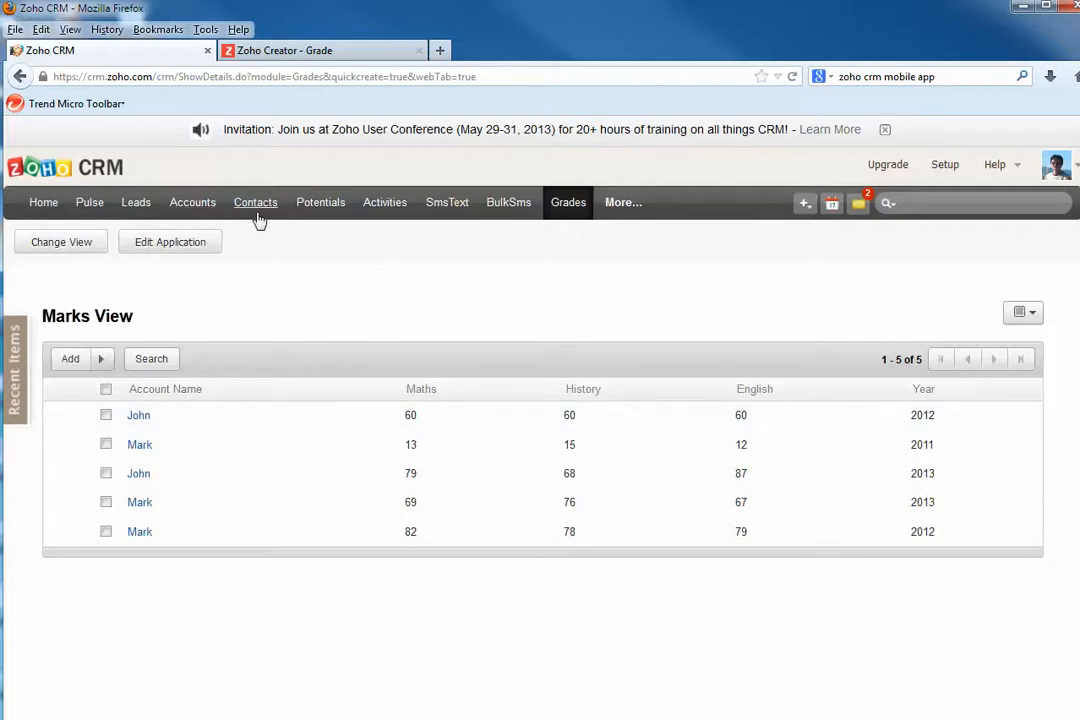
pyautogui.moveTo(322, 240)
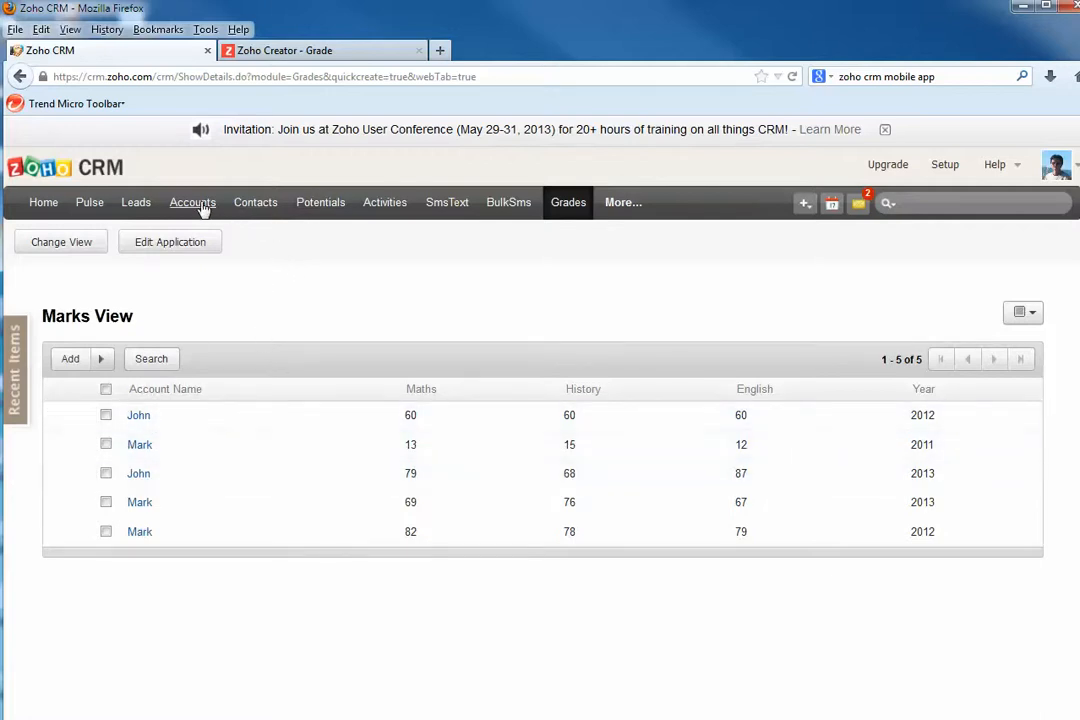
pyautogui.click(192, 202)
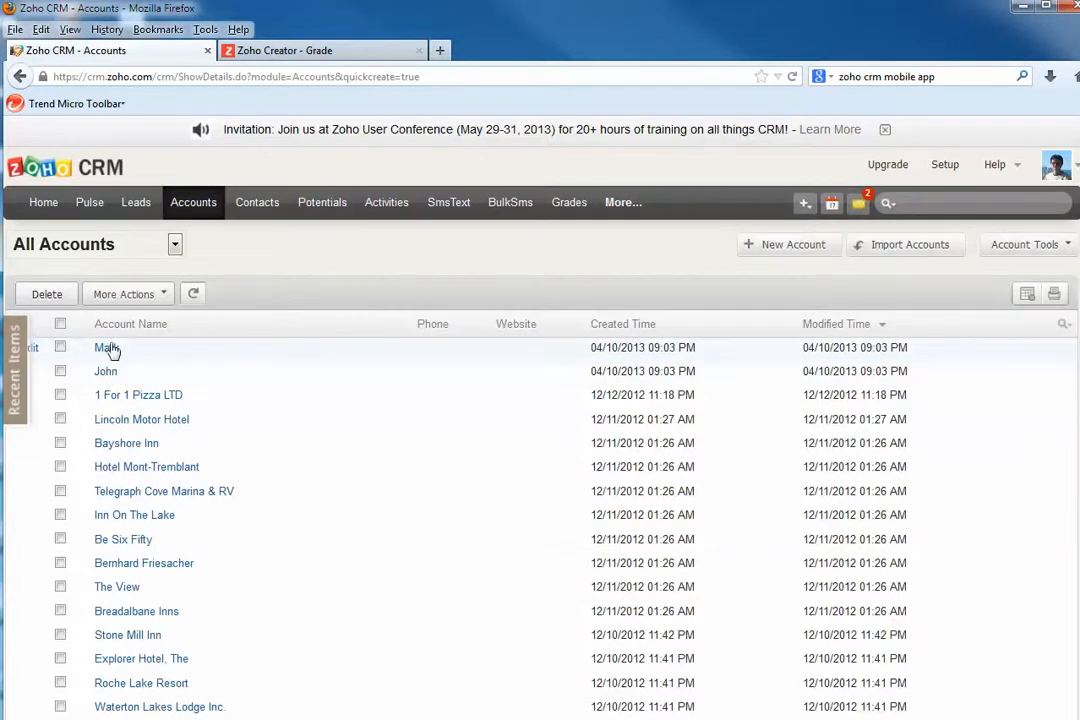
pyautogui.click(104, 348)
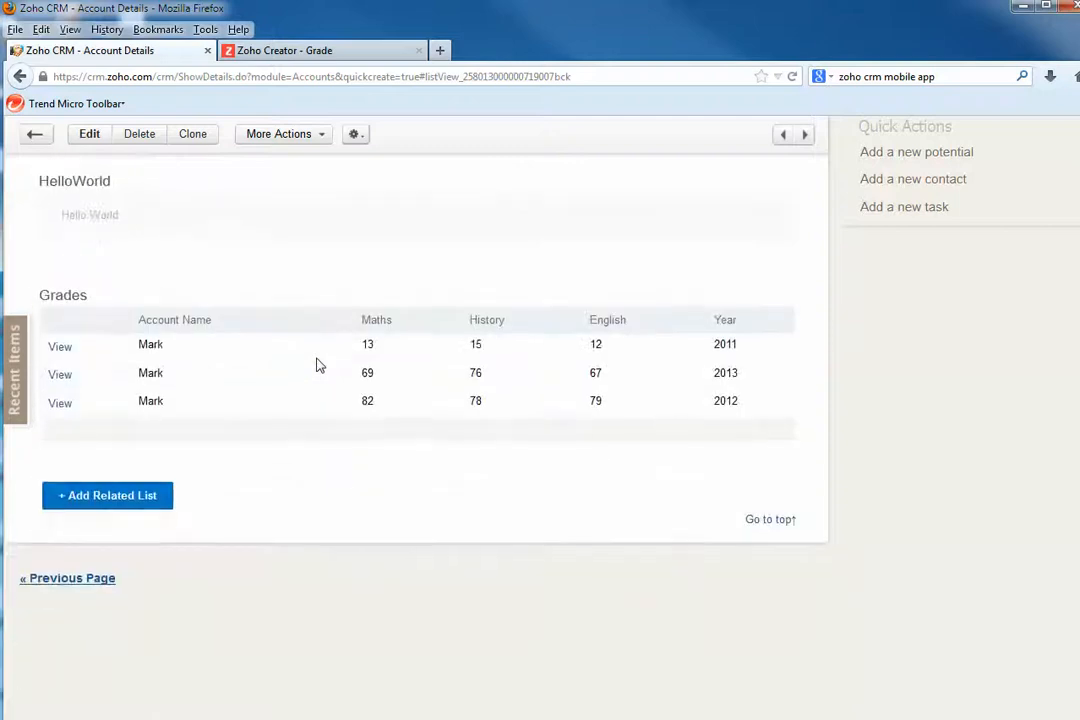
pyautogui.scroll(-3)
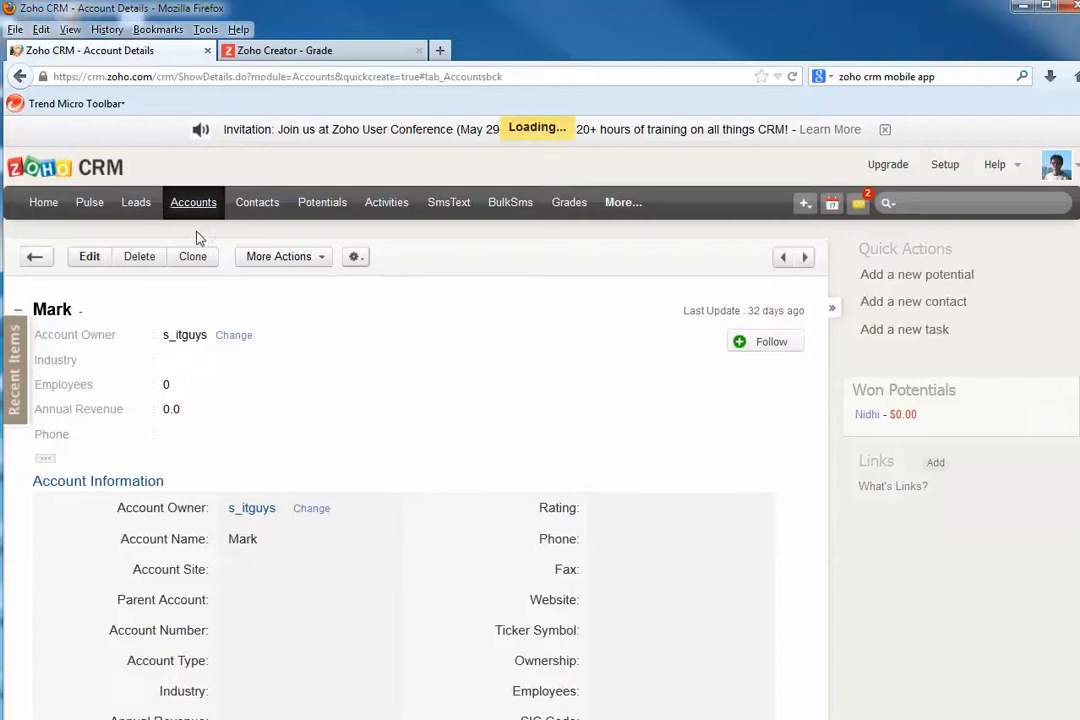
pyautogui.click(804, 256)
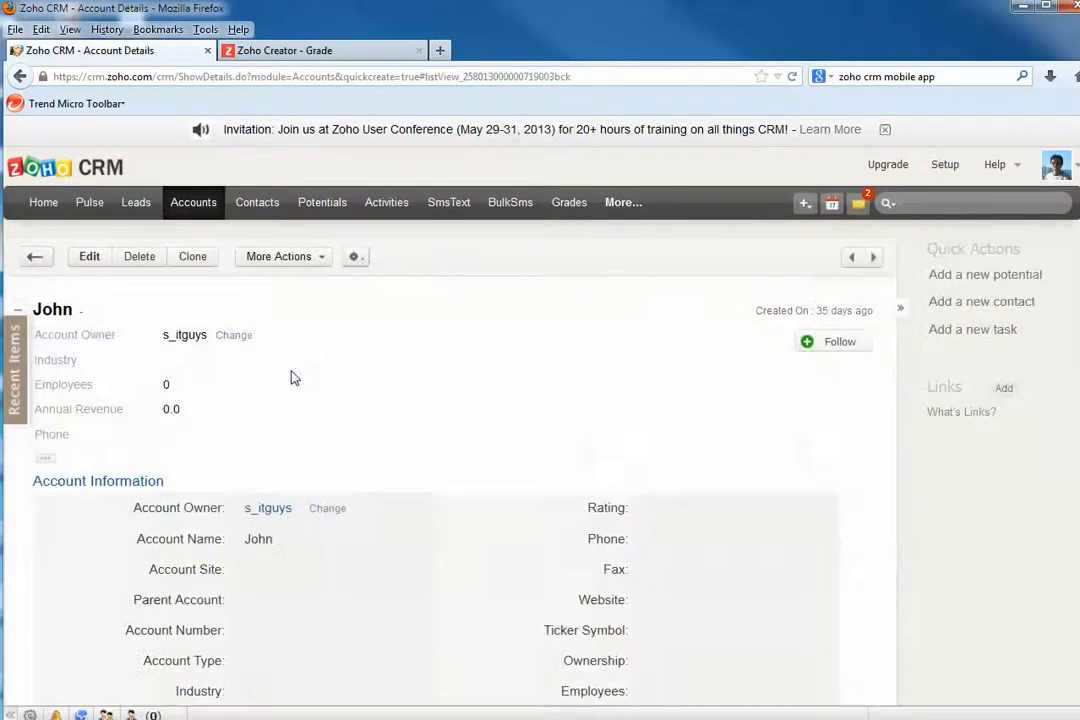
pyautogui.scroll(-3)
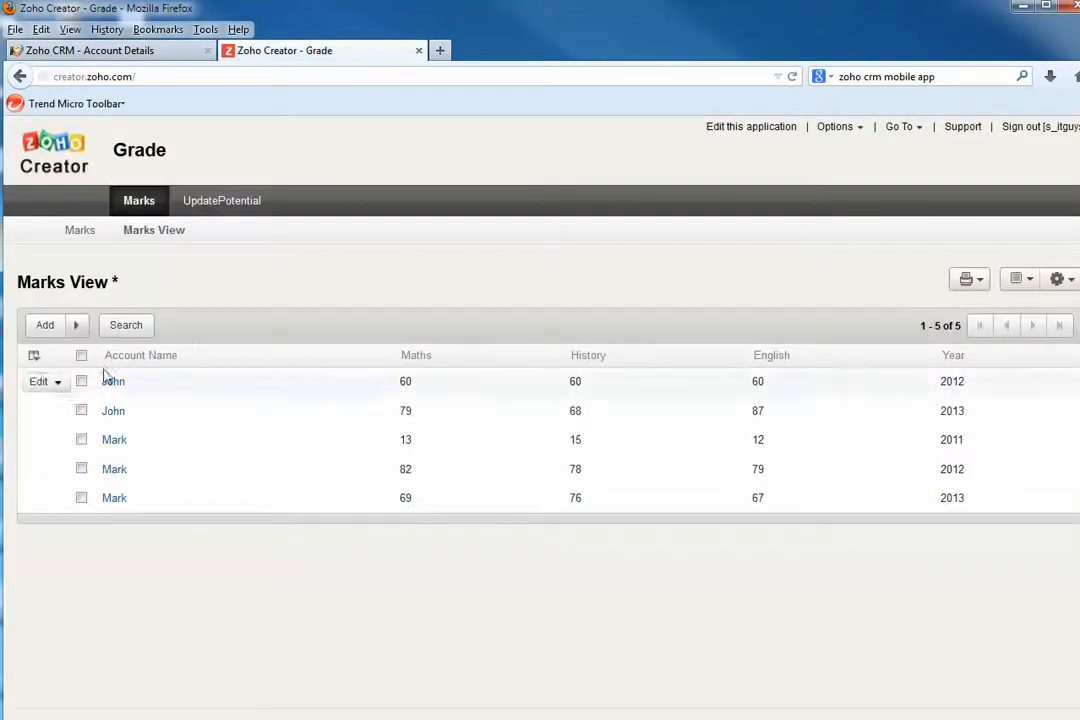
# - Duplicate John's 2012 marks record in the Creator Marks View
pyautogui.click(56, 380)
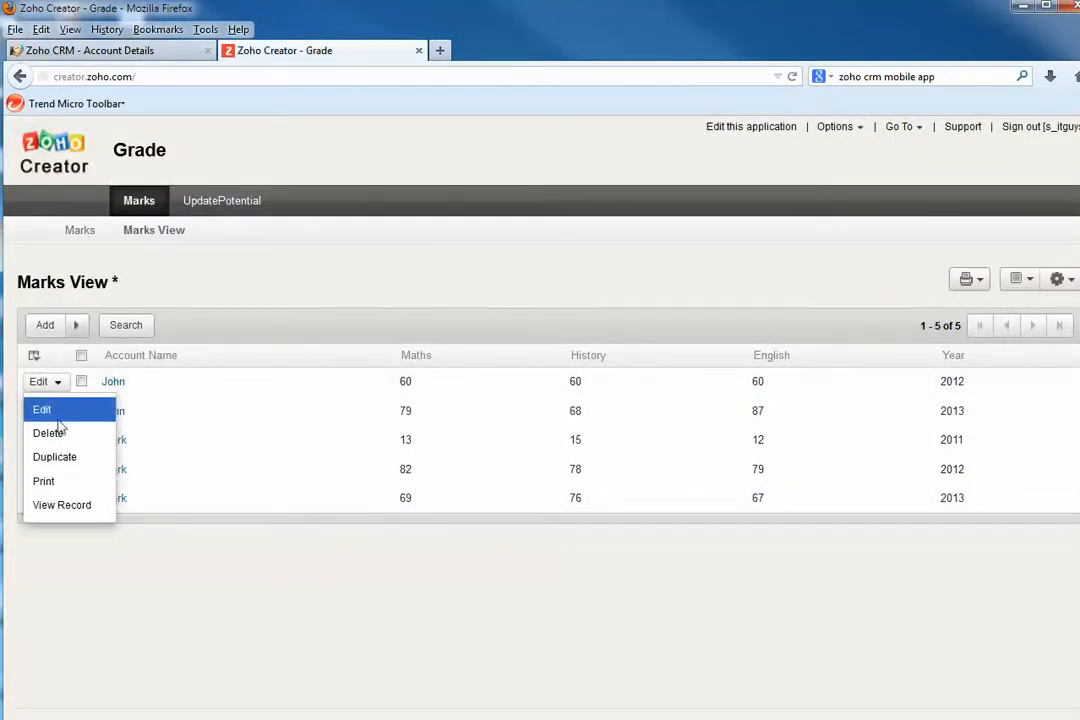
pyautogui.moveTo(54, 456)
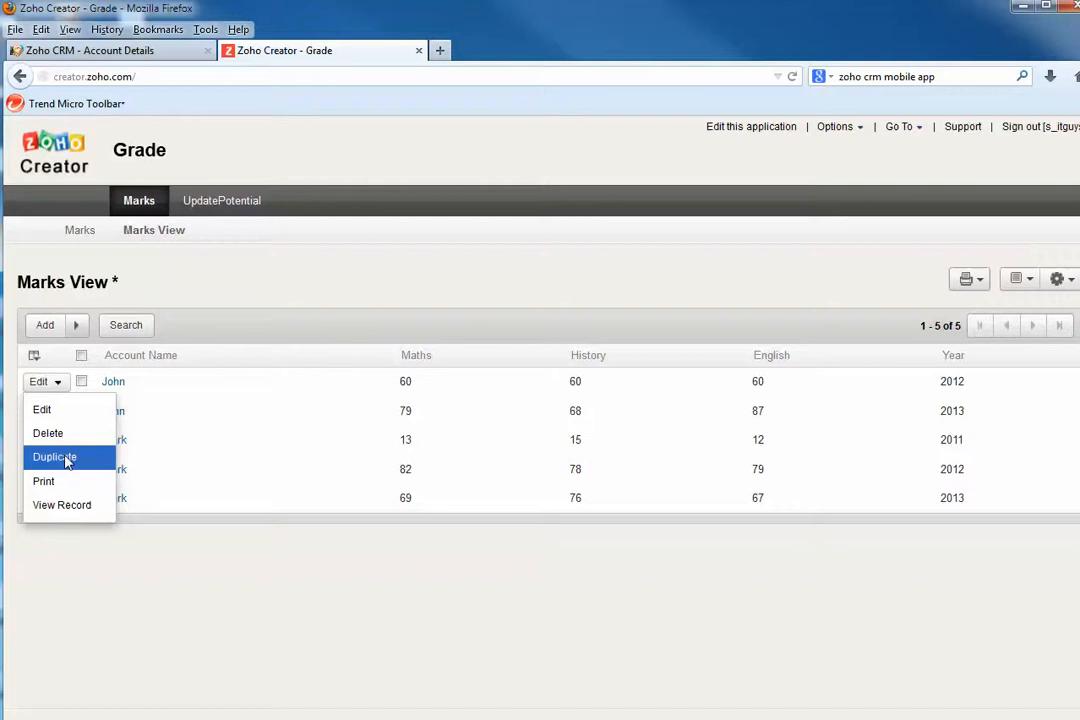
pyautogui.click(56, 456)
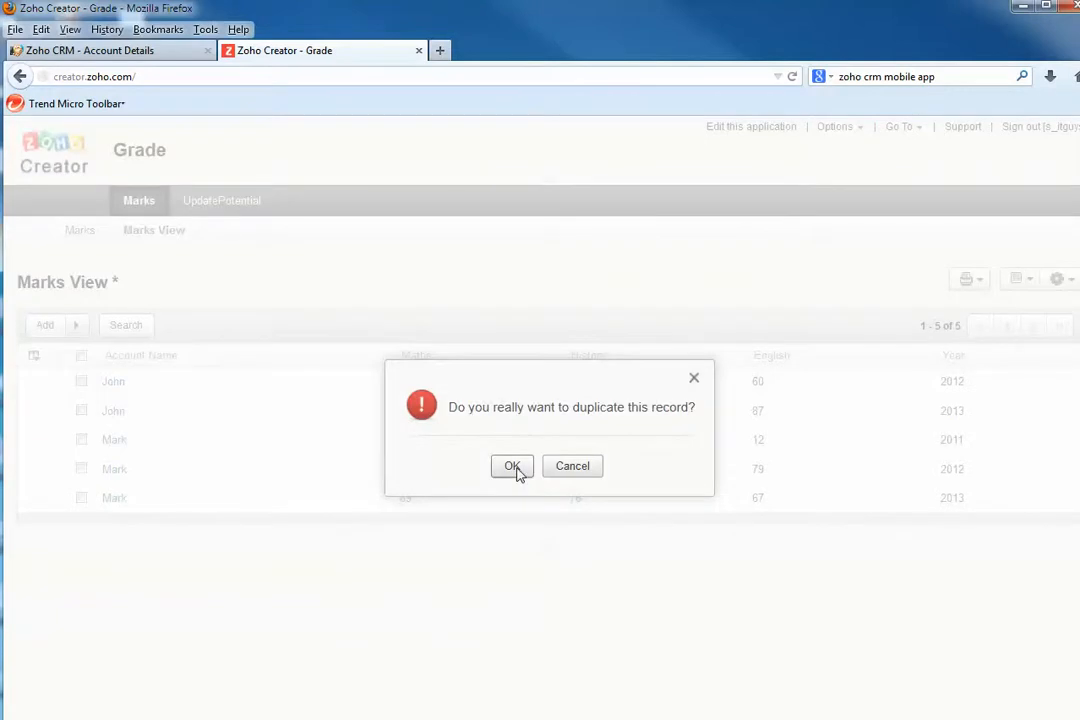
pyautogui.click(512, 466)
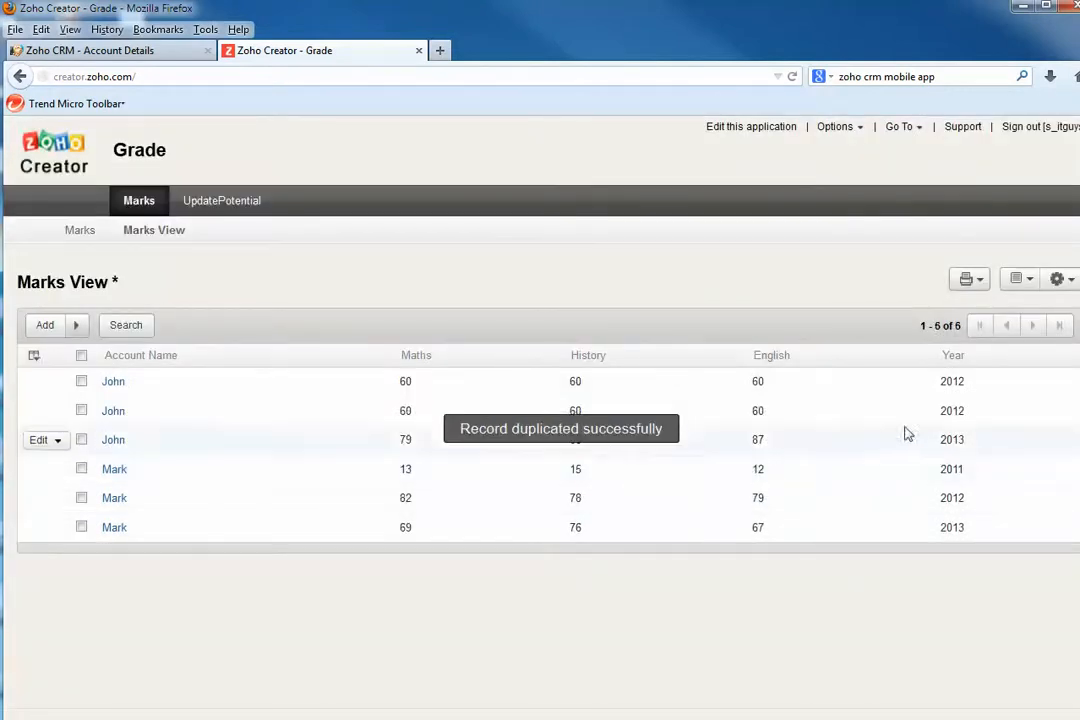
# - Edit the first John record, changing its Year to 2010, and update it
pyautogui.click(56, 380)
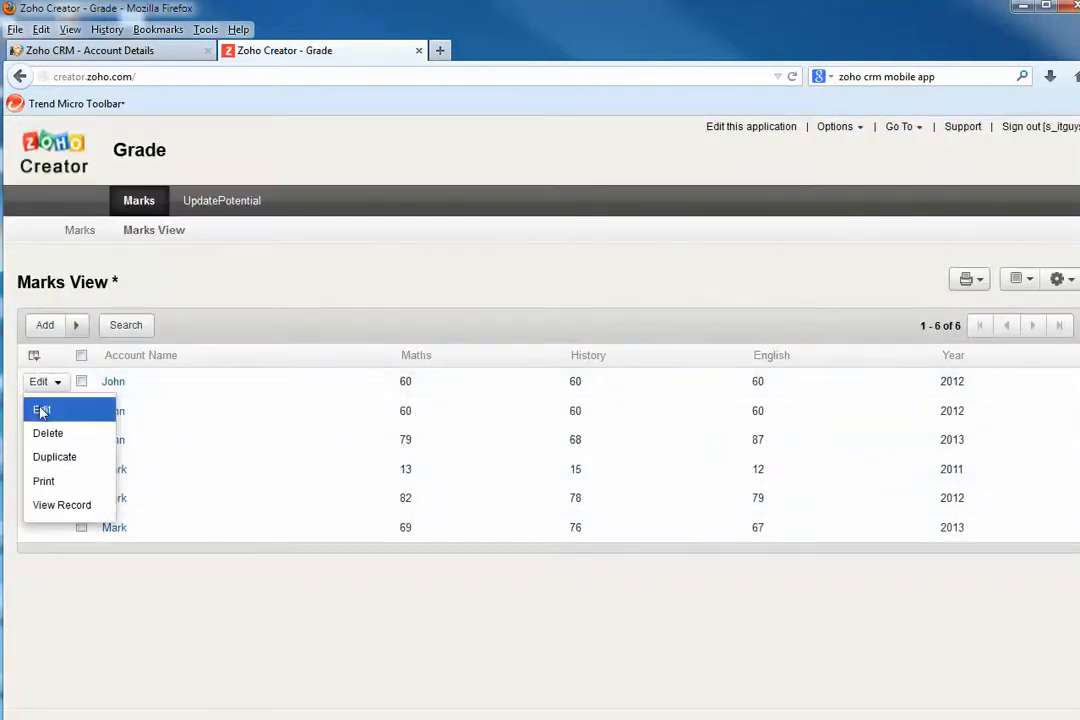
pyautogui.click(40, 410)
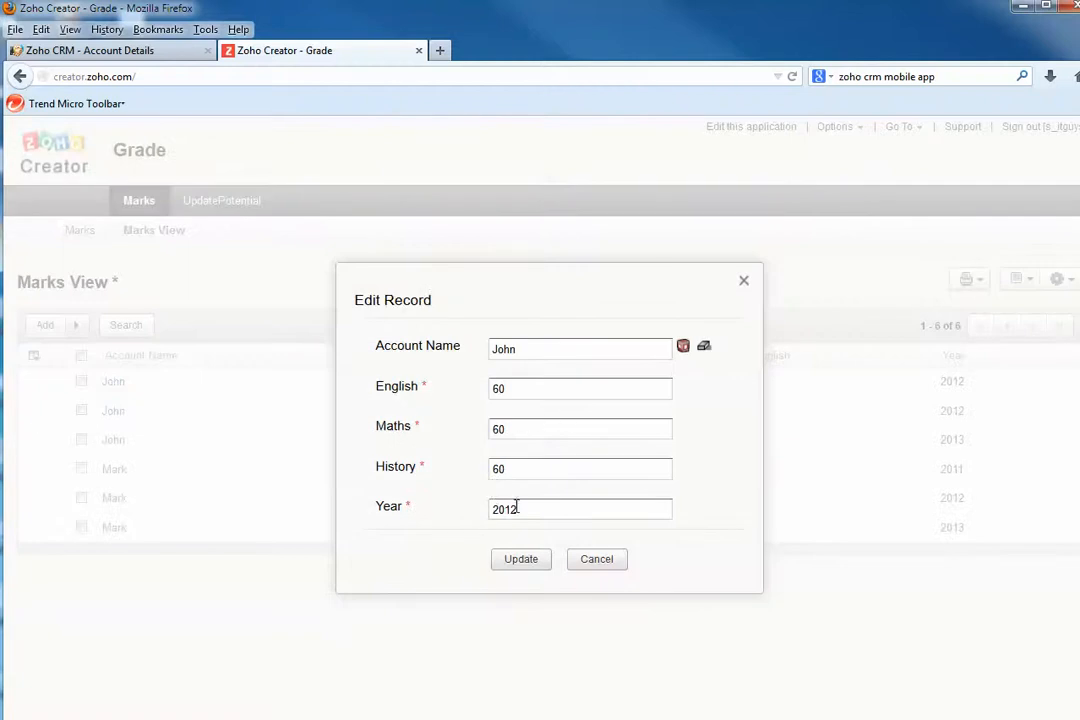
pyautogui.write('2010')
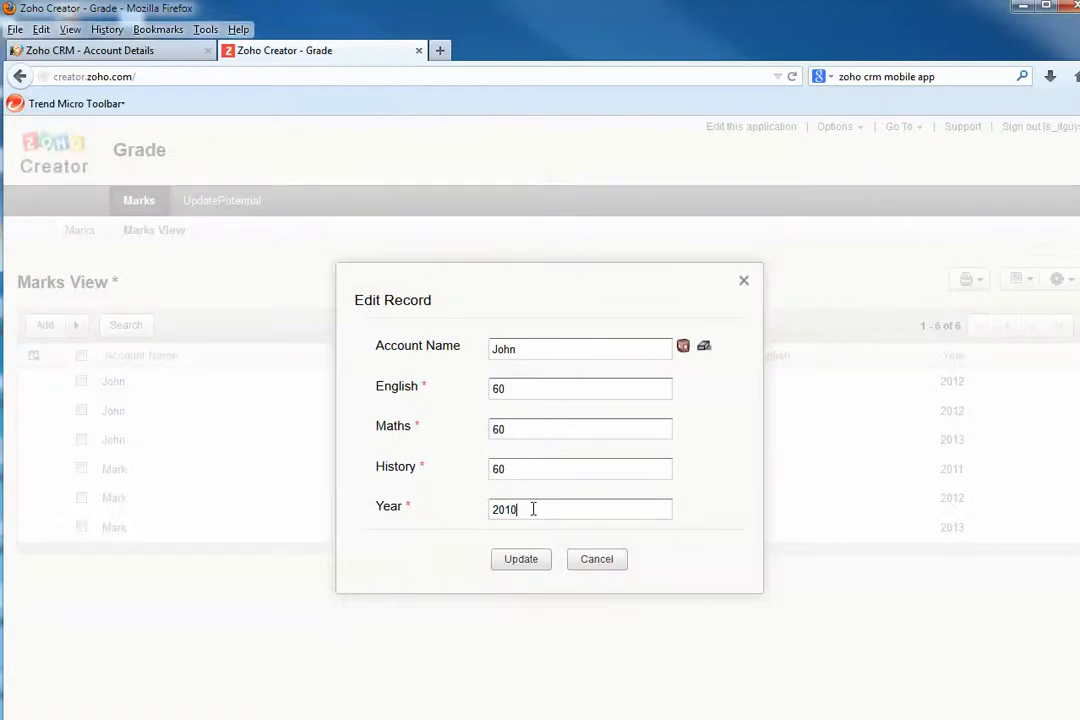
pyautogui.click(520, 560)
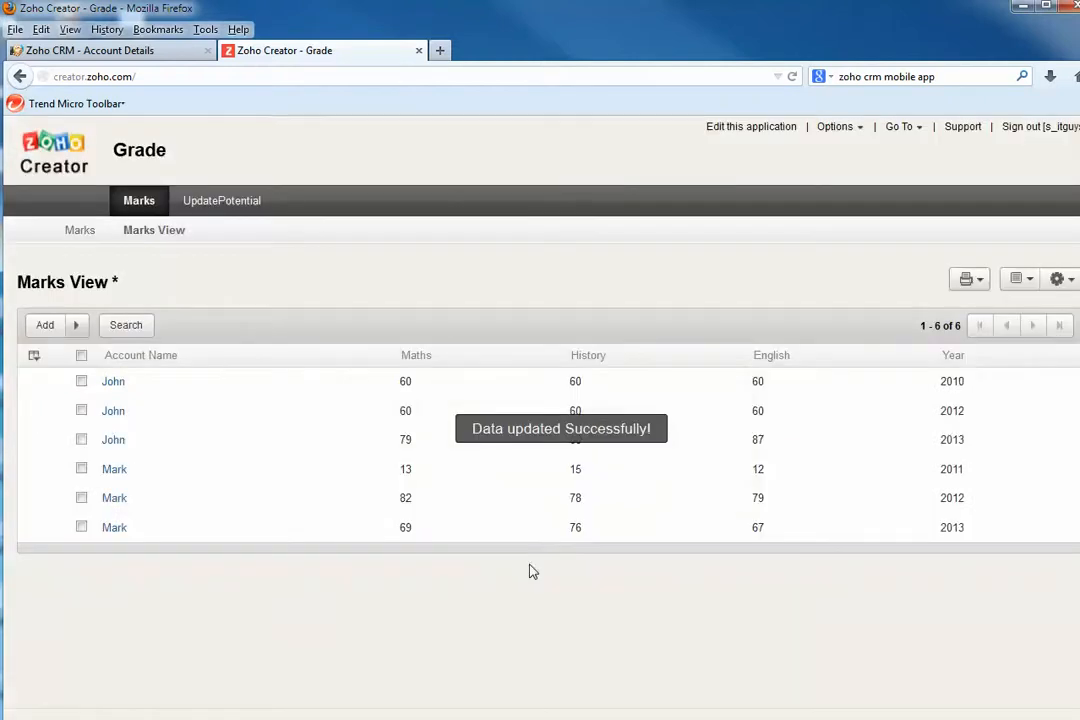
# - Reload John's CRM account and scroll to its Grades list showing 2010, 2012 and 2013
pyautogui.click(100, 50)
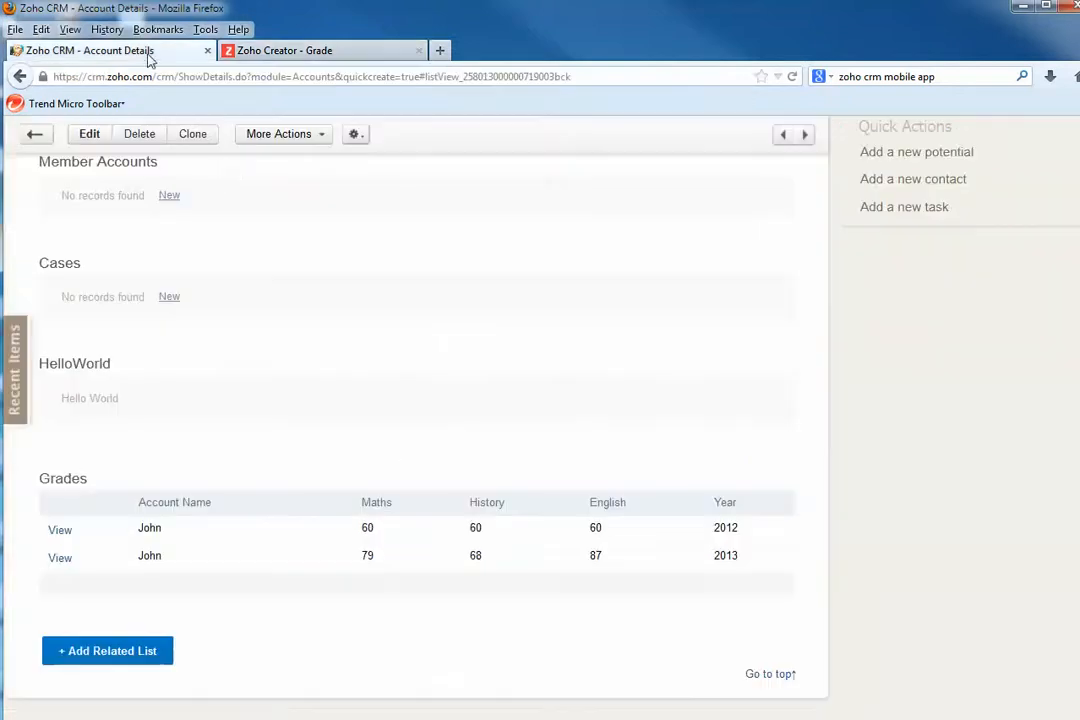
pyautogui.click(14, 364)
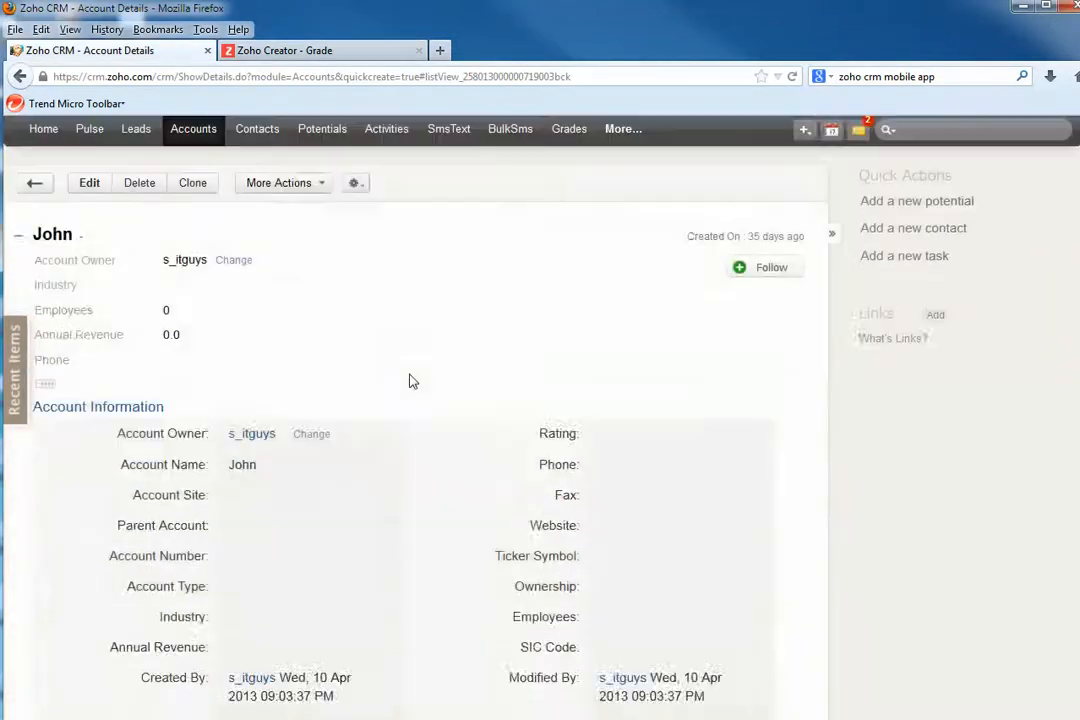
pyautogui.scroll(-3)
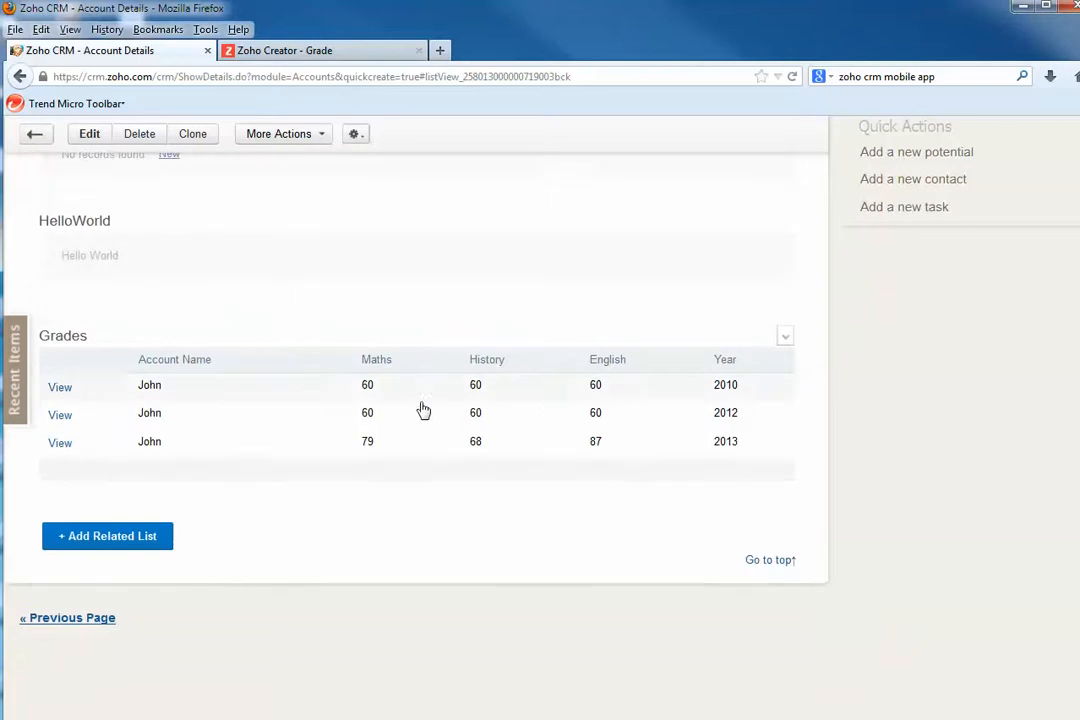
pyautogui.moveTo(296, 402)
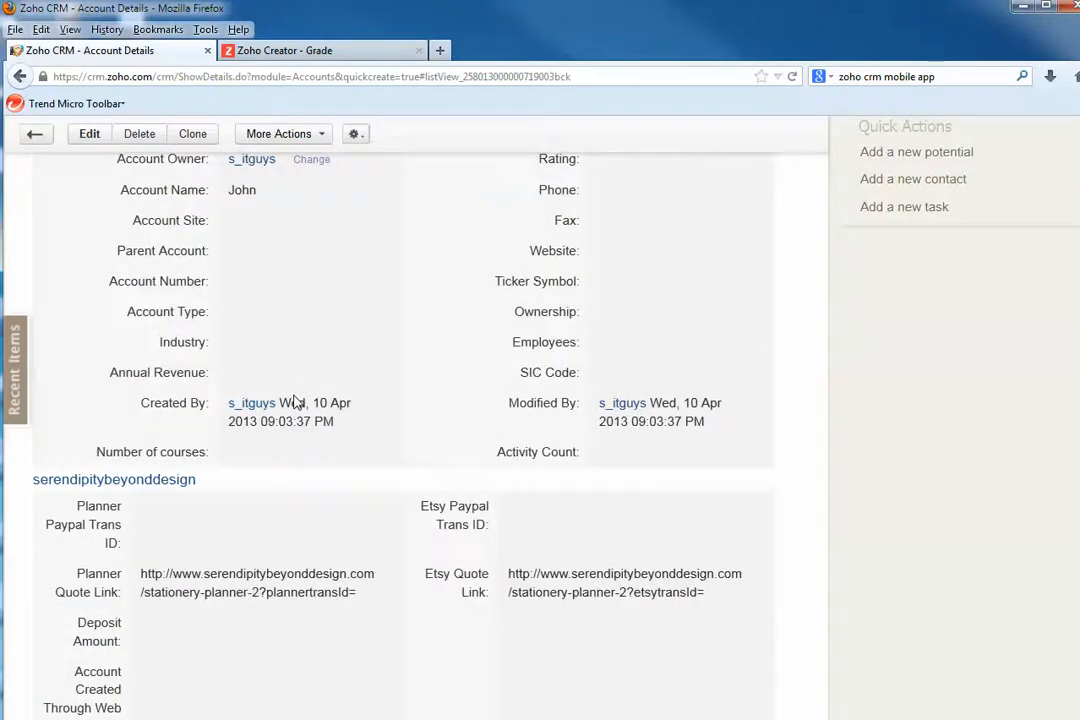
pyautogui.scroll(3)
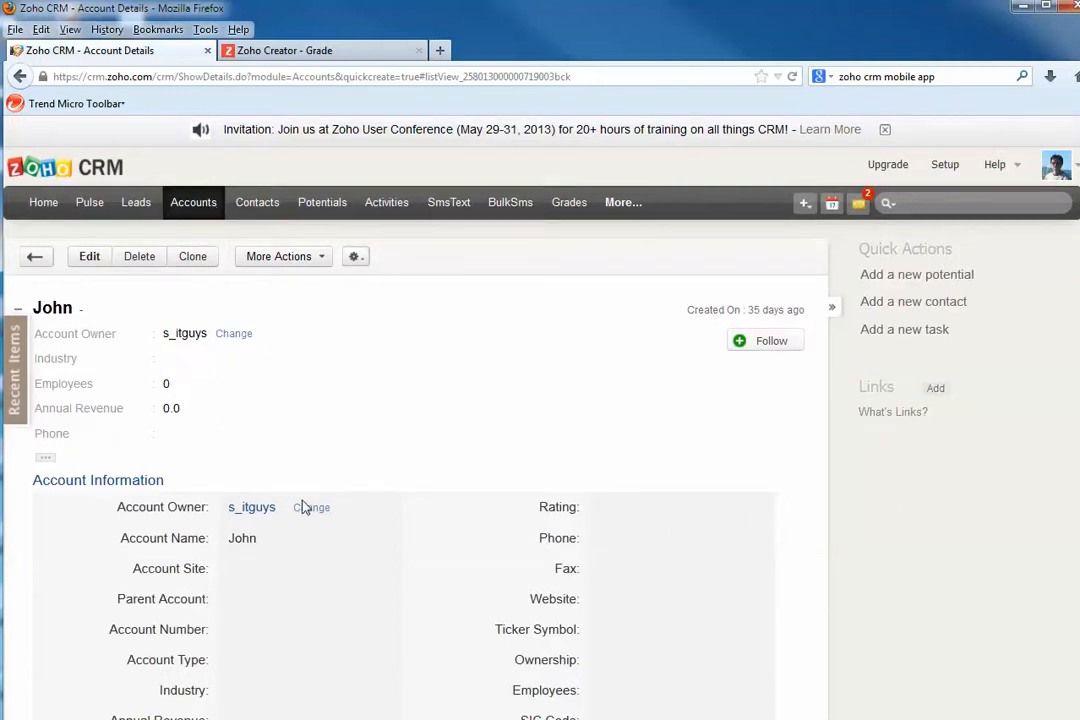
pyautogui.moveTo(492, 524)
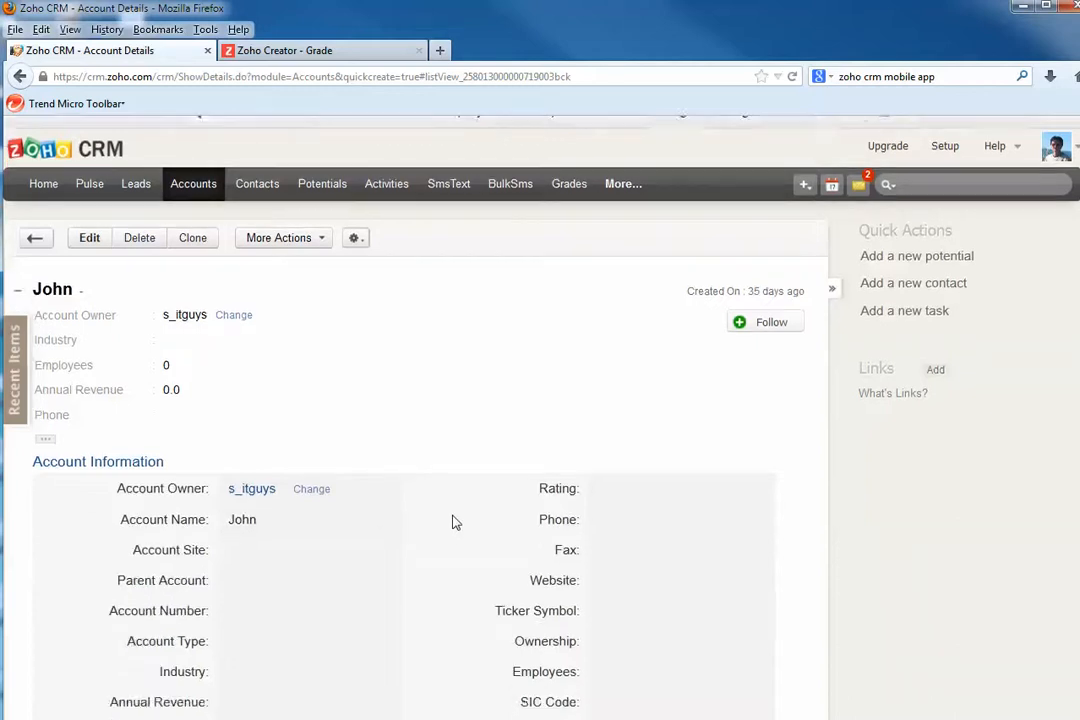
pyautogui.scroll(-3)
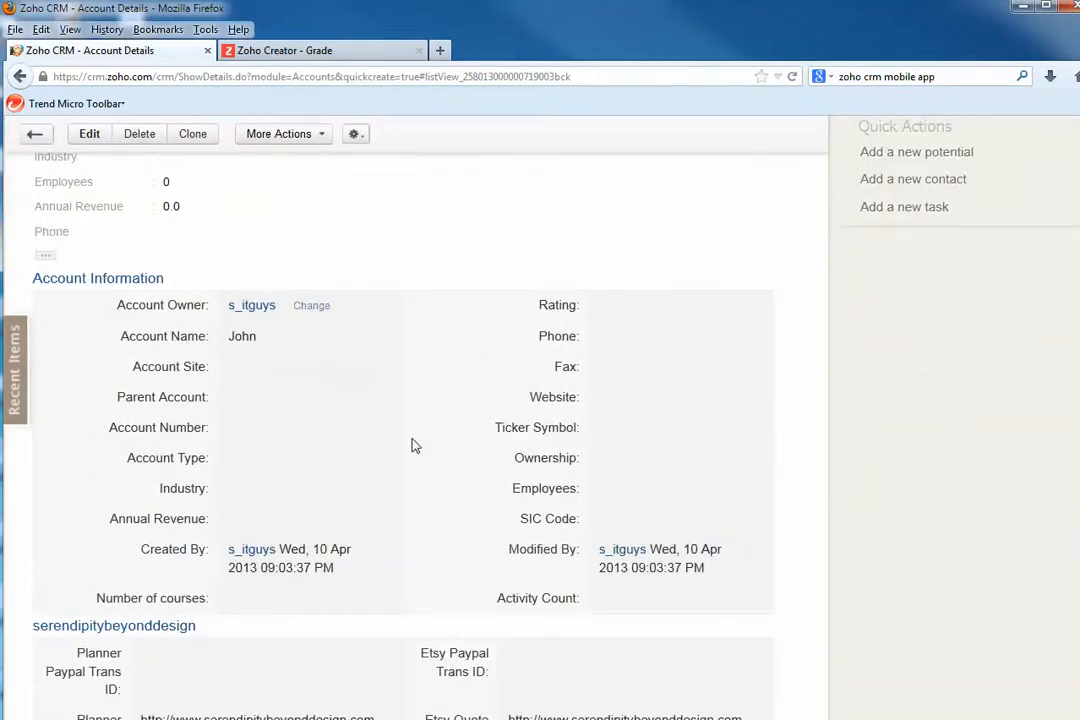
pyautogui.scroll(-3)
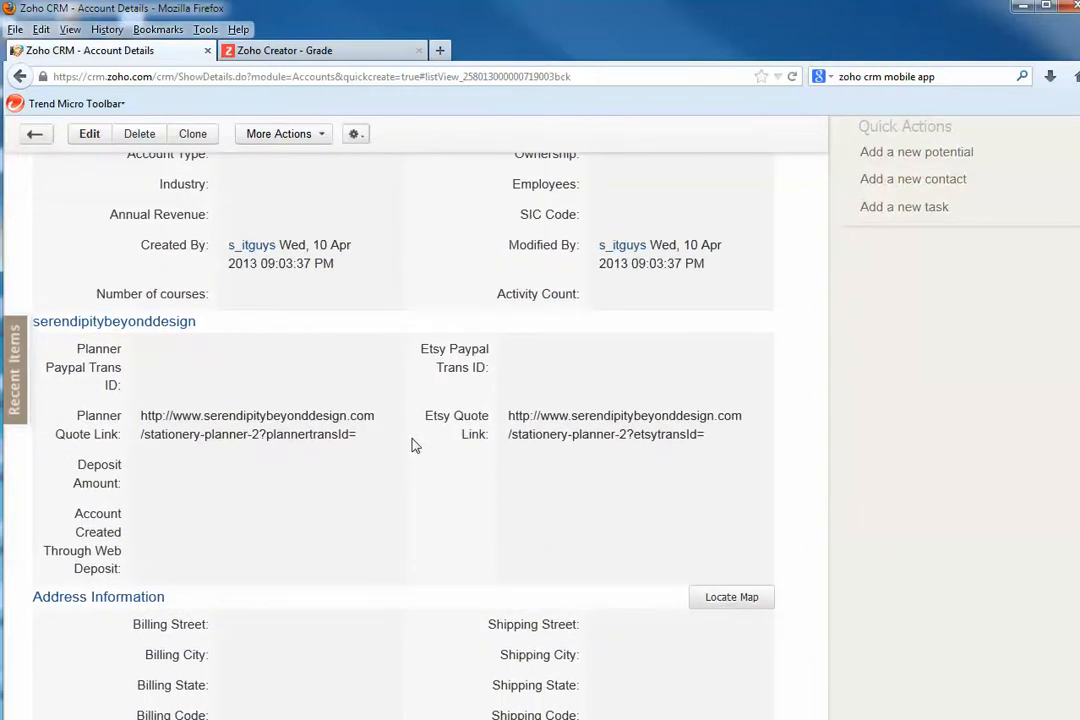
pyautogui.scroll(-3)
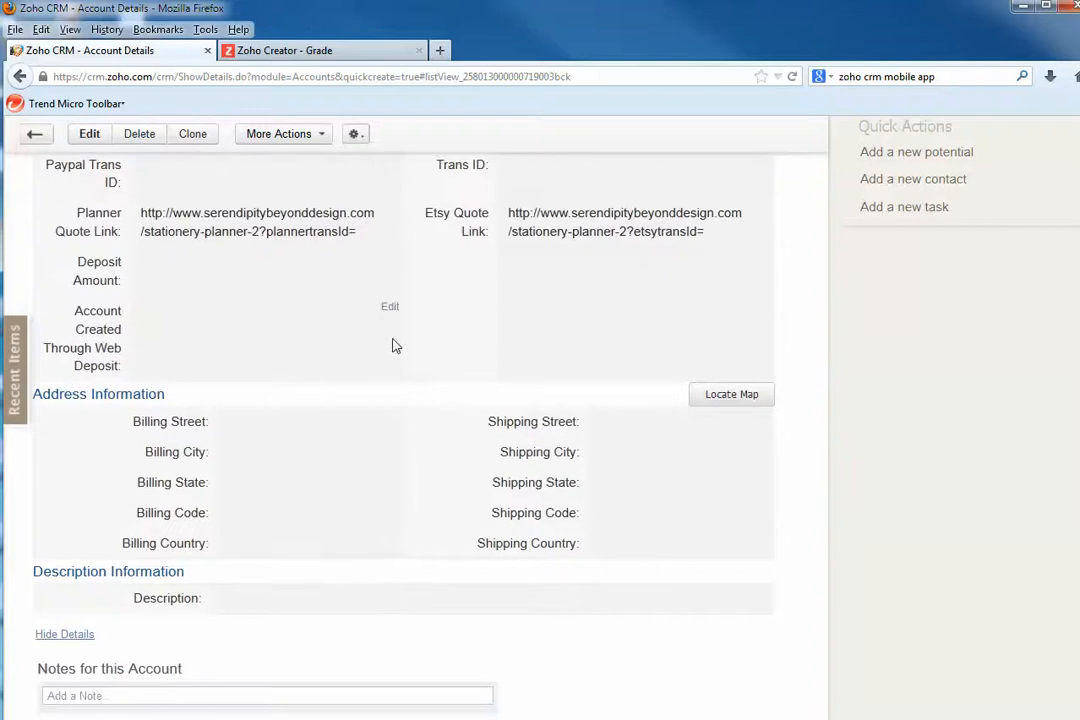
pyautogui.scroll(-3)
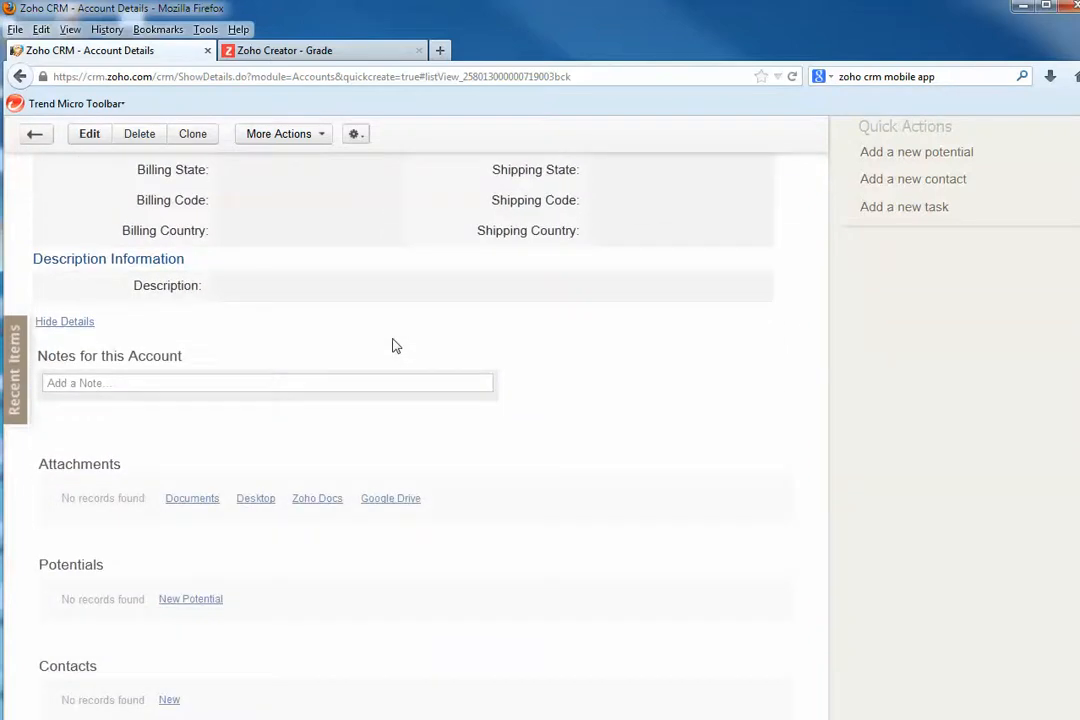
pyautogui.scroll(-3)
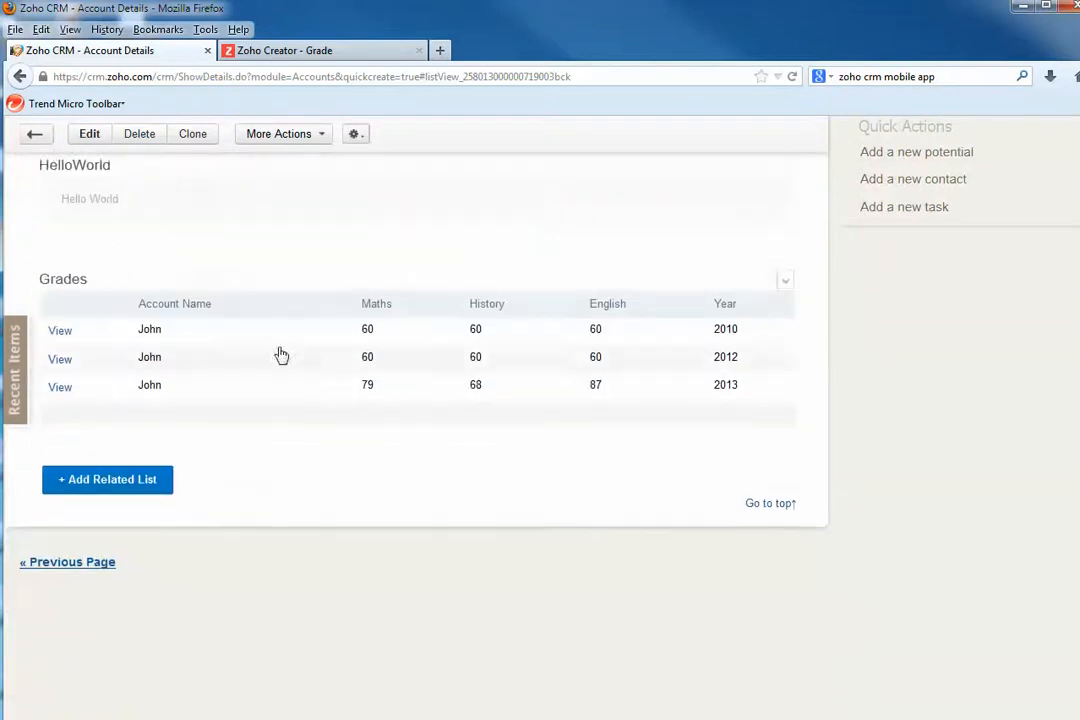
pyautogui.scroll(-3)
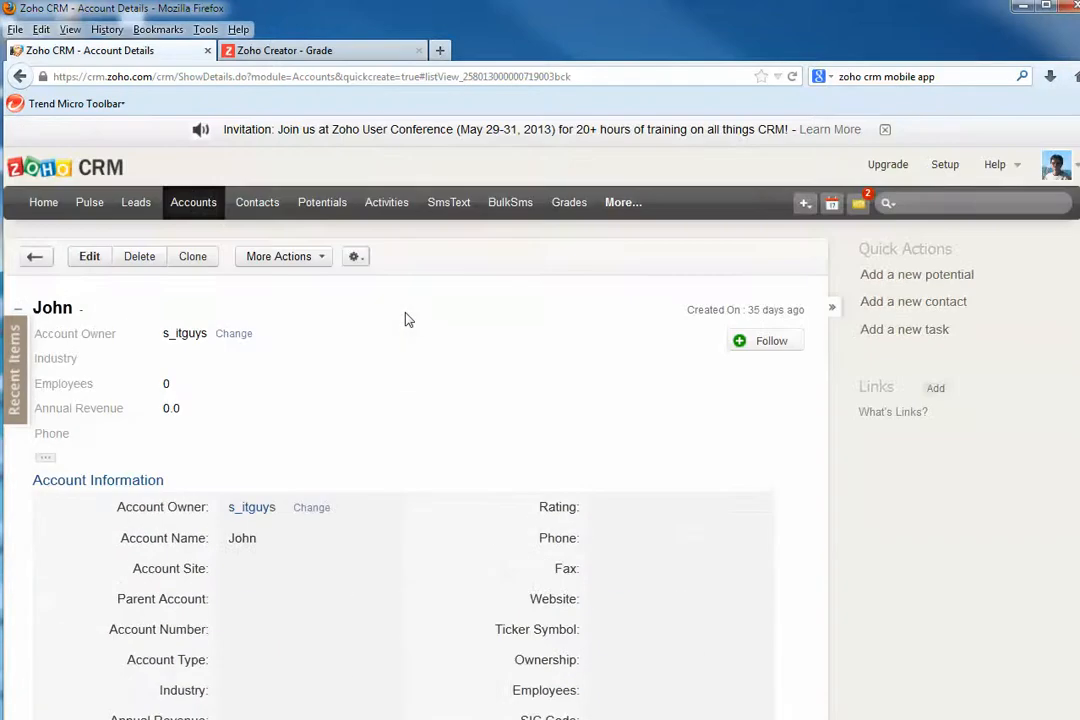
pyautogui.moveTo(448, 202)
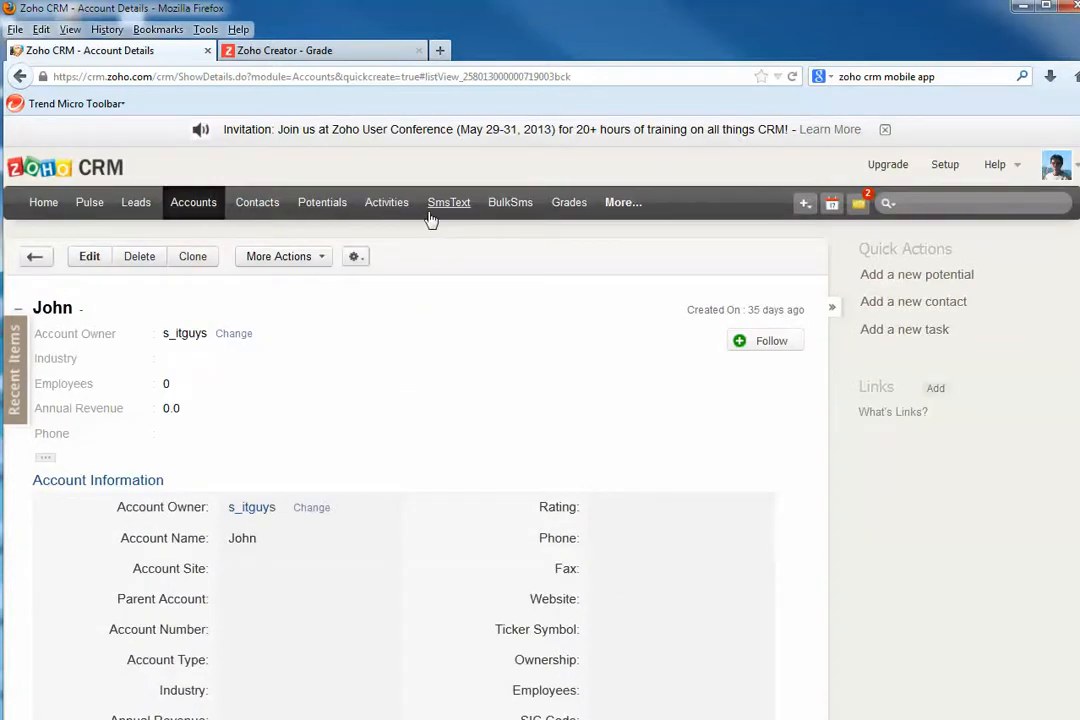
pyautogui.moveTo(484, 222)
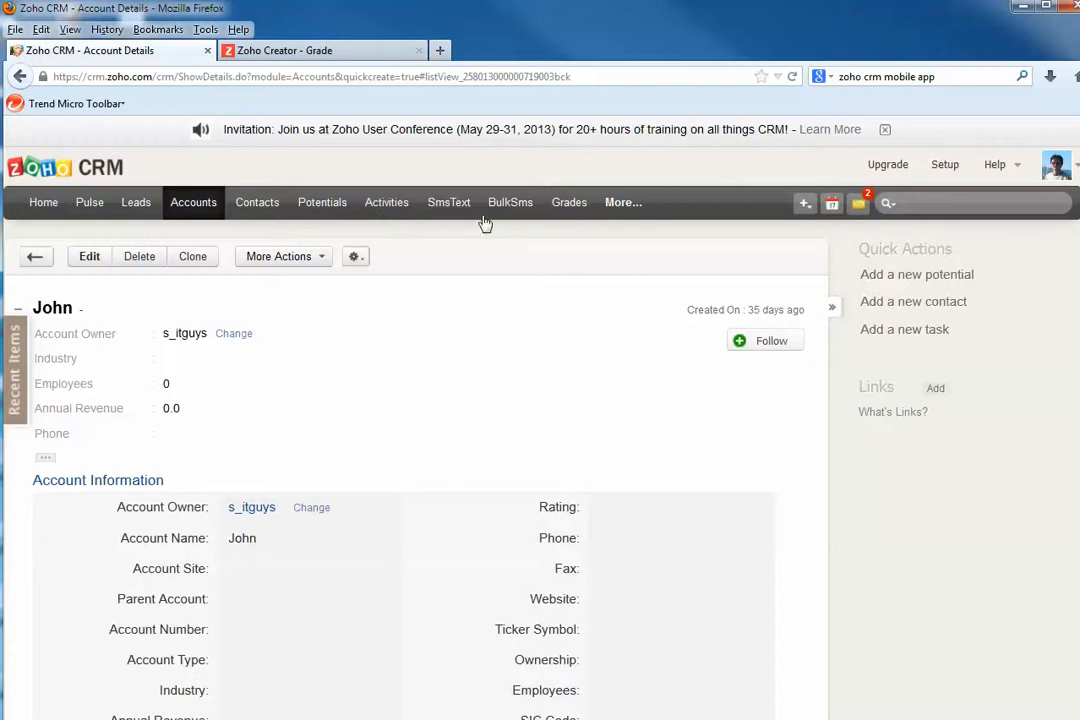
pyautogui.moveTo(490, 236)
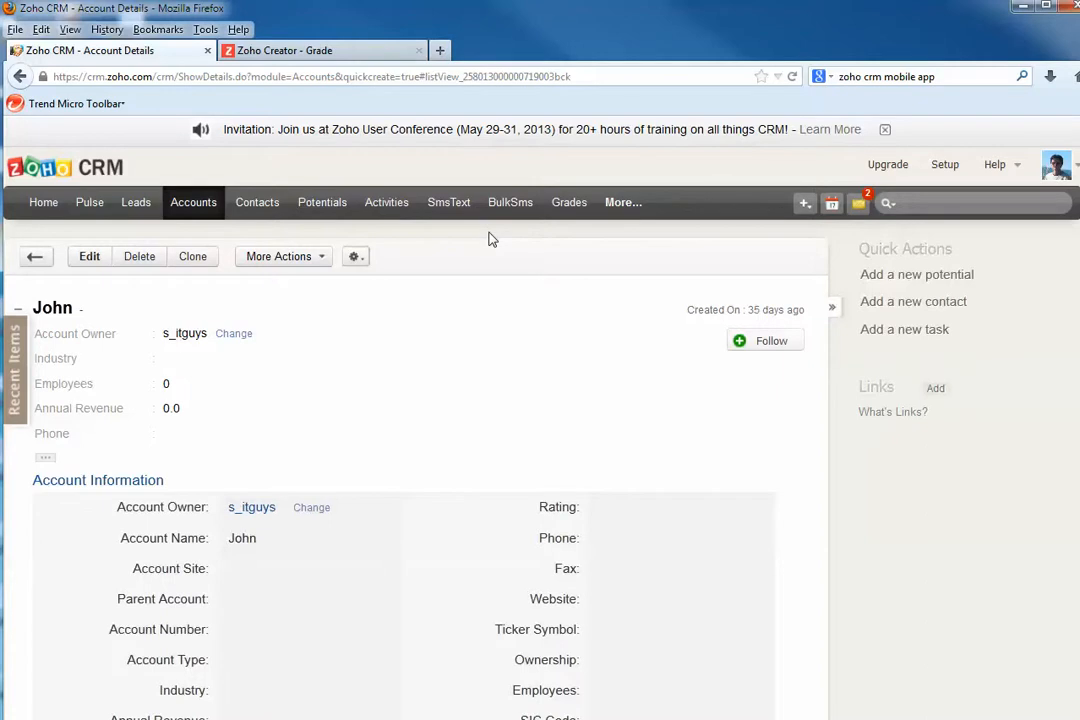
pyautogui.moveTo(966, 700)
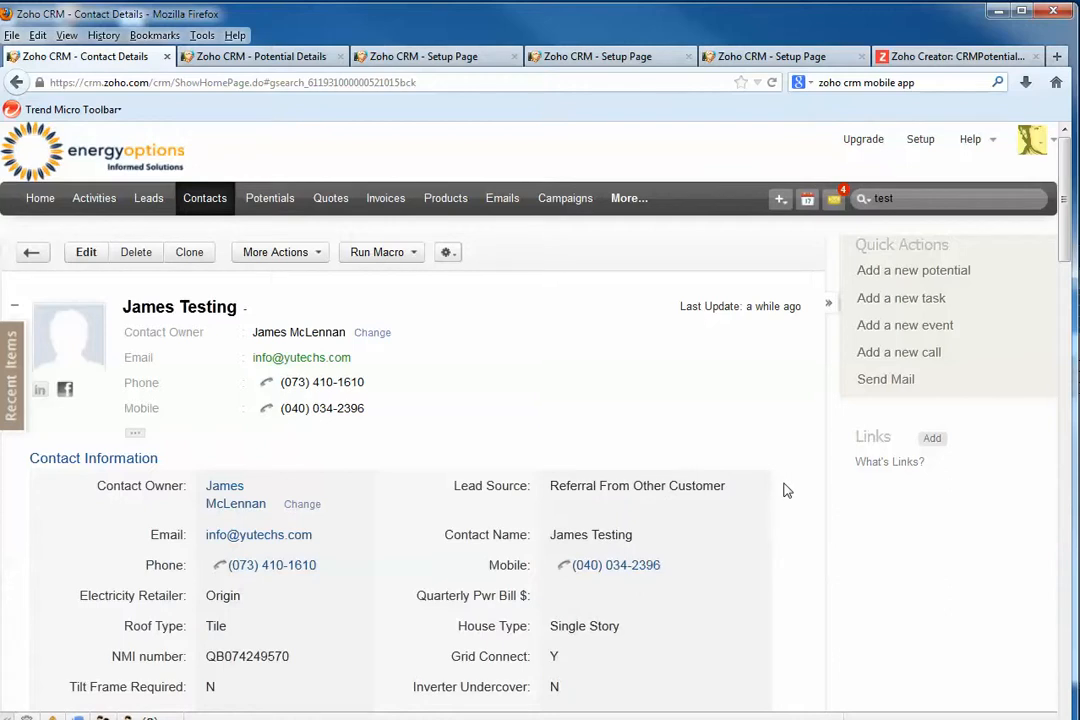
pyautogui.moveTo(756, 448)
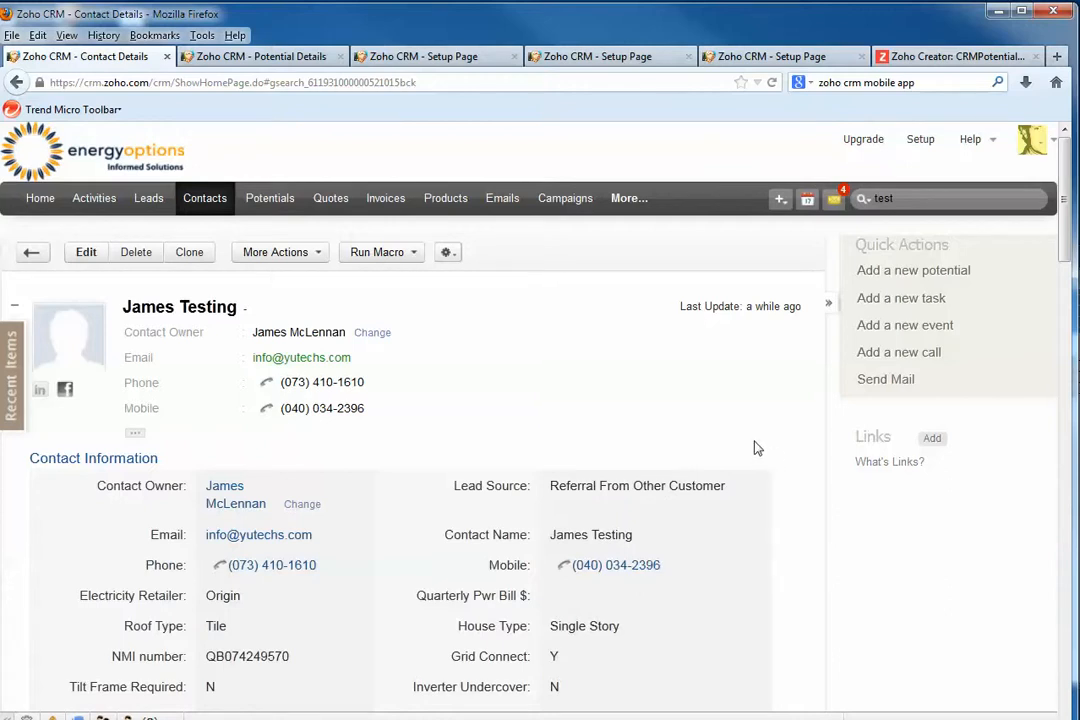
pyautogui.moveTo(518, 480)
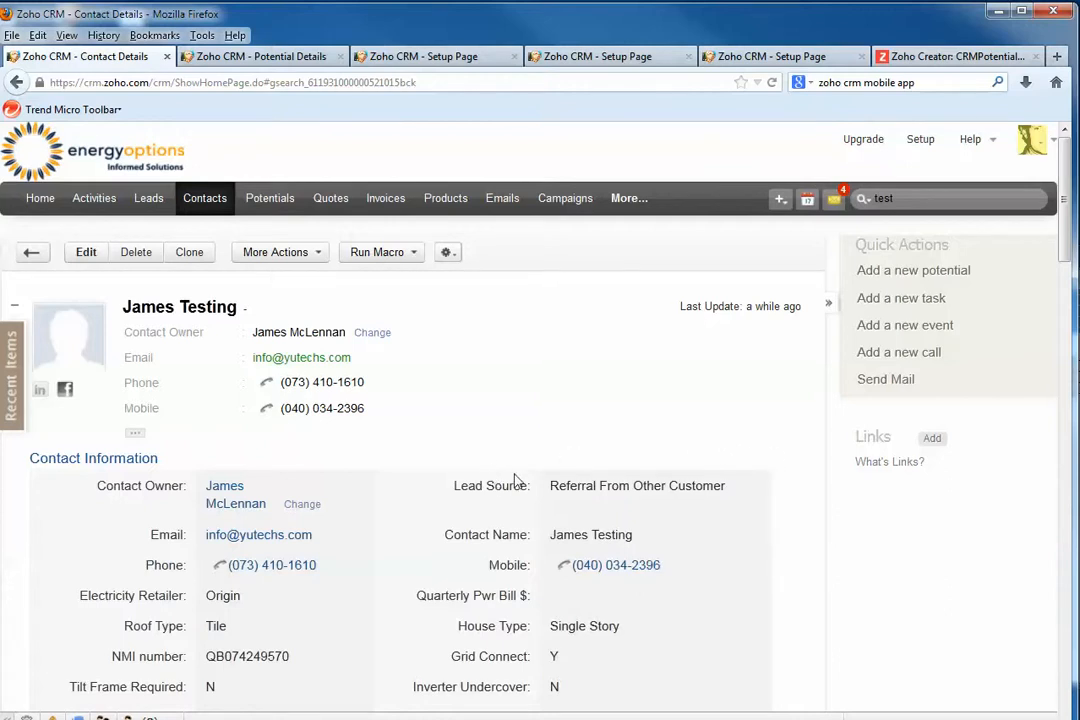
pyautogui.moveTo(262, 56)
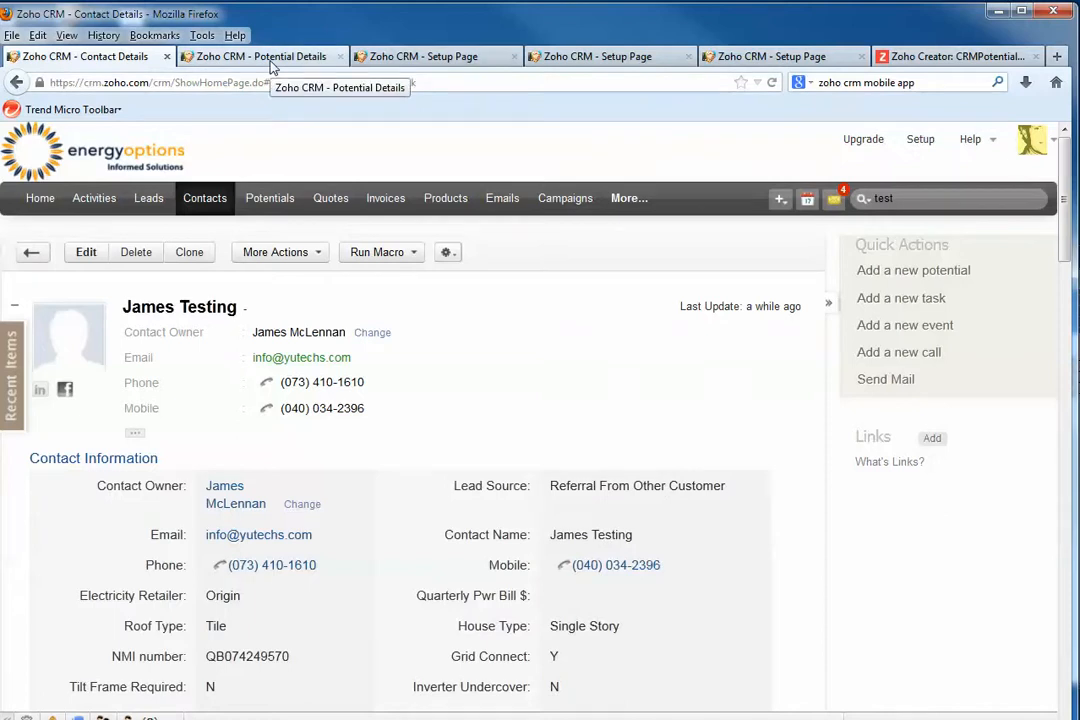
pyautogui.click(258, 56)
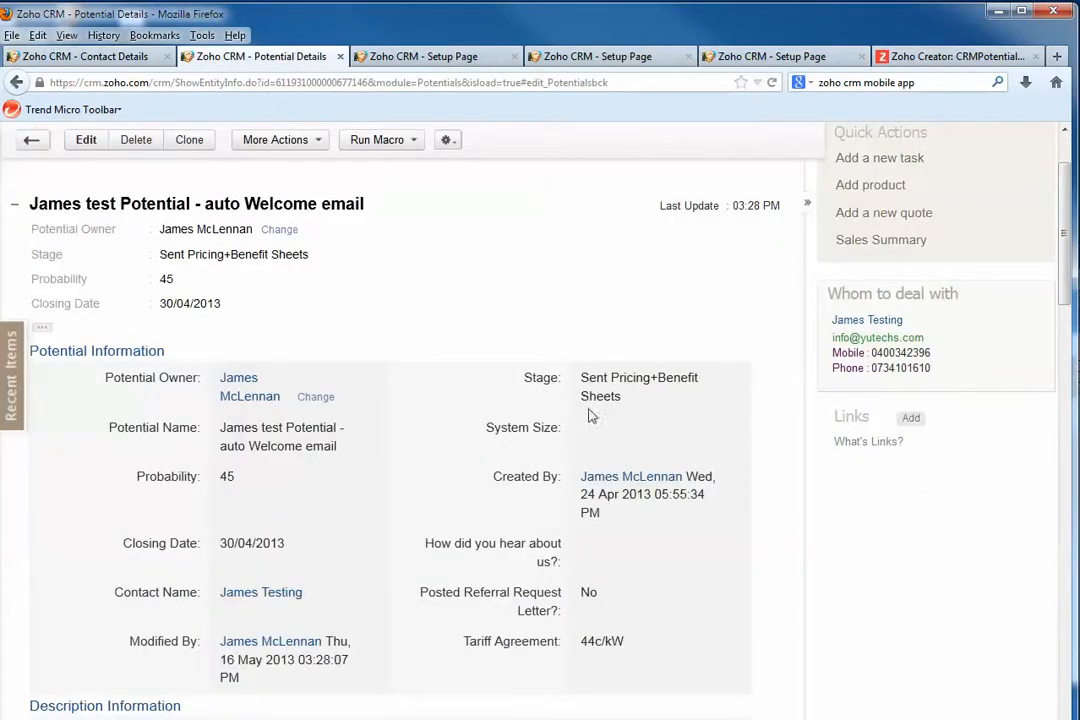
pyautogui.moveTo(716, 398)
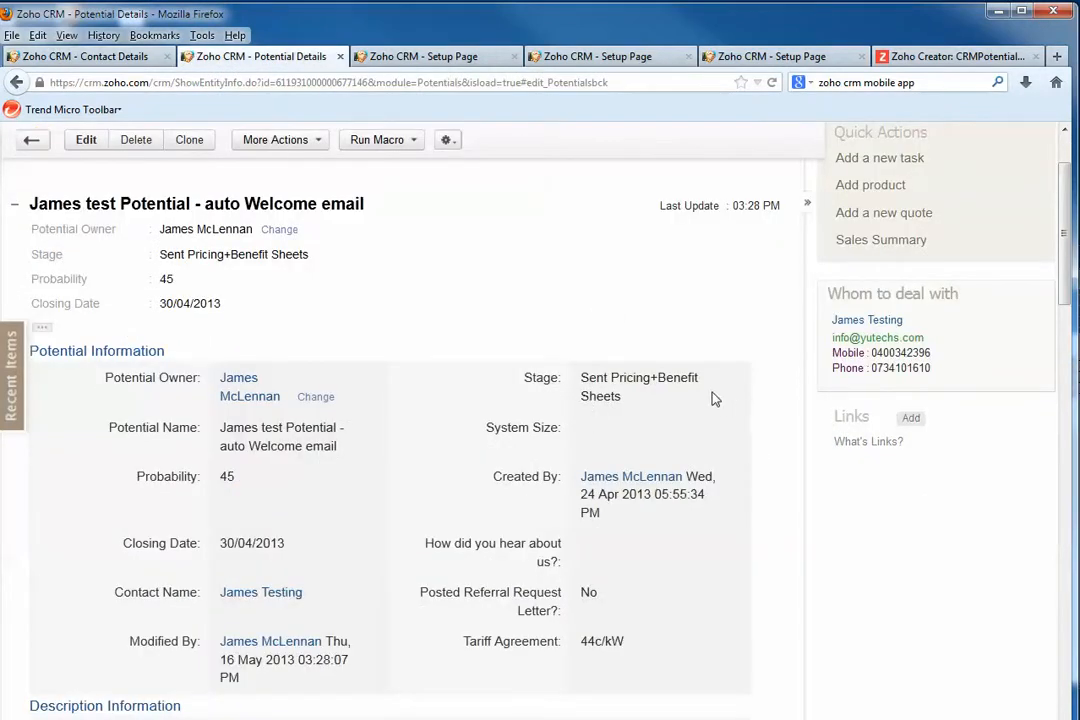
pyautogui.moveTo(698, 392)
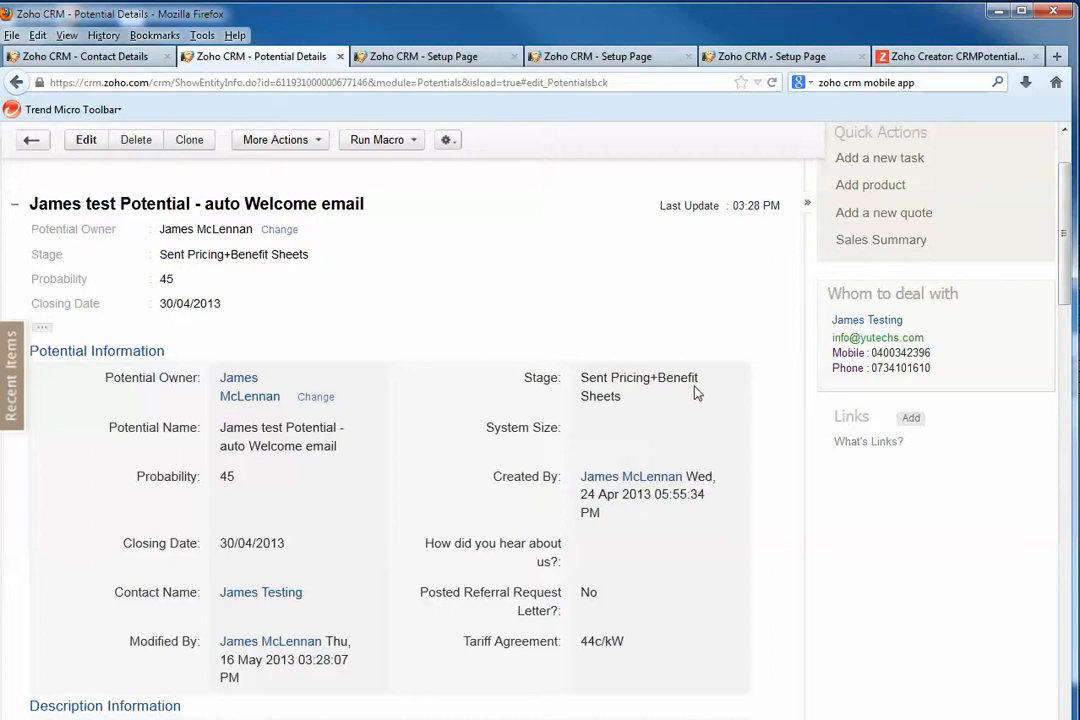
pyautogui.moveTo(484, 368)
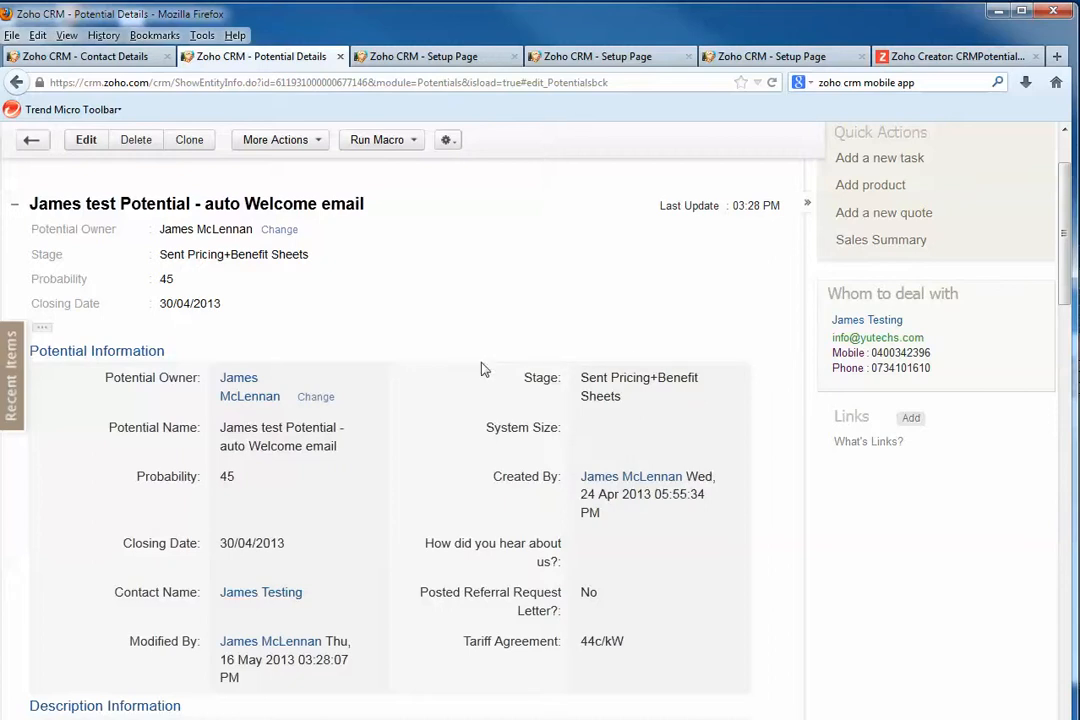
pyautogui.moveTo(484, 370)
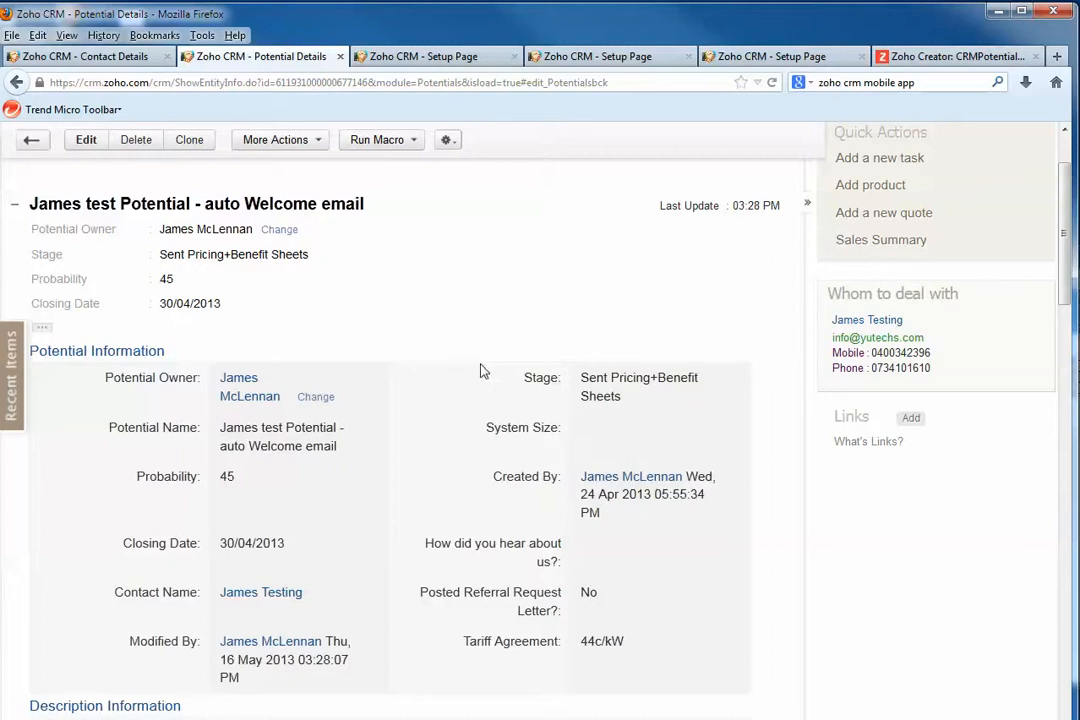
pyautogui.moveTo(398, 368)
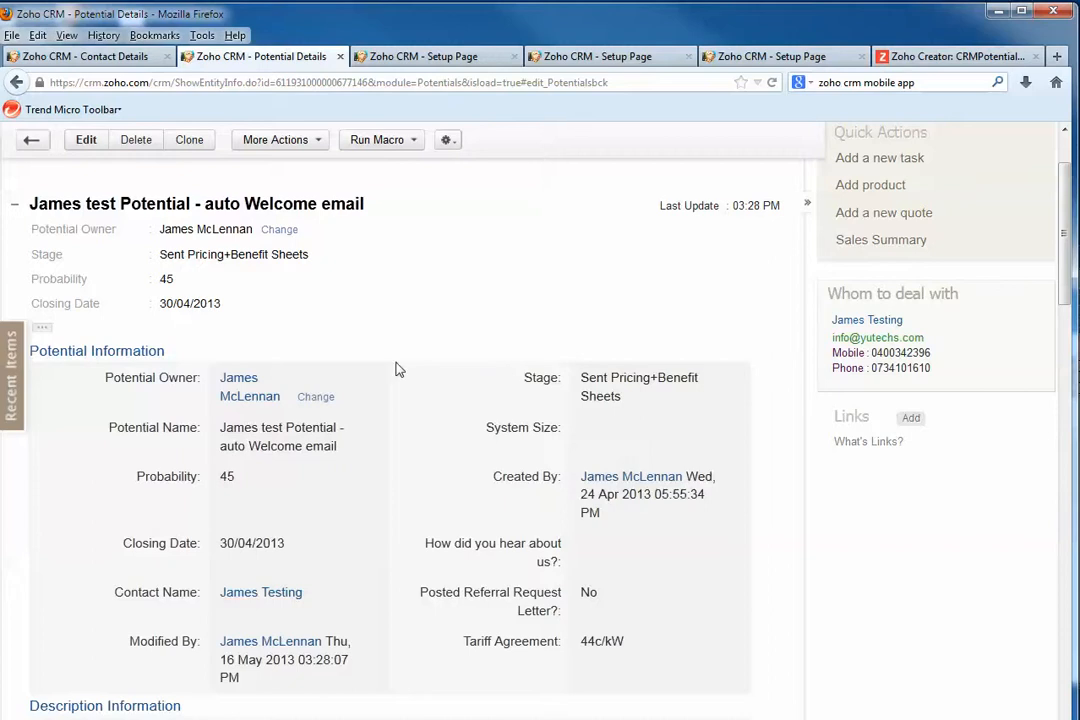
pyautogui.moveTo(436, 312)
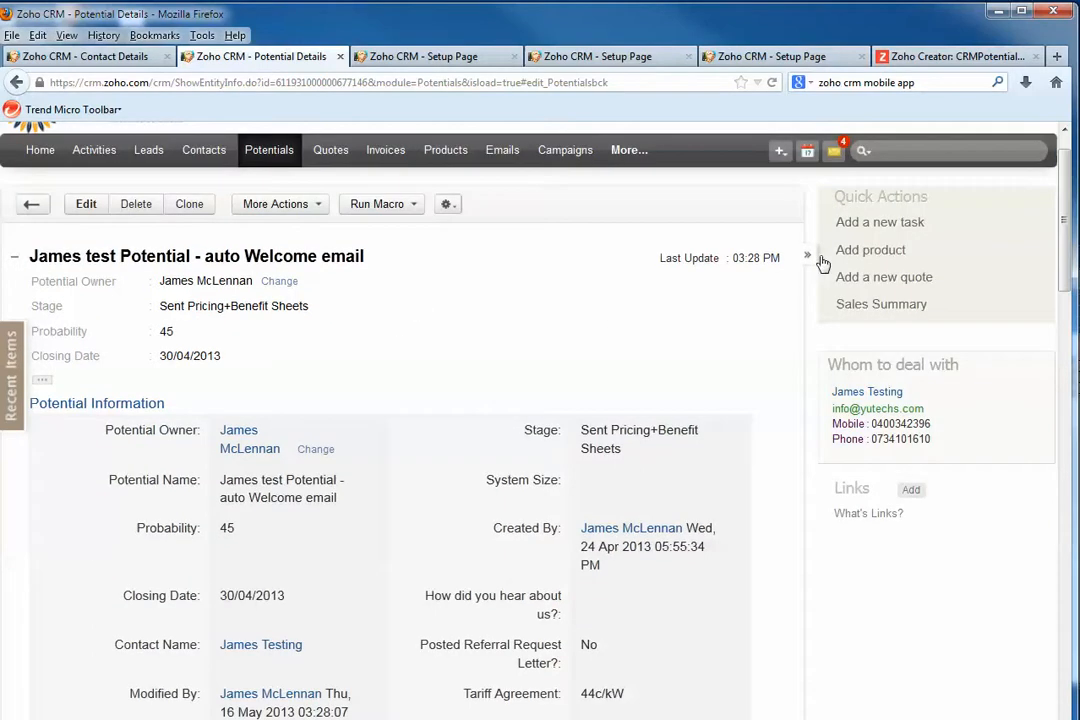
pyautogui.moveTo(730, 444)
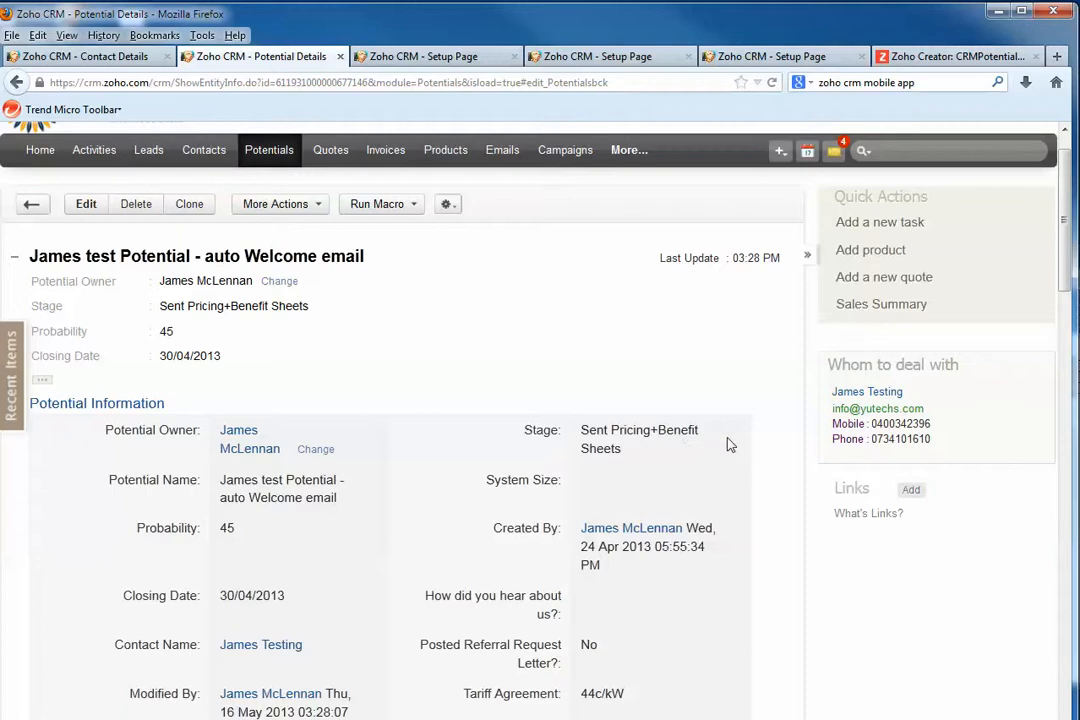
# - Edit the potential and set its Stage to Closed Won
pyautogui.click(86, 204)
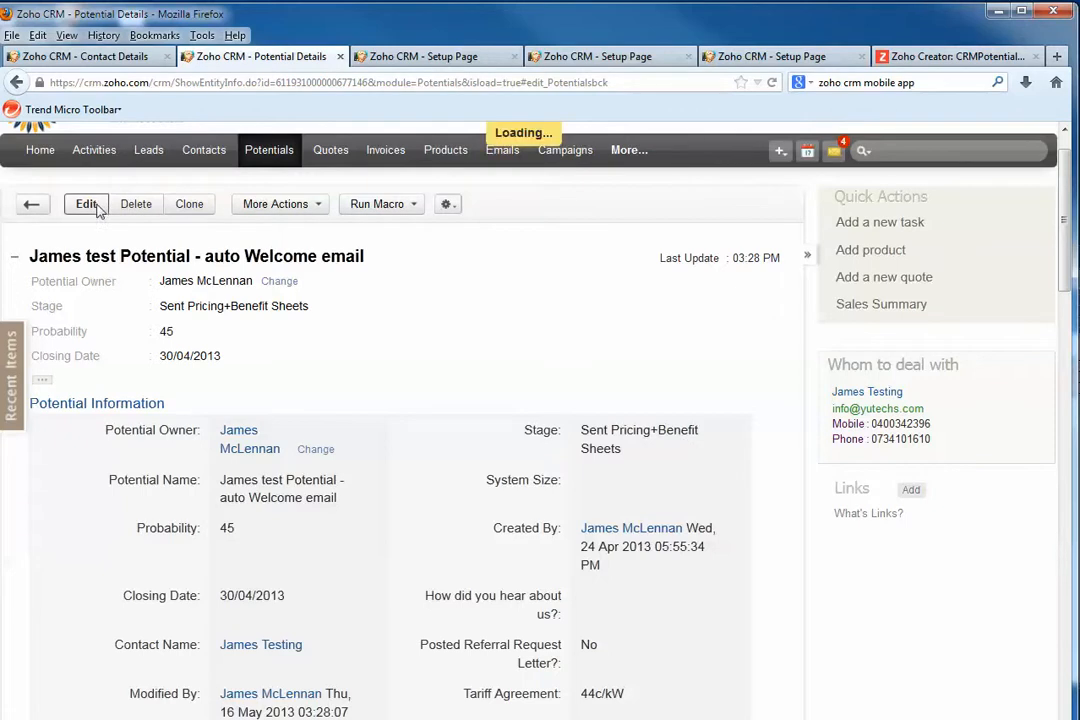
pyautogui.click(86, 204)
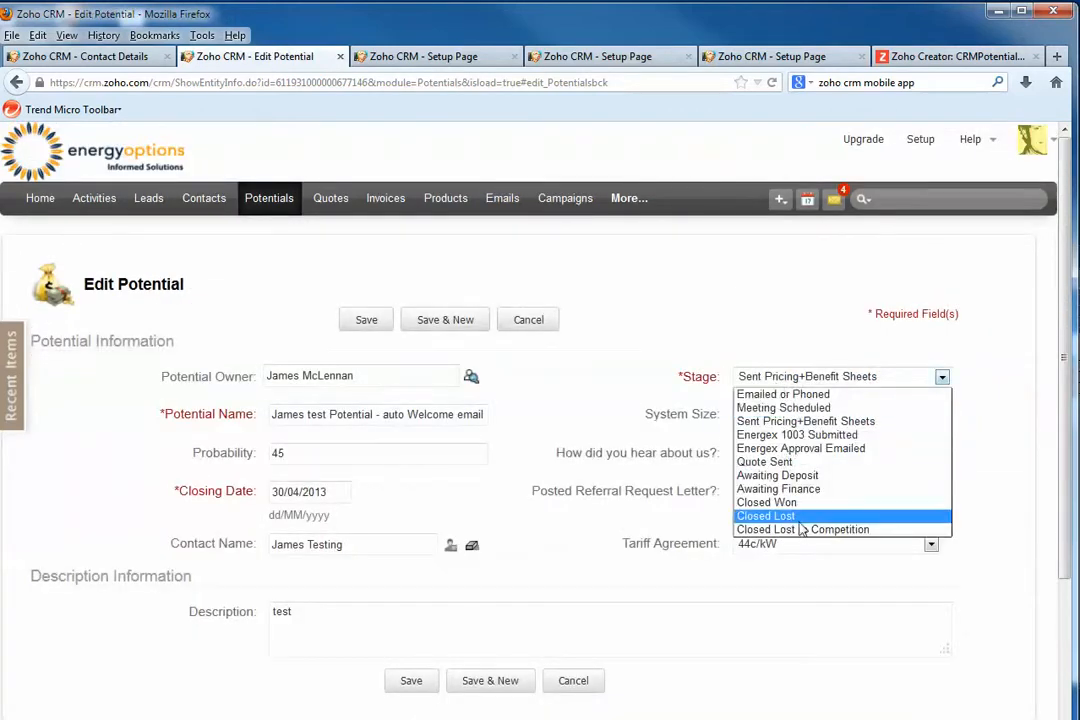
pyautogui.click(766, 502)
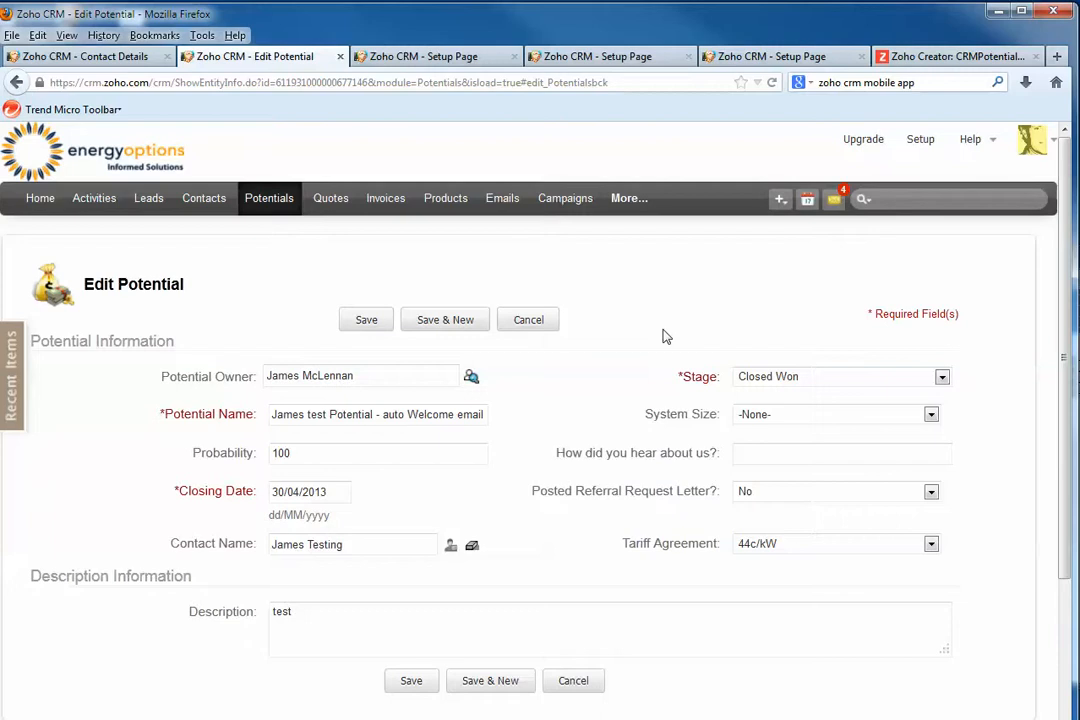
pyautogui.moveTo(700, 370)
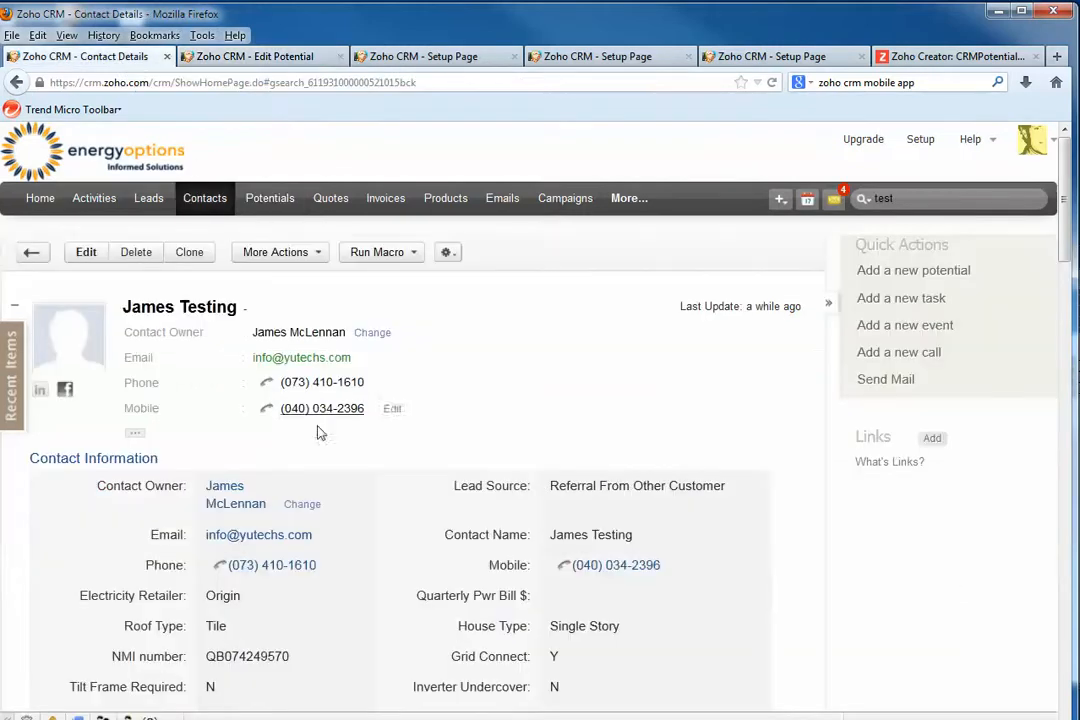
# - Check the contact's empty Potential Closed Won field, then save the potential
pyautogui.scroll(-3)
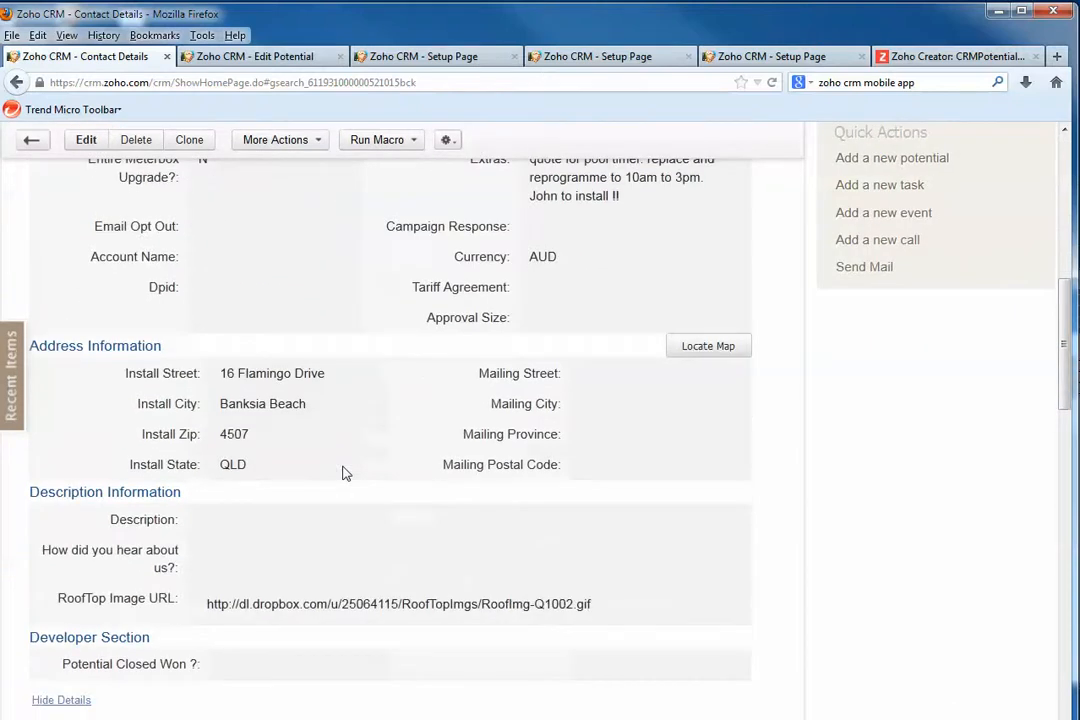
pyautogui.scroll(-3)
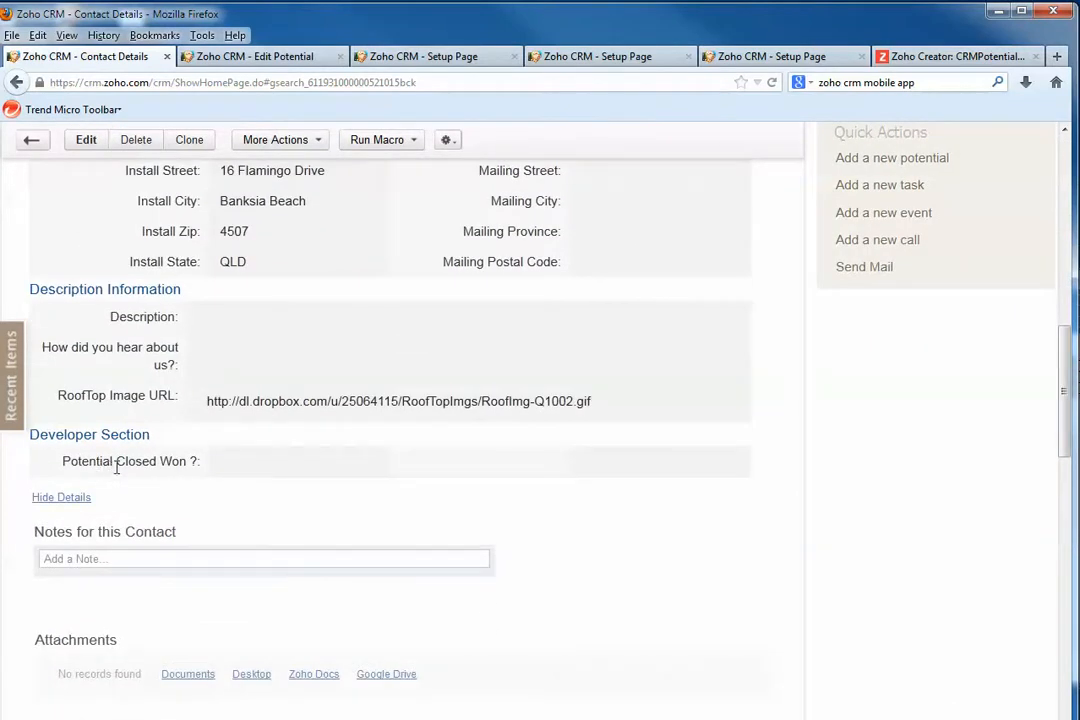
pyautogui.moveTo(372, 460)
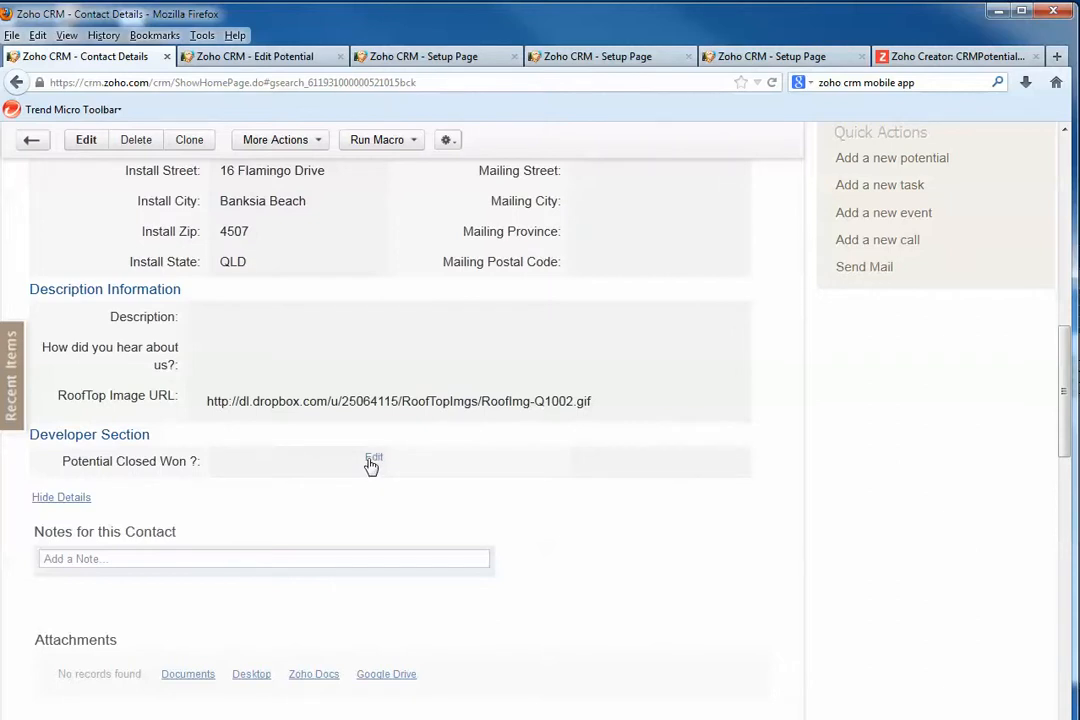
pyautogui.click(372, 456)
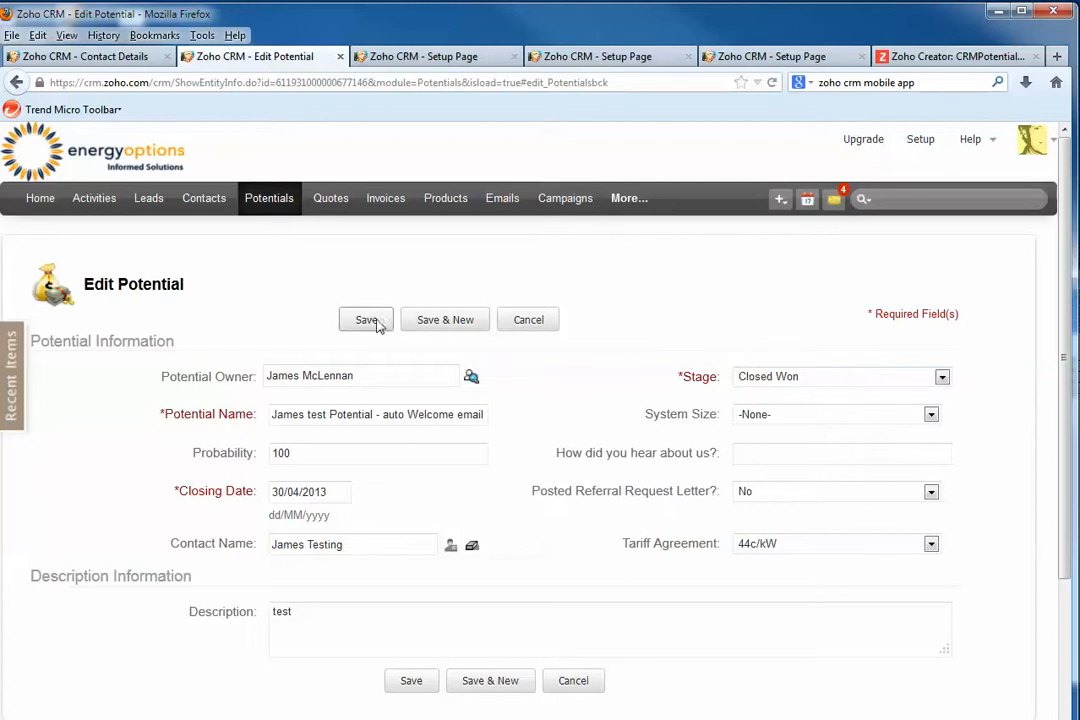
pyautogui.click(366, 320)
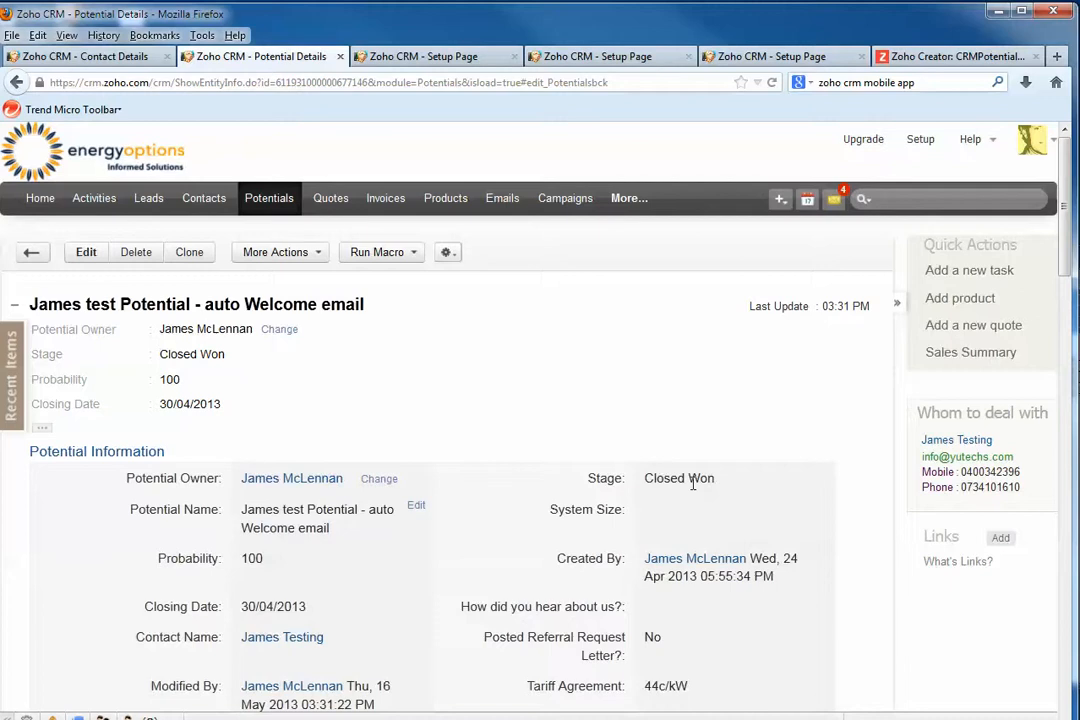
pyautogui.moveTo(252, 650)
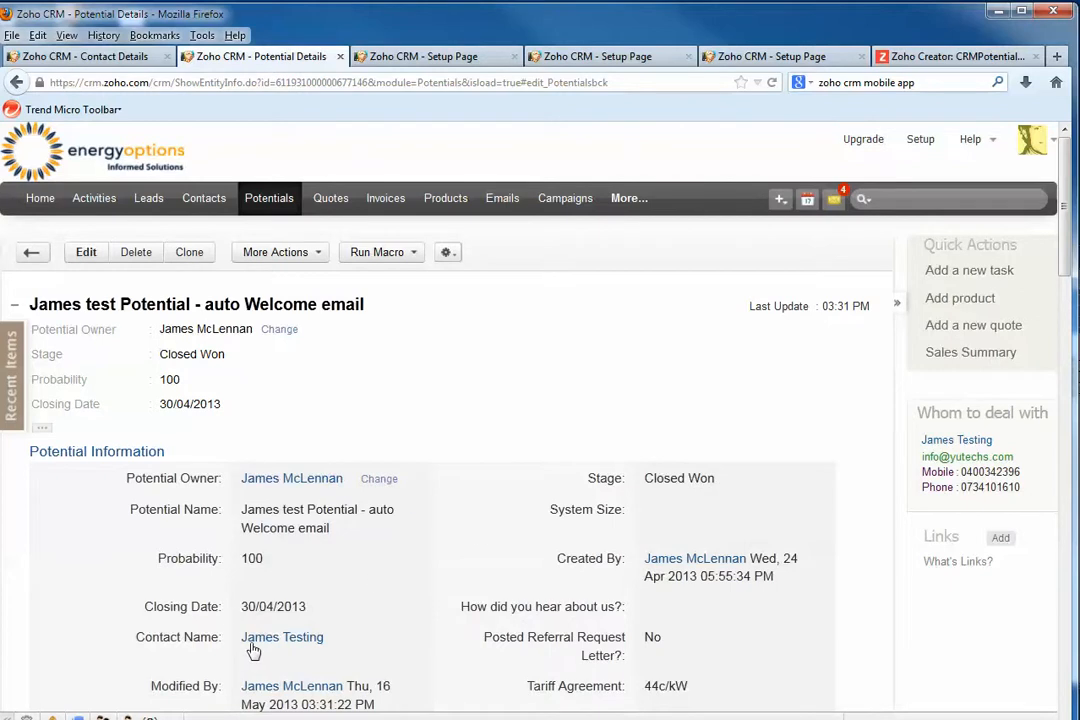
pyautogui.moveTo(444, 198)
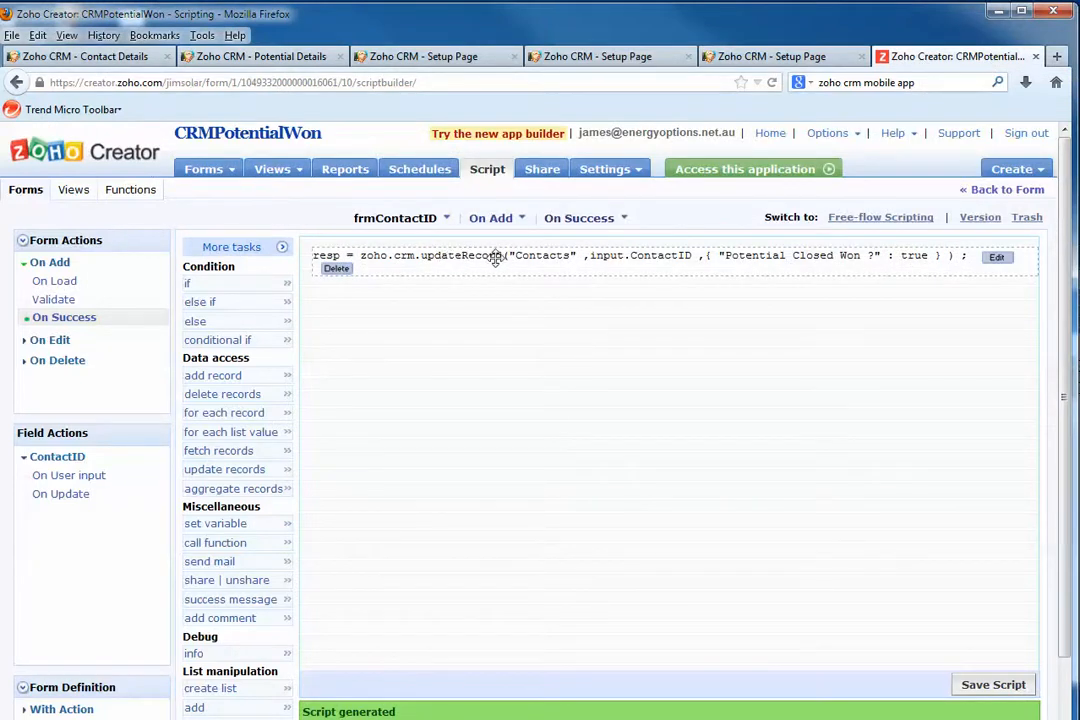
pyautogui.moveTo(578, 268)
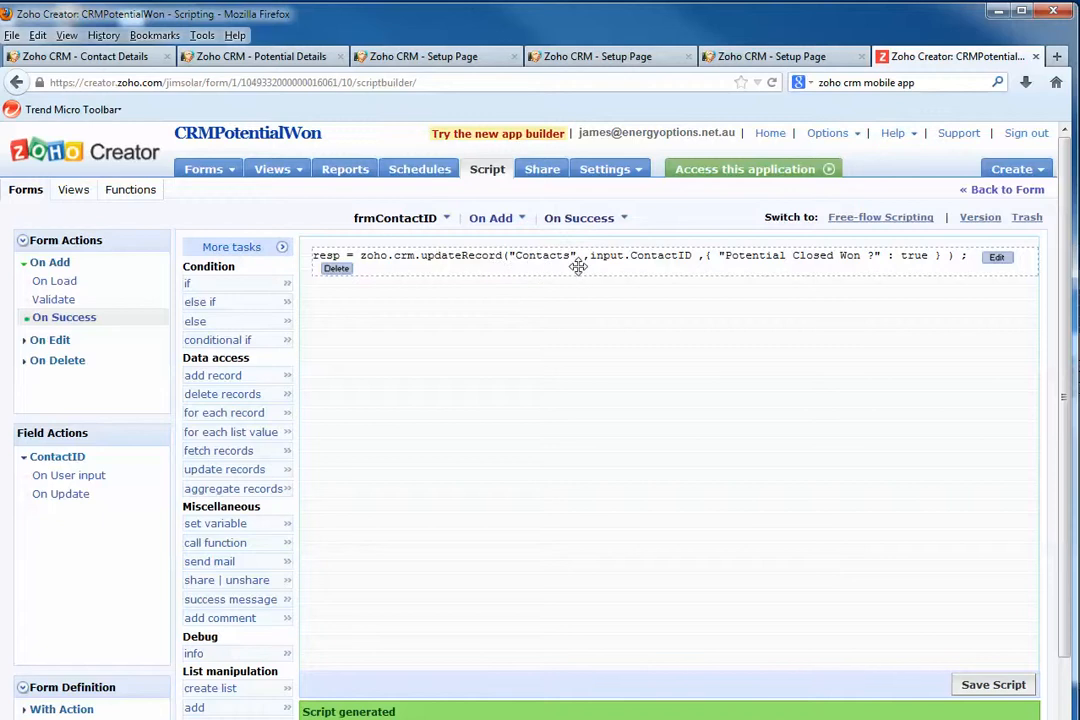
pyautogui.moveTo(844, 264)
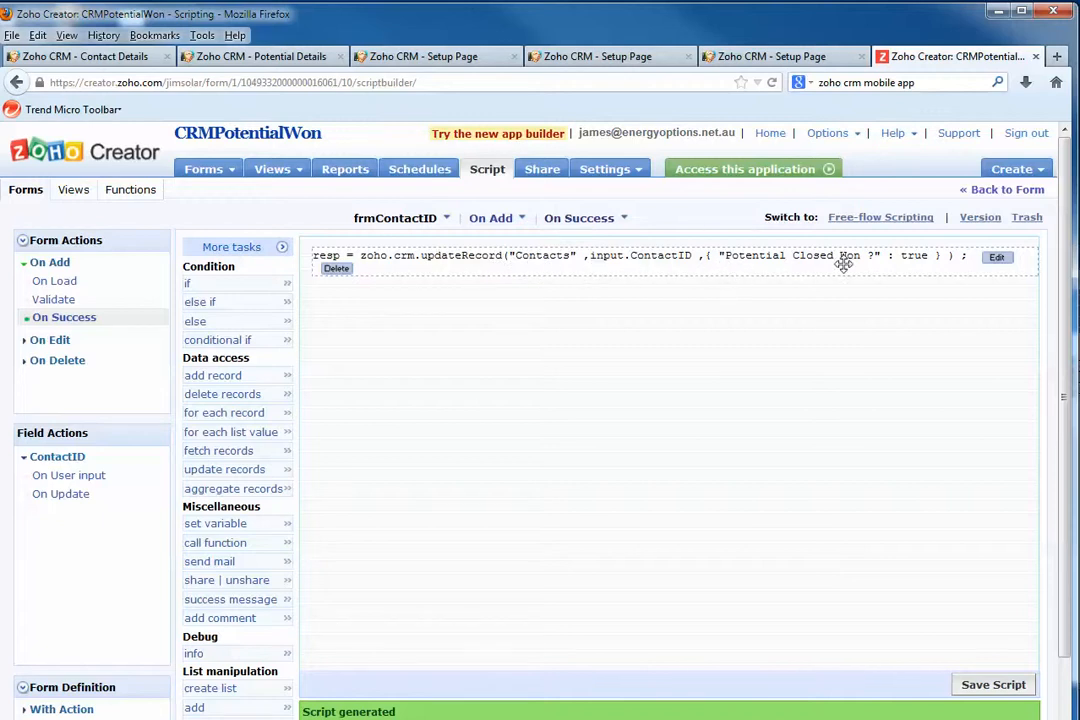
pyautogui.moveTo(808, 250)
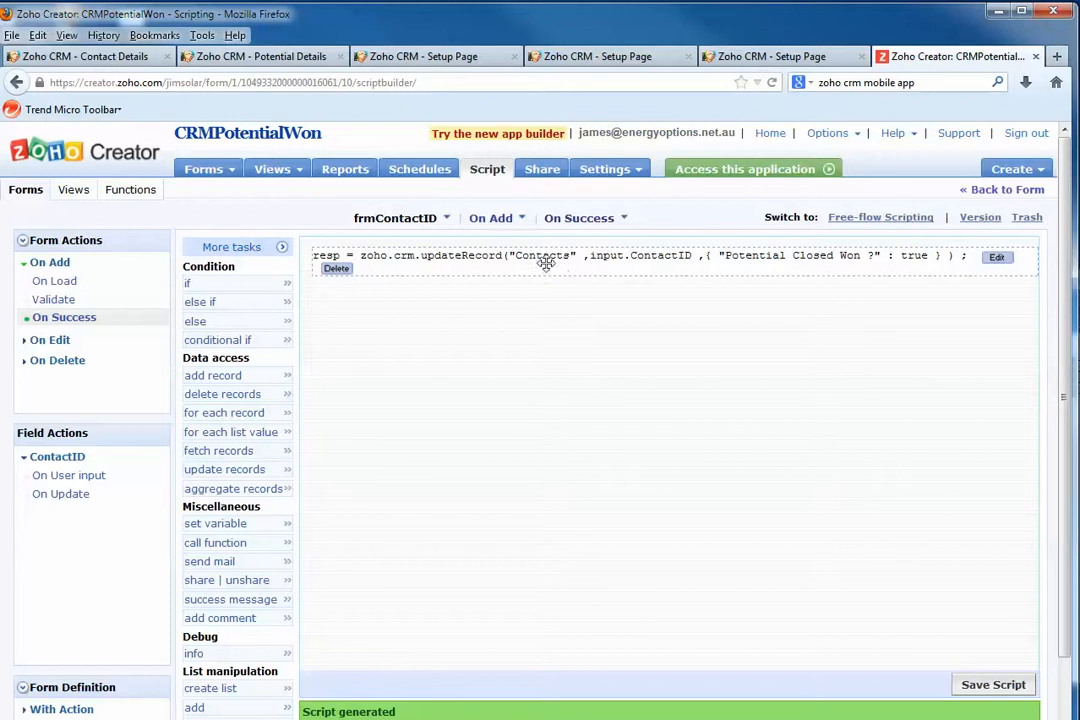
pyautogui.moveTo(662, 262)
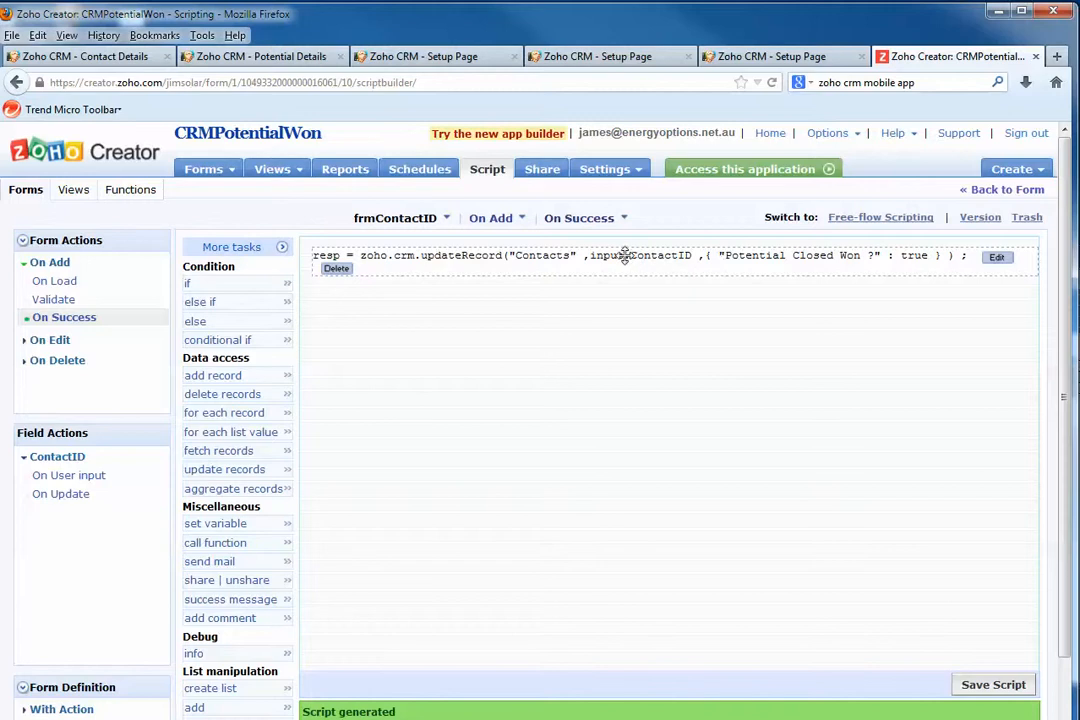
# - Review James Testing's contact record, then look again at the Creator updateRecord script
pyautogui.click(84, 56)
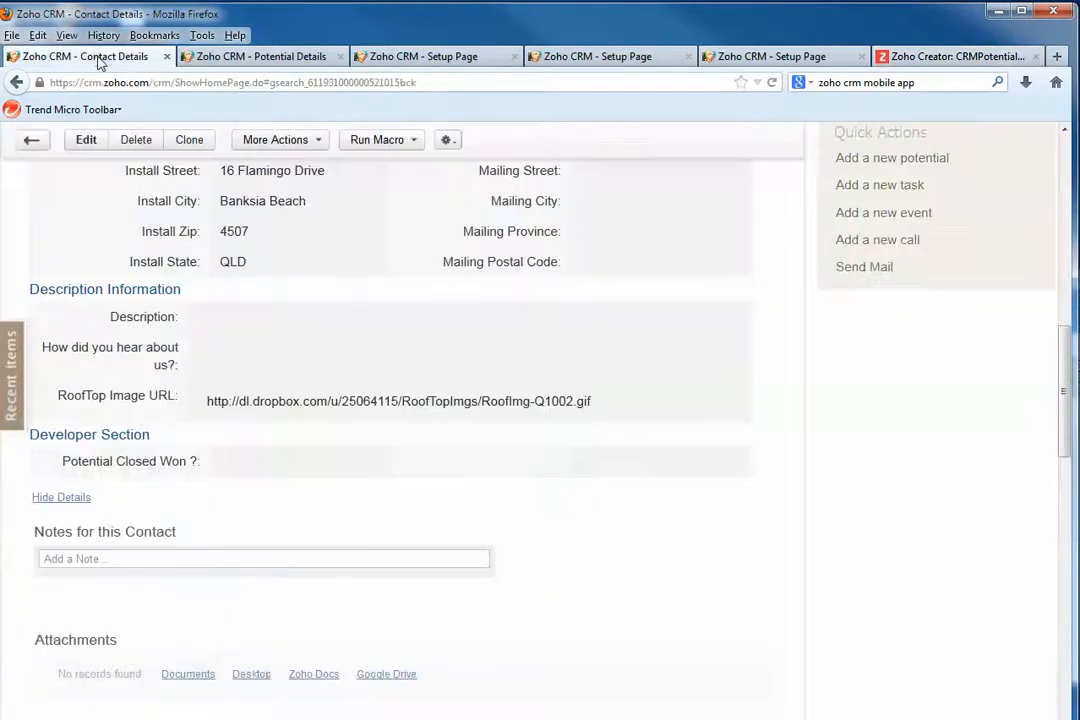
pyautogui.moveTo(340, 472)
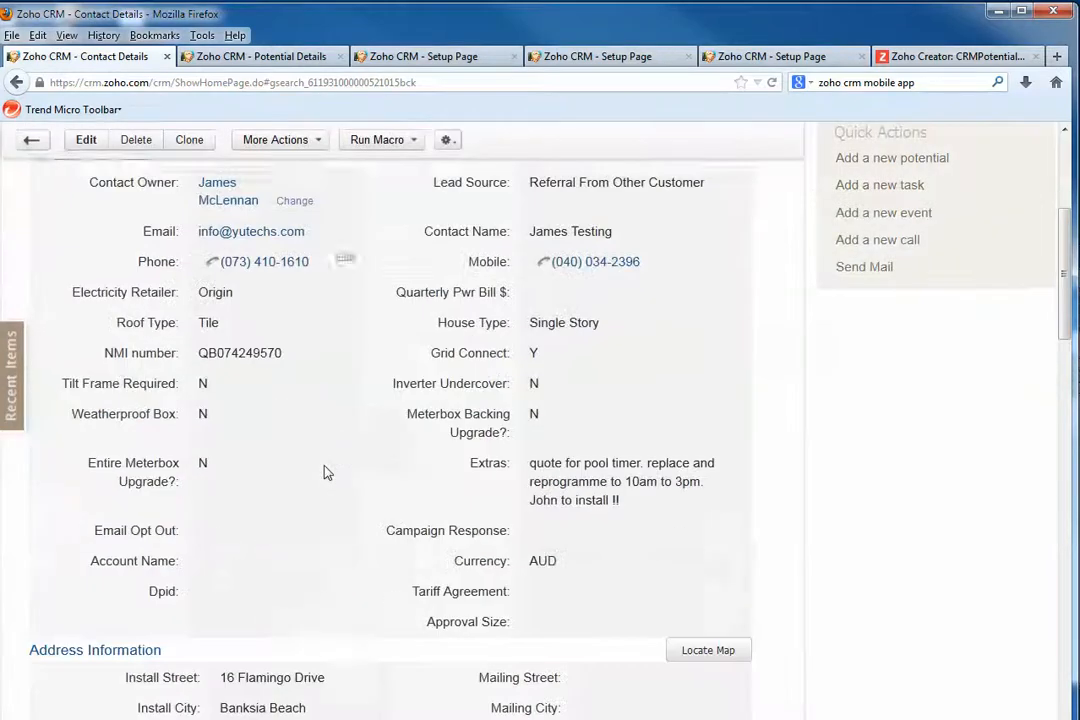
pyautogui.scroll(-3)
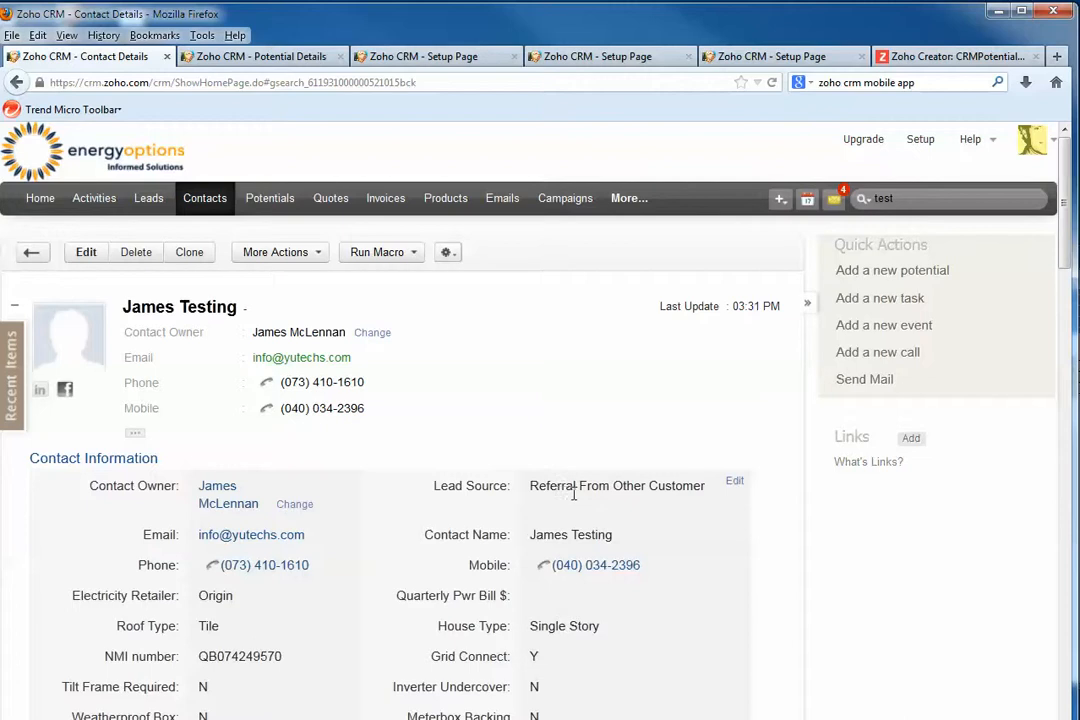
pyautogui.moveTo(644, 500)
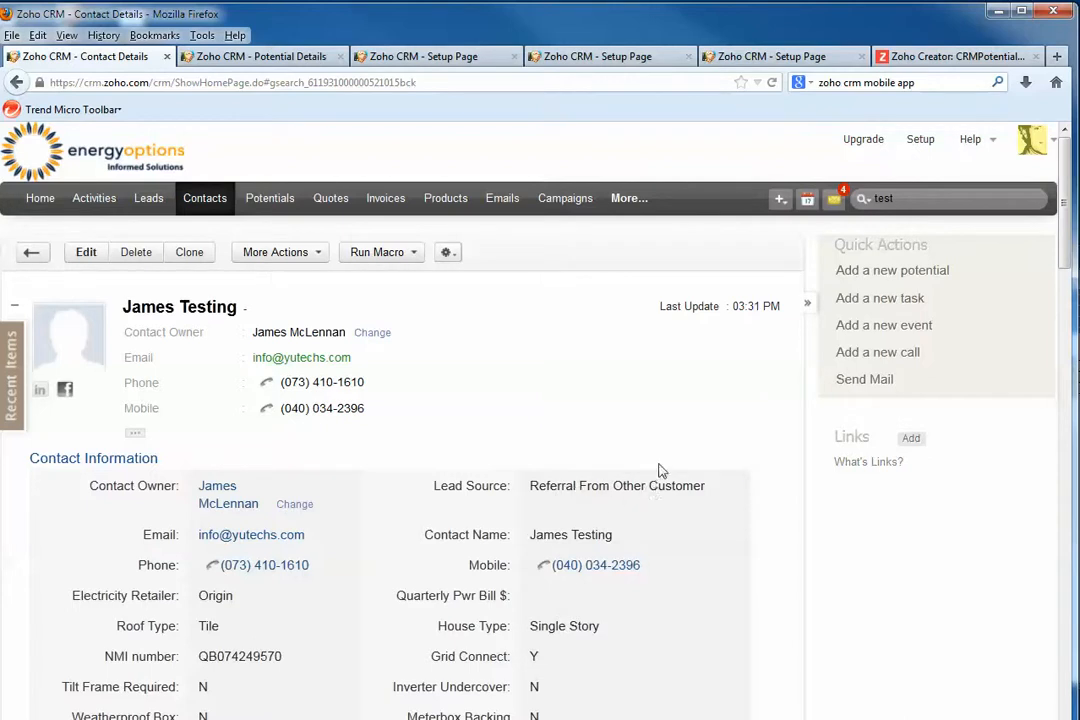
pyautogui.click(956, 56)
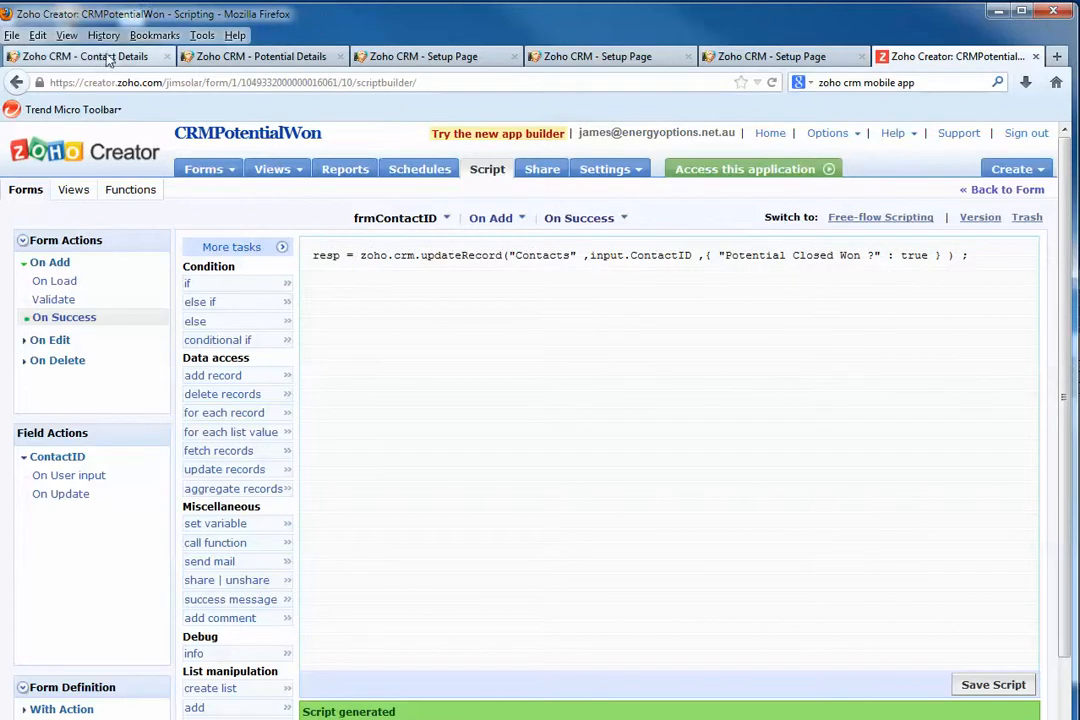
# - Return to James Testing's contact record and reload it to show the 03:31 PM update
pyautogui.click(84, 56)
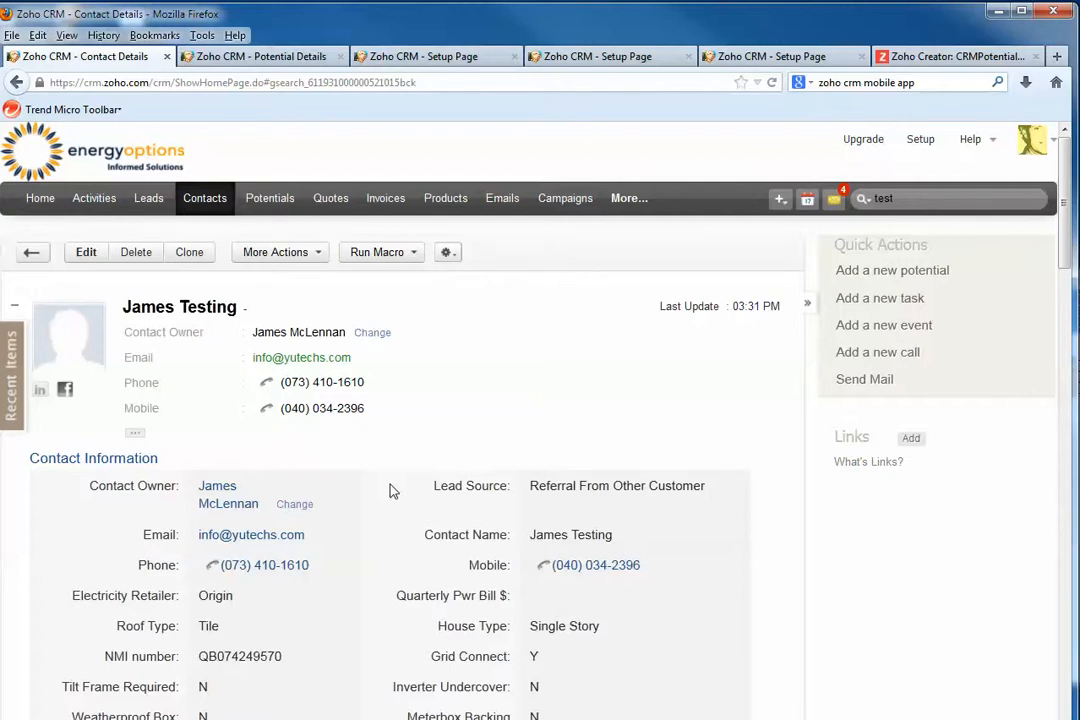
pyautogui.scroll(-3)
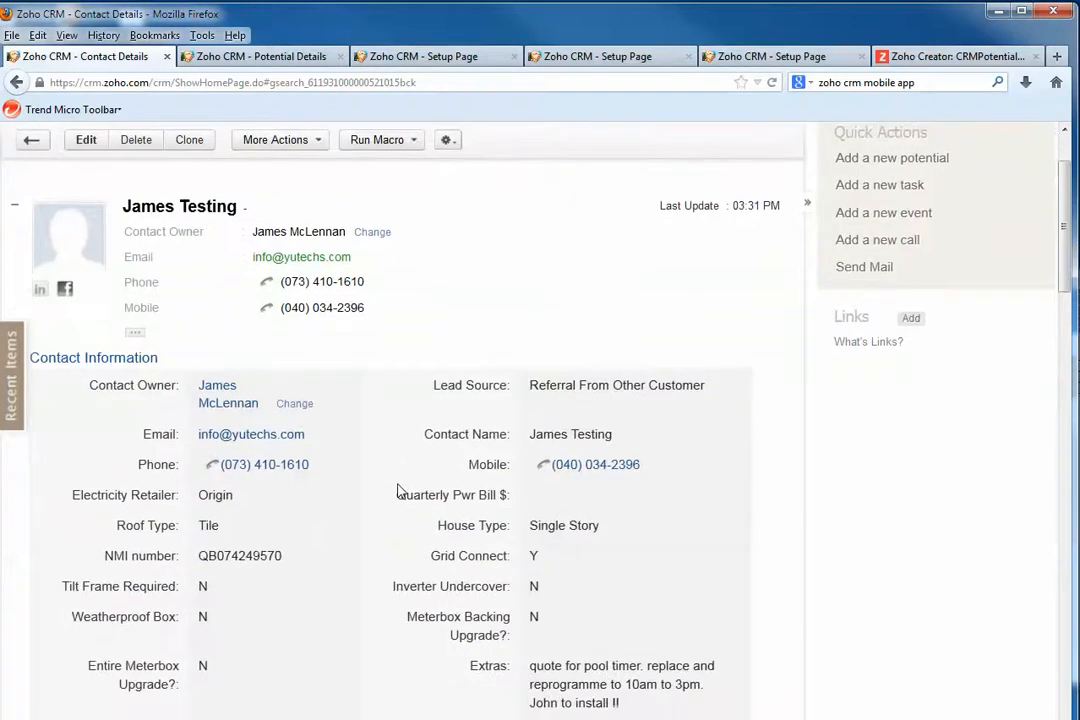
pyautogui.moveTo(700, 418)
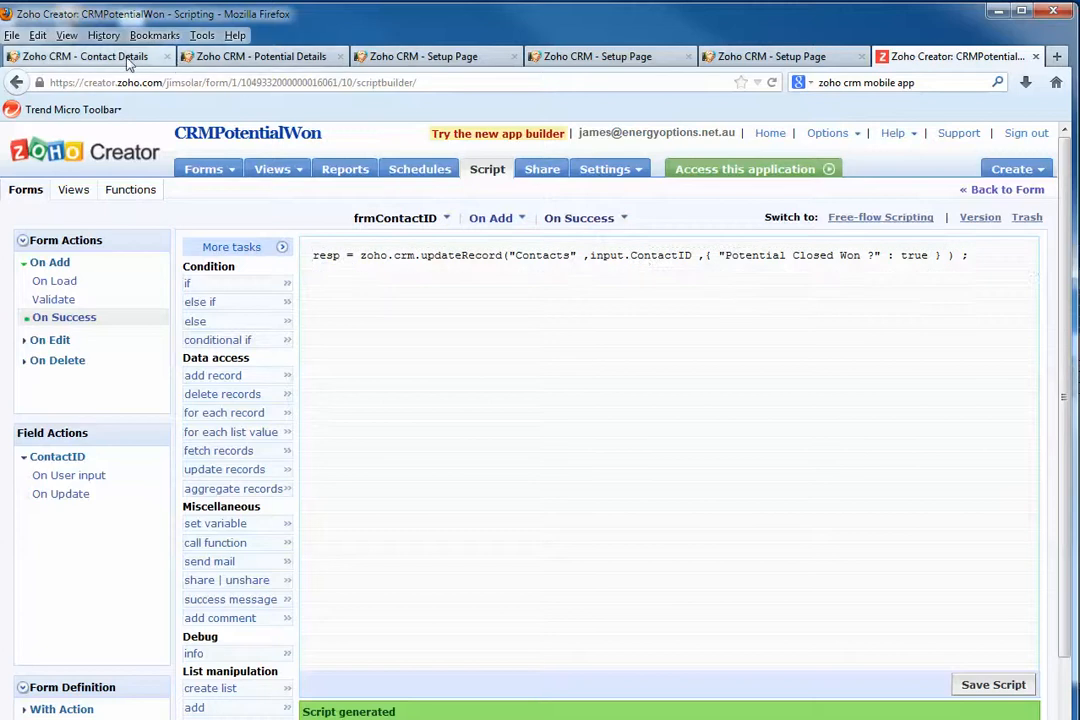
pyautogui.click(88, 56)
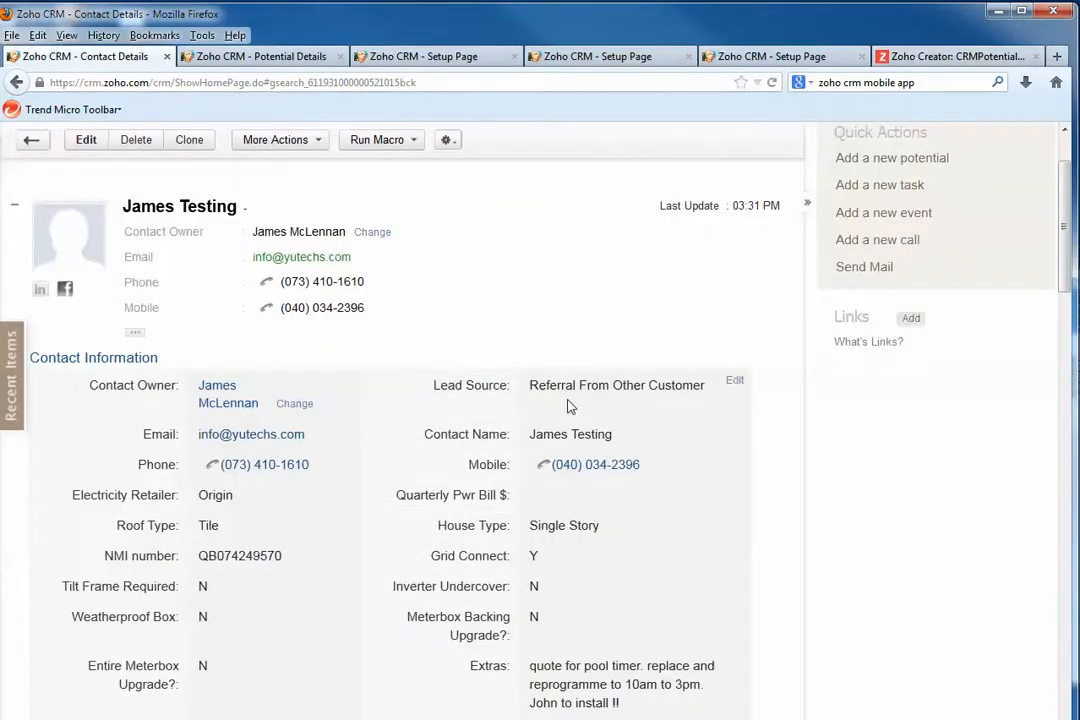
pyautogui.moveTo(380, 476)
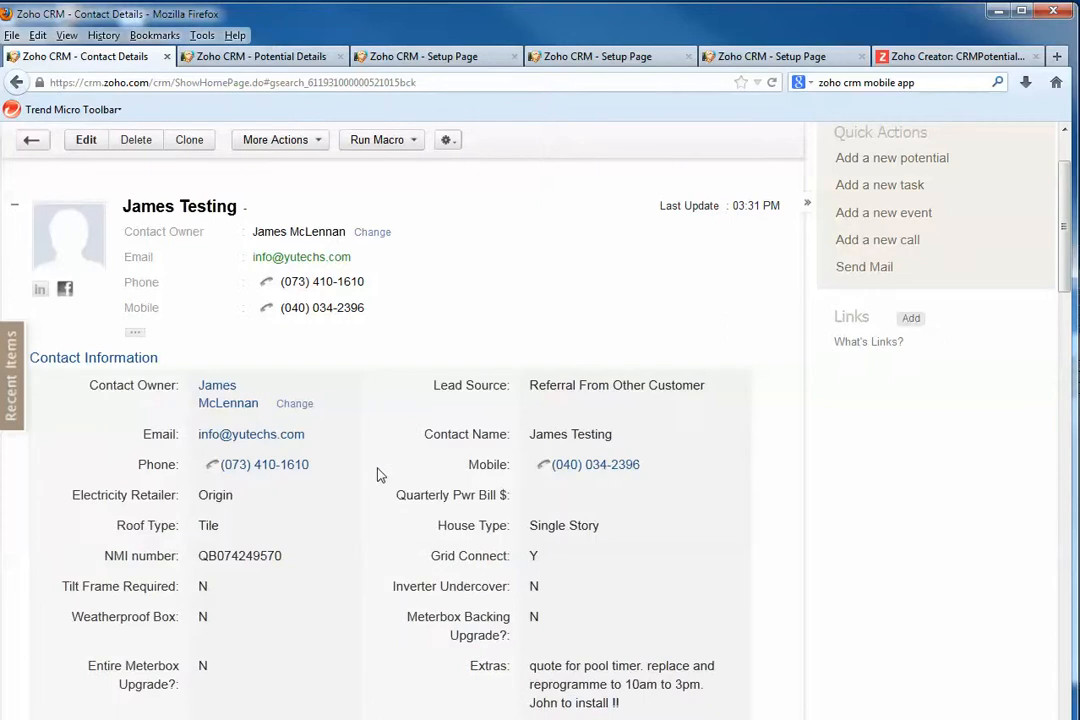
pyautogui.moveTo(408, 482)
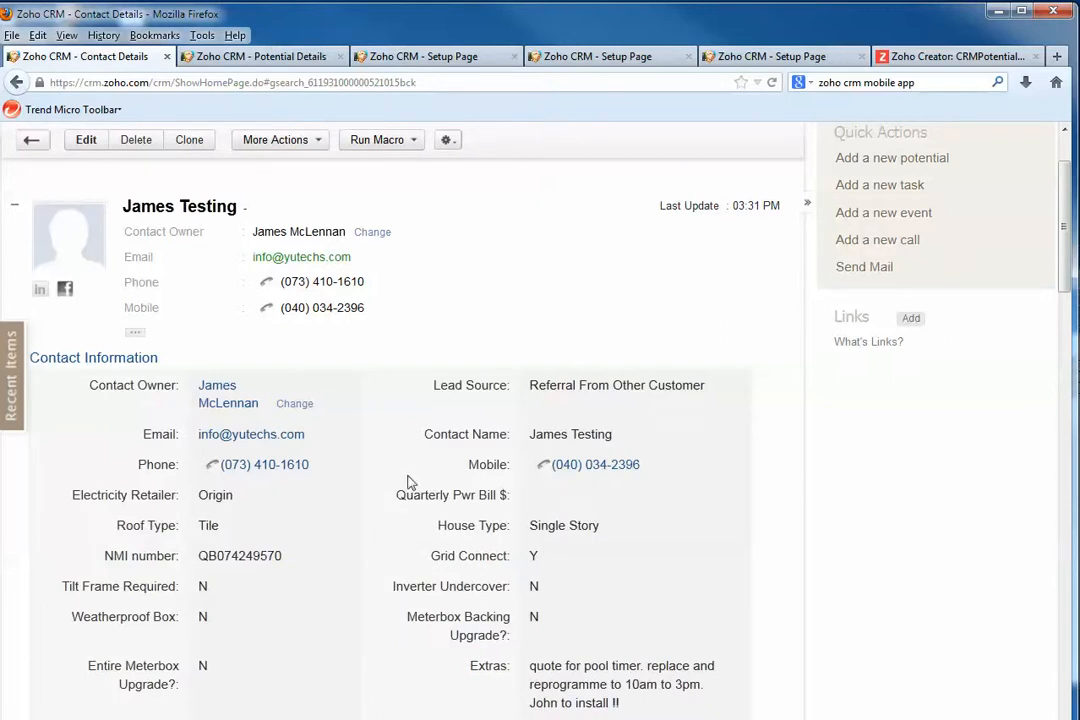